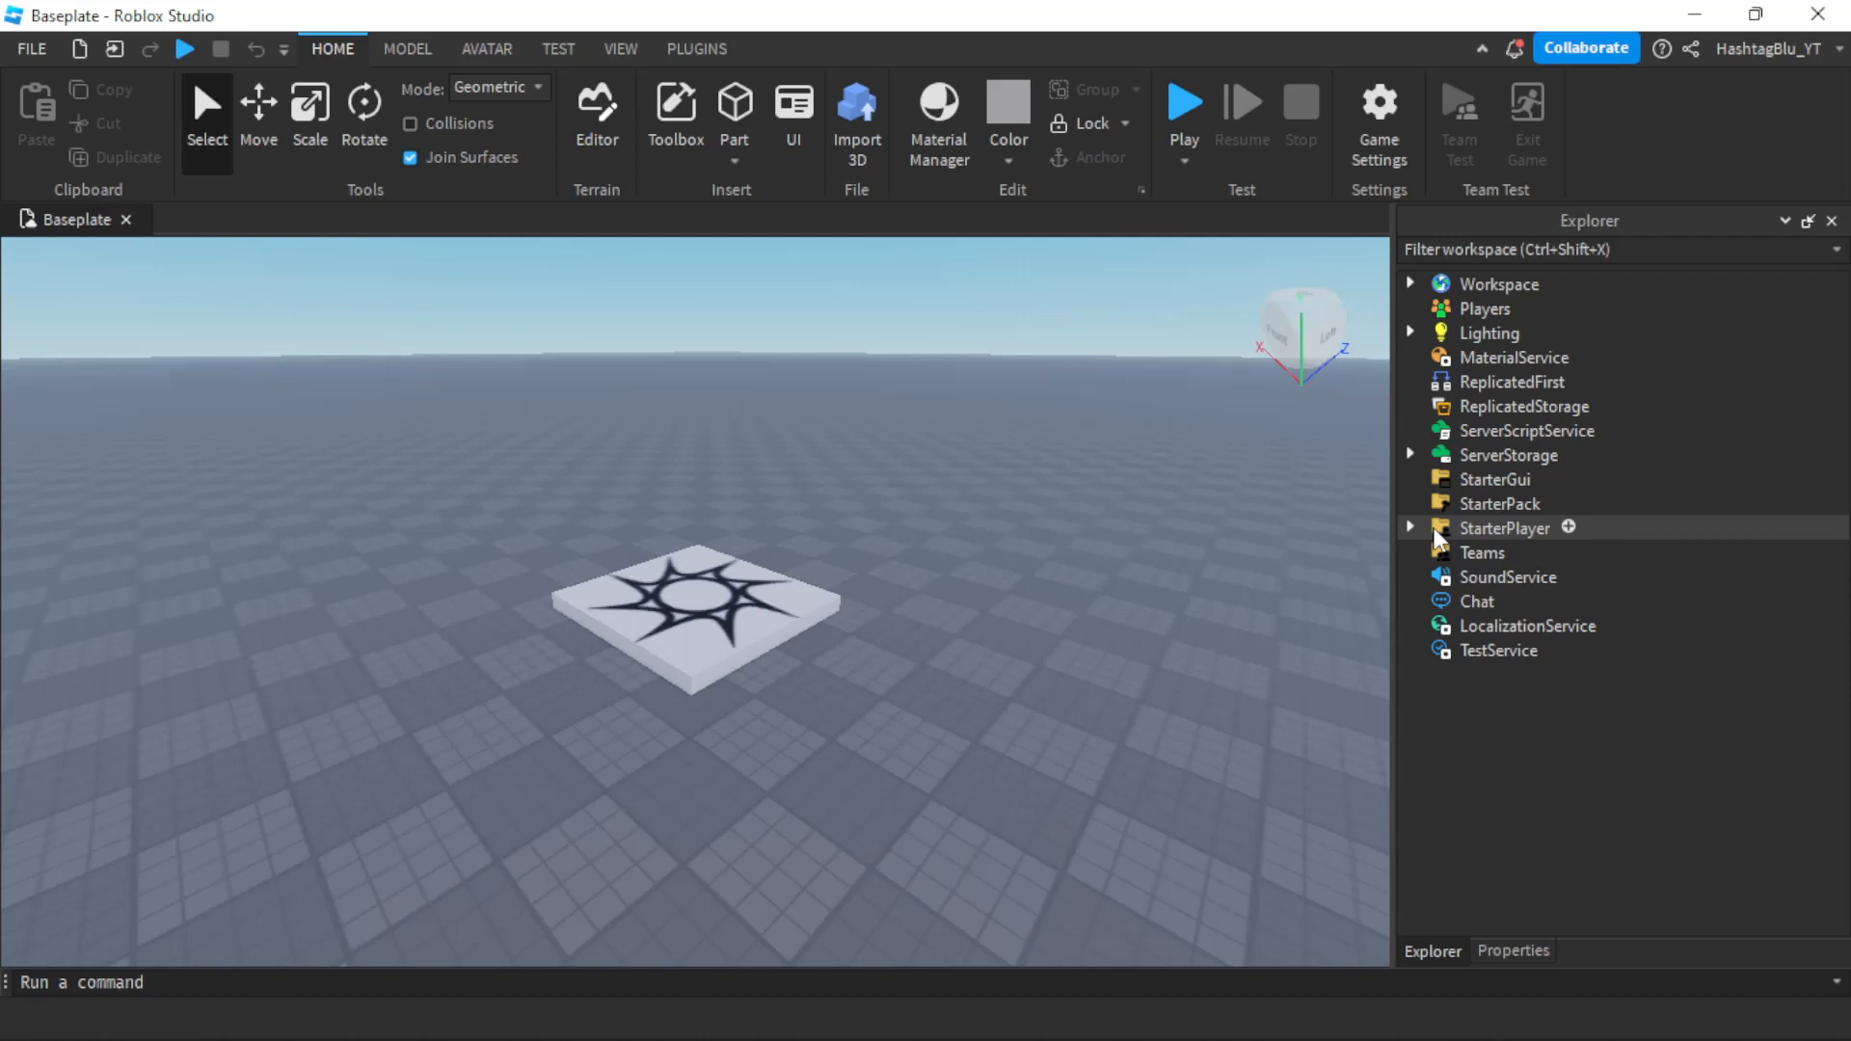
mouse_move(1230, 276)
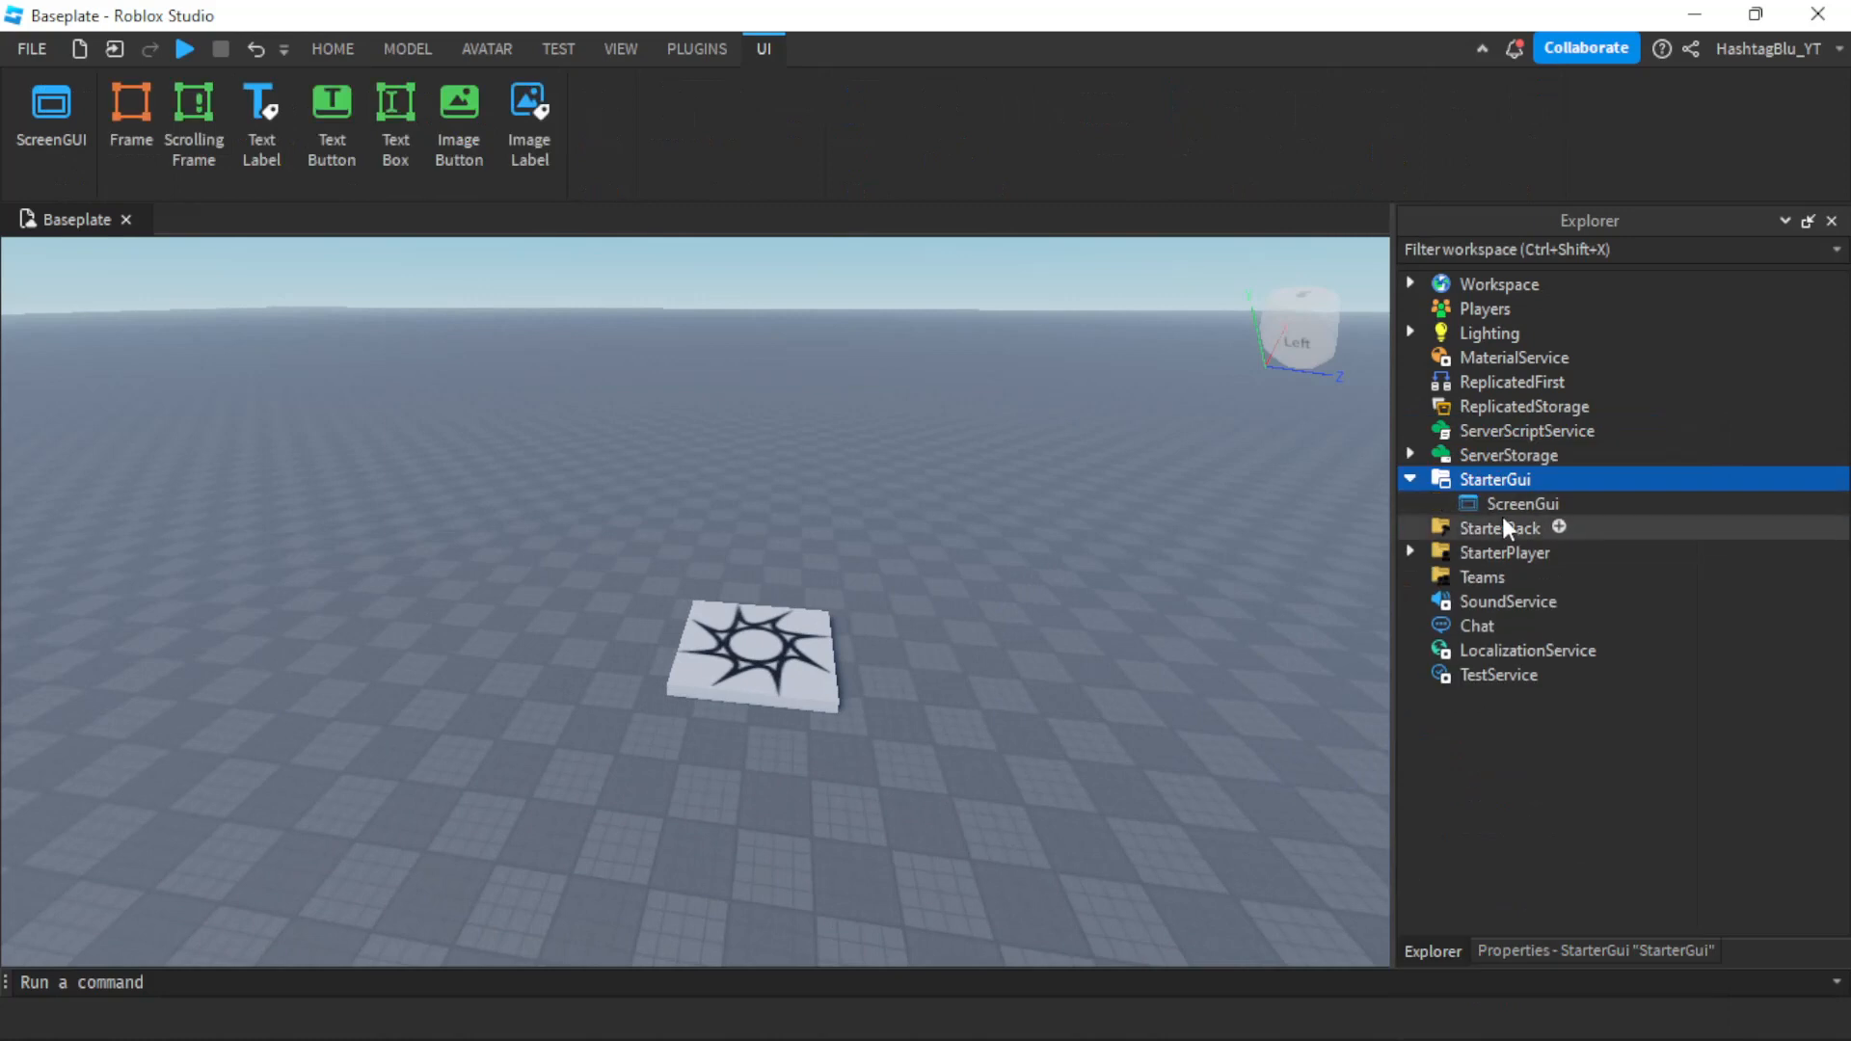
Uncheck ResetOnSpawn on the ScreenGui and rename it 'FPS'
left_click(1523, 503)
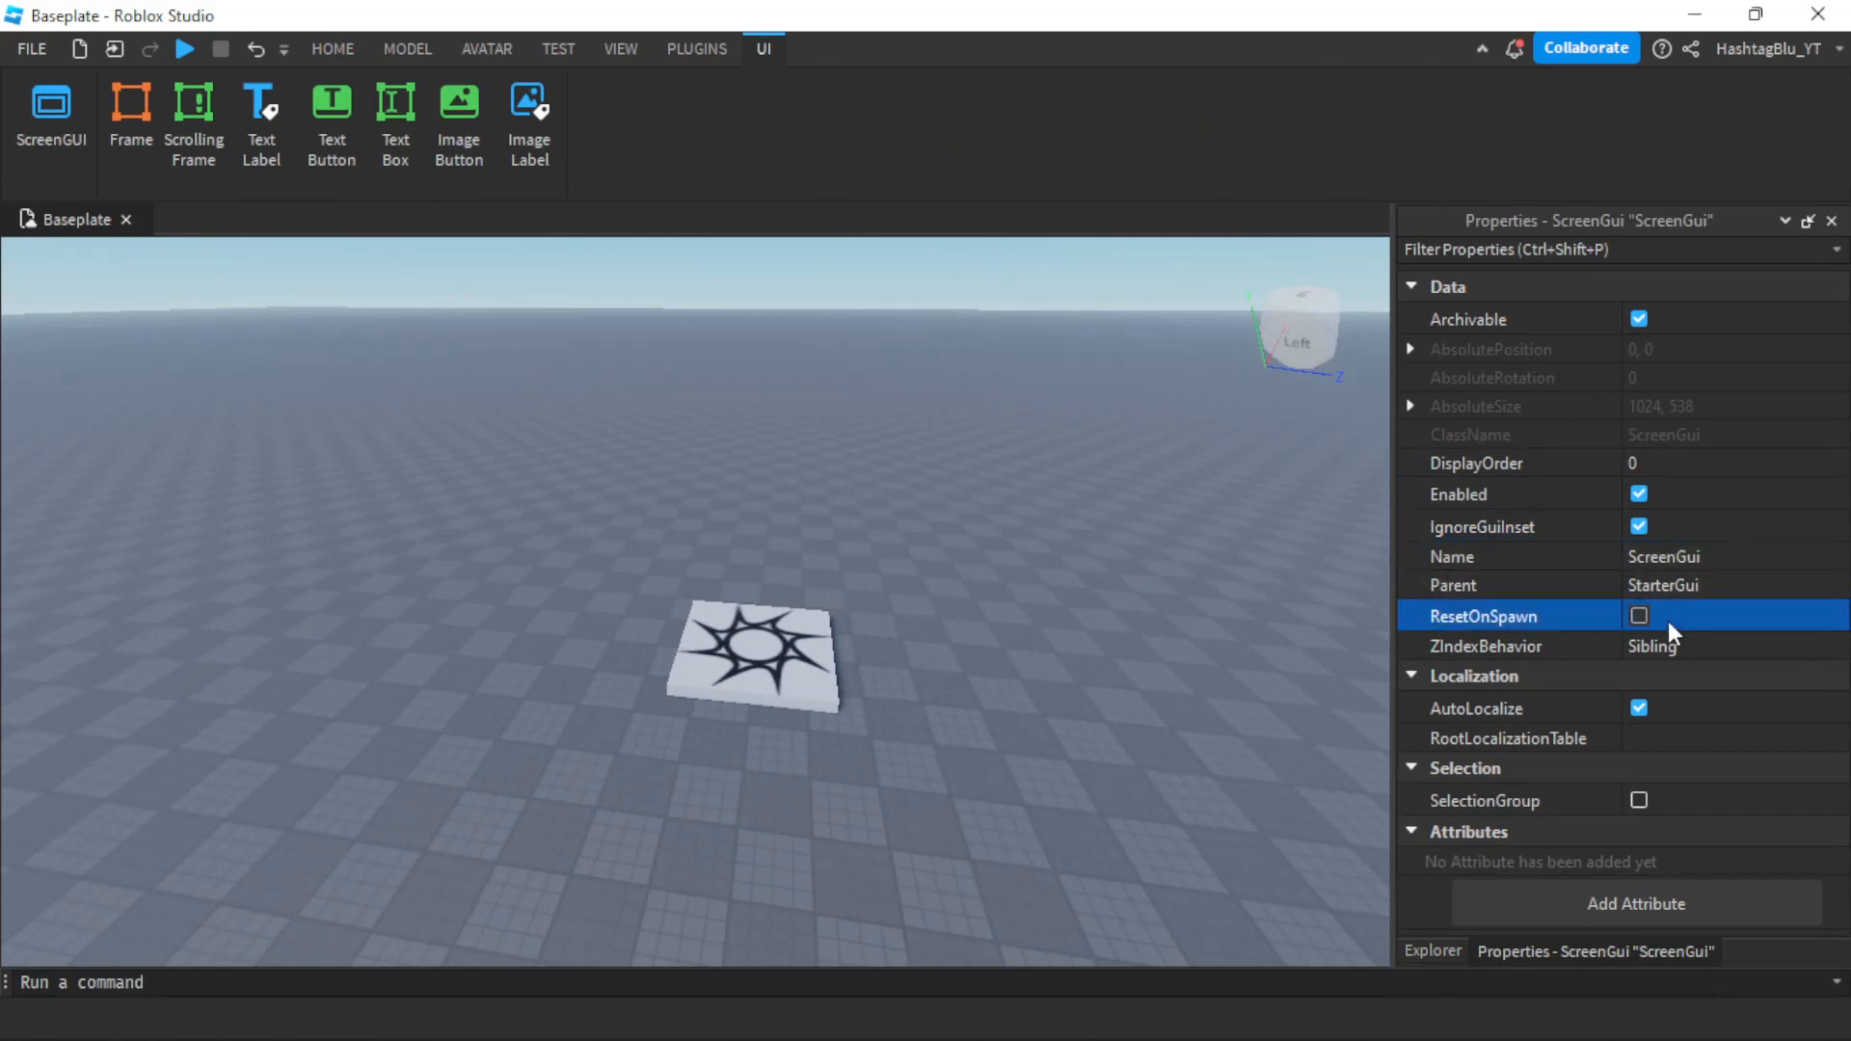
left_click(1433, 951)
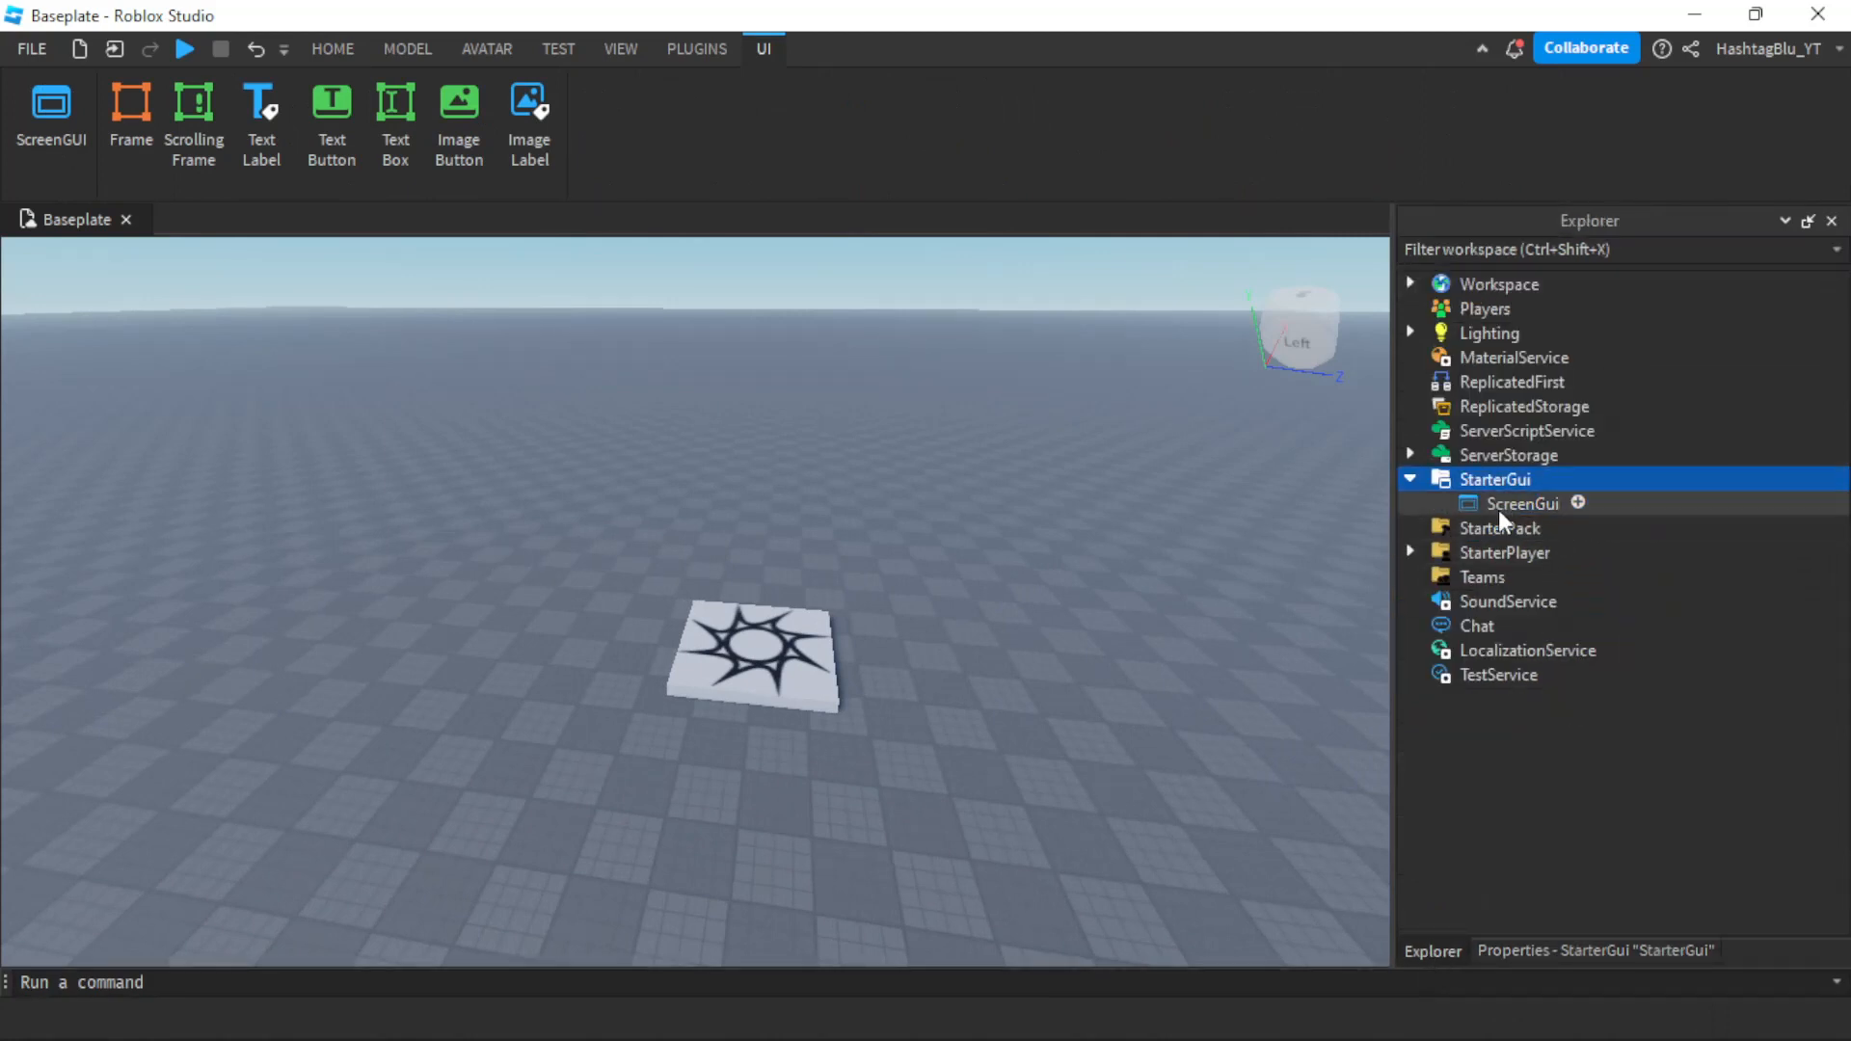
left_click(1523, 503)
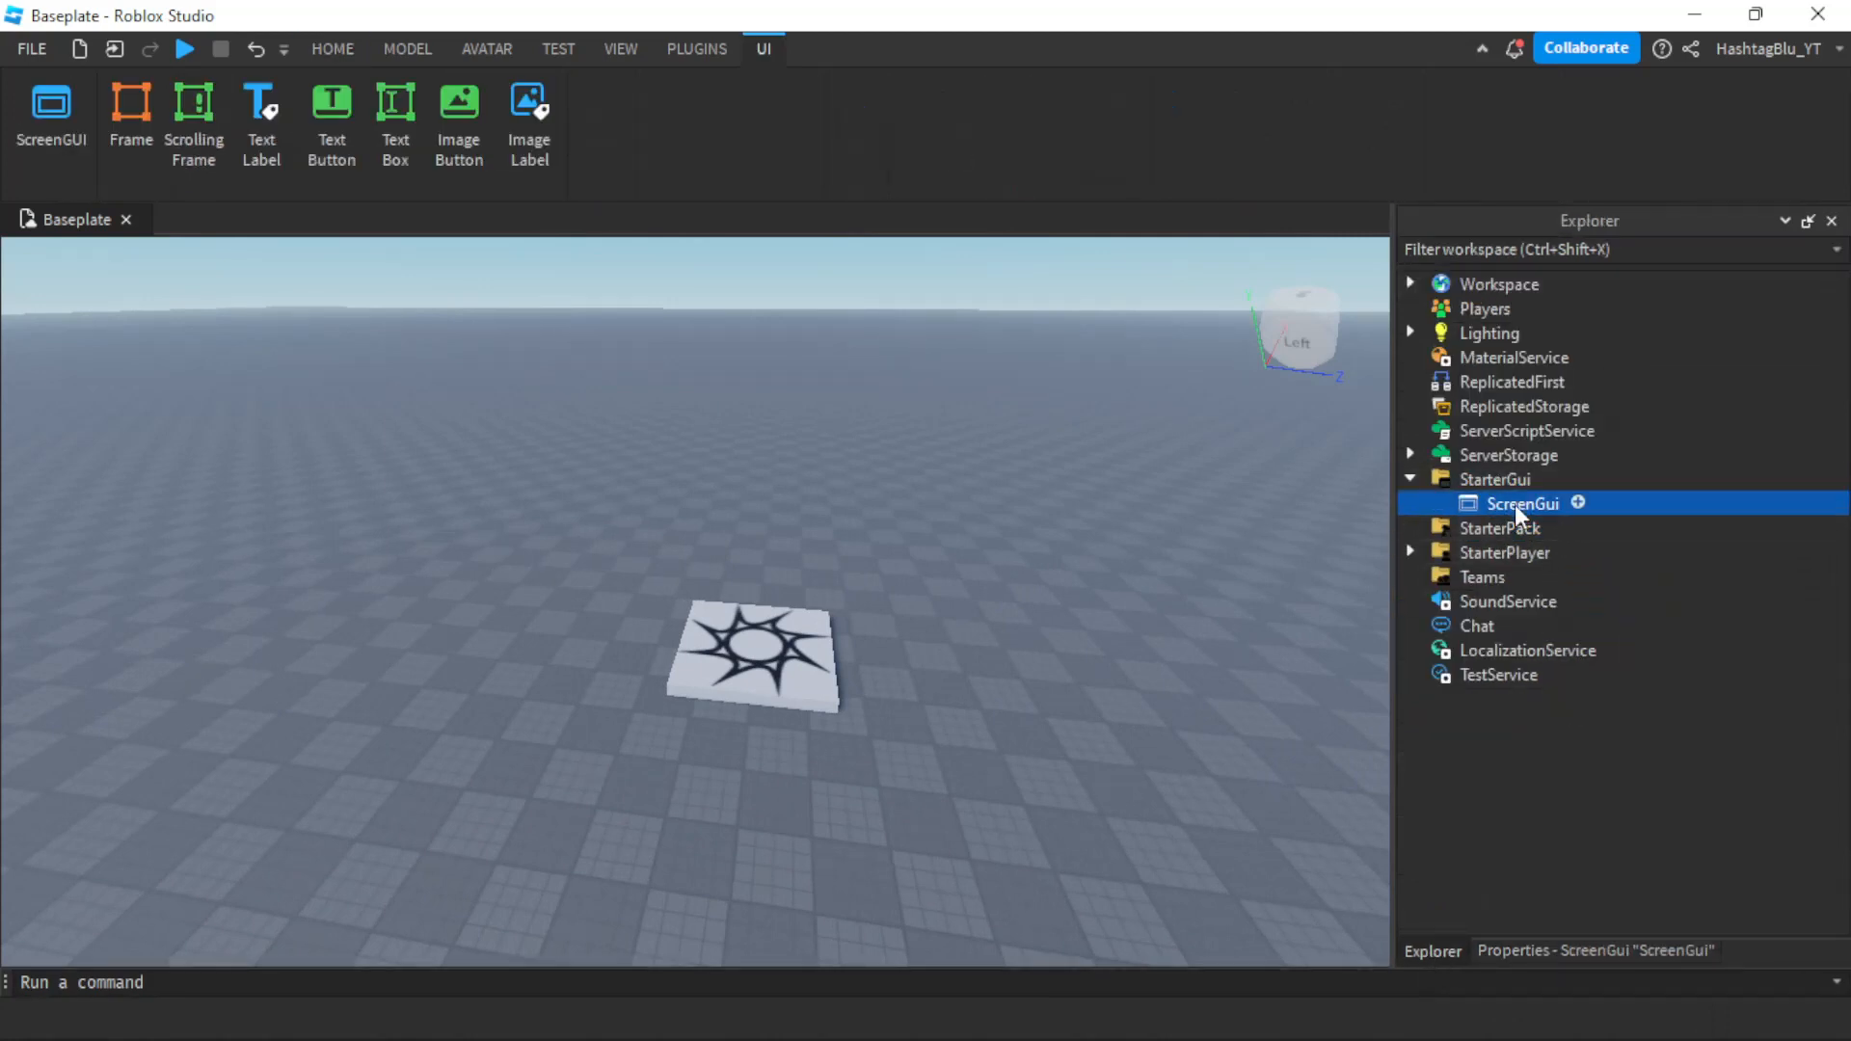
type("FPS")
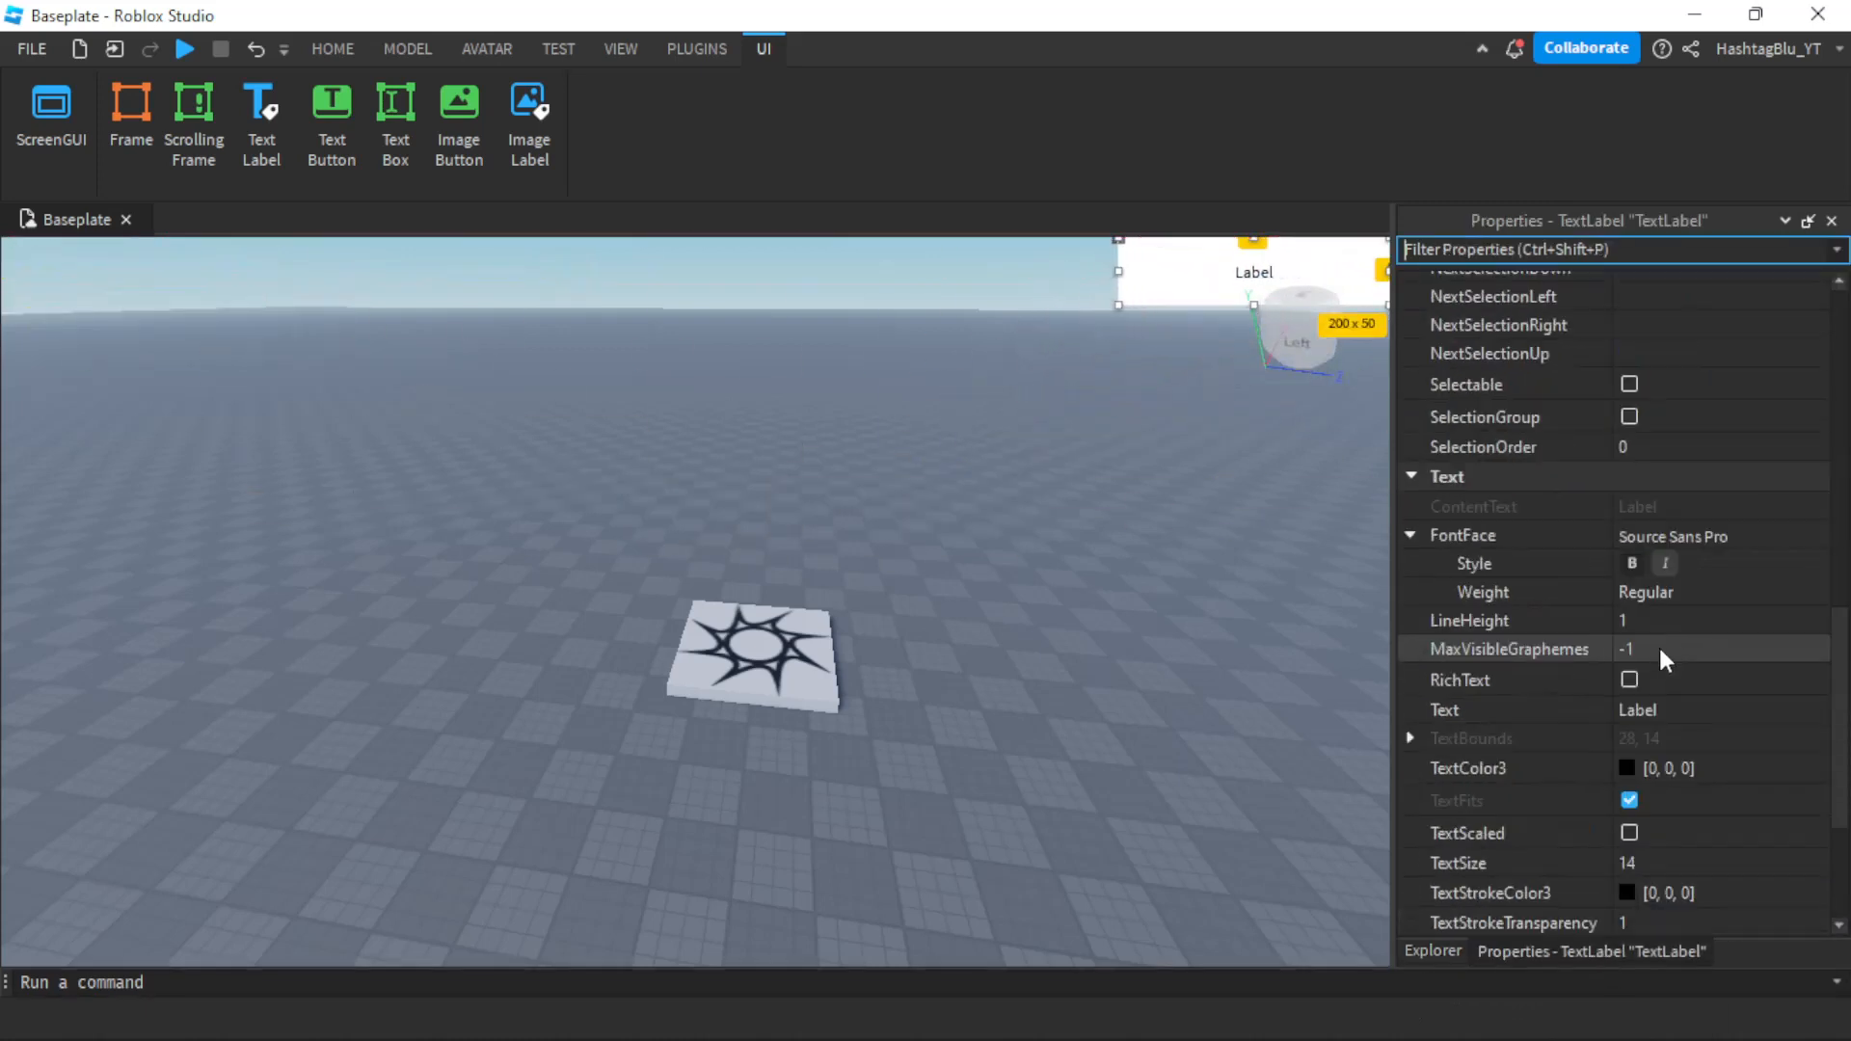
Enable TextScaled on the TextLabel and choose Source Sans Pro as its font
scroll("down", 3)
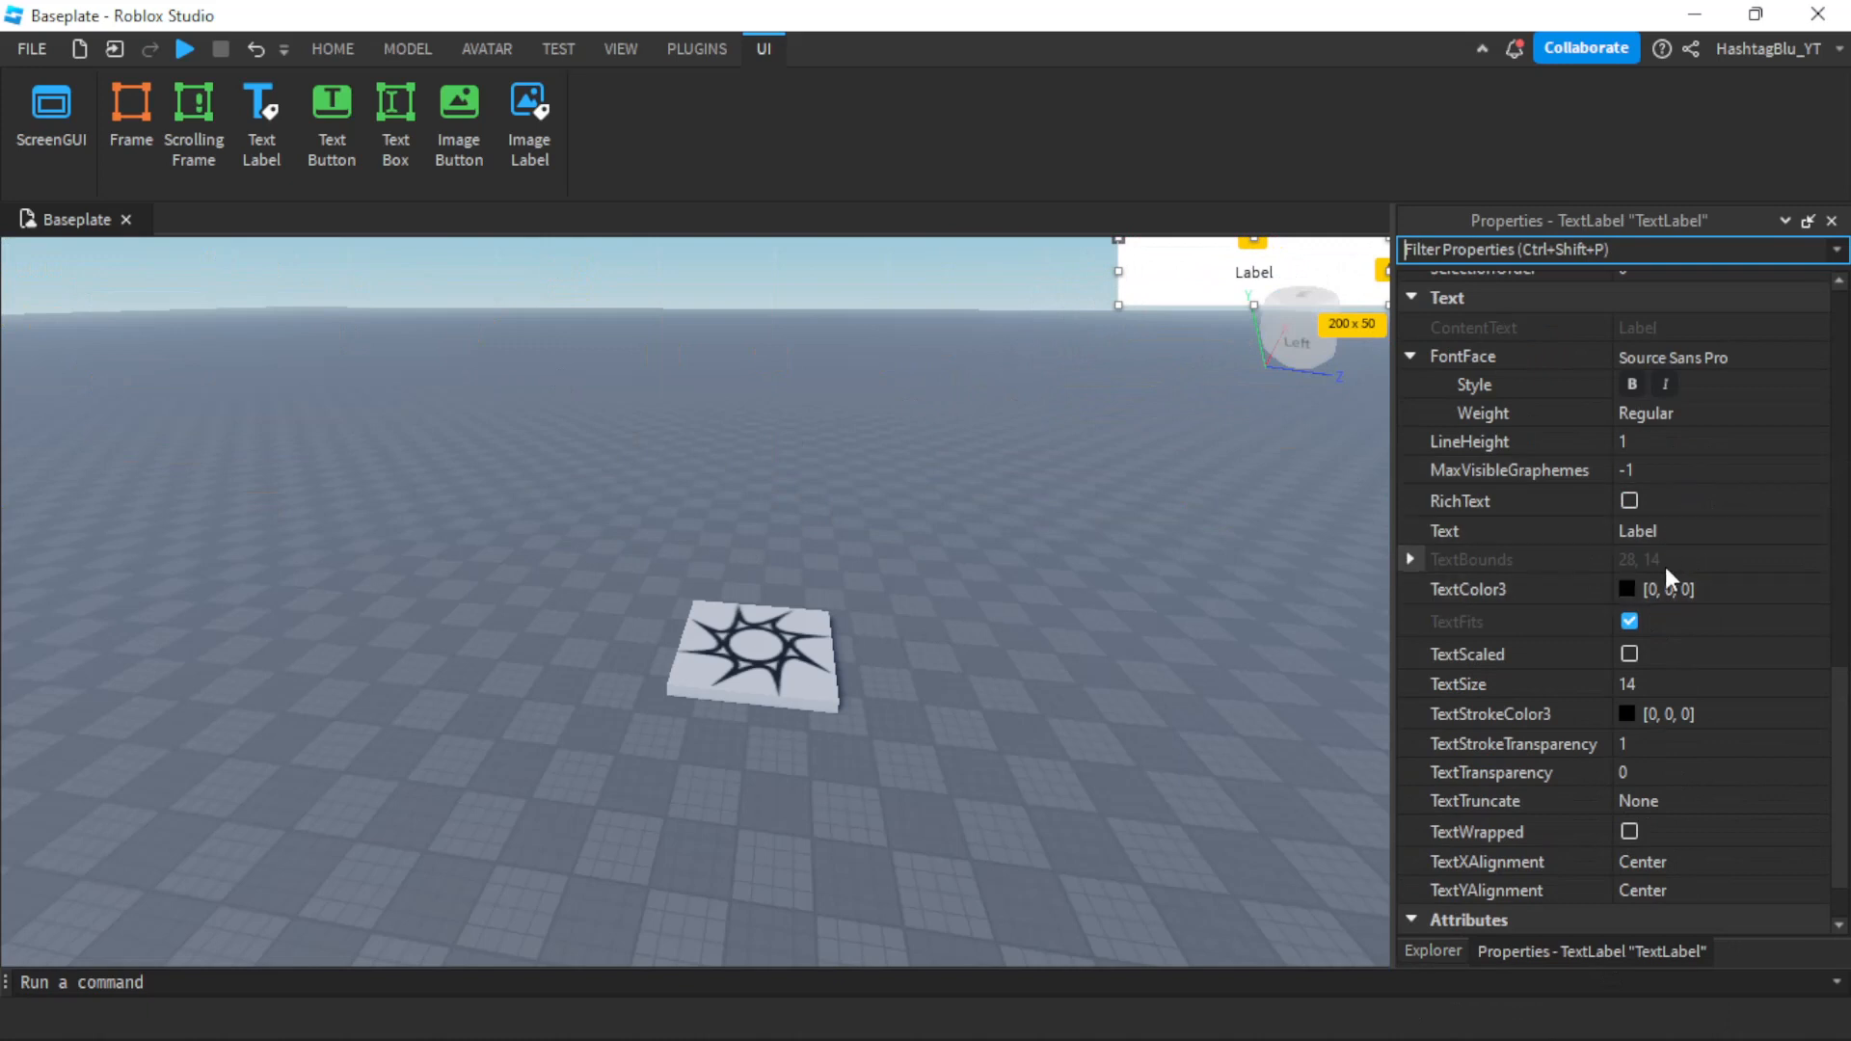
left_click(1629, 743)
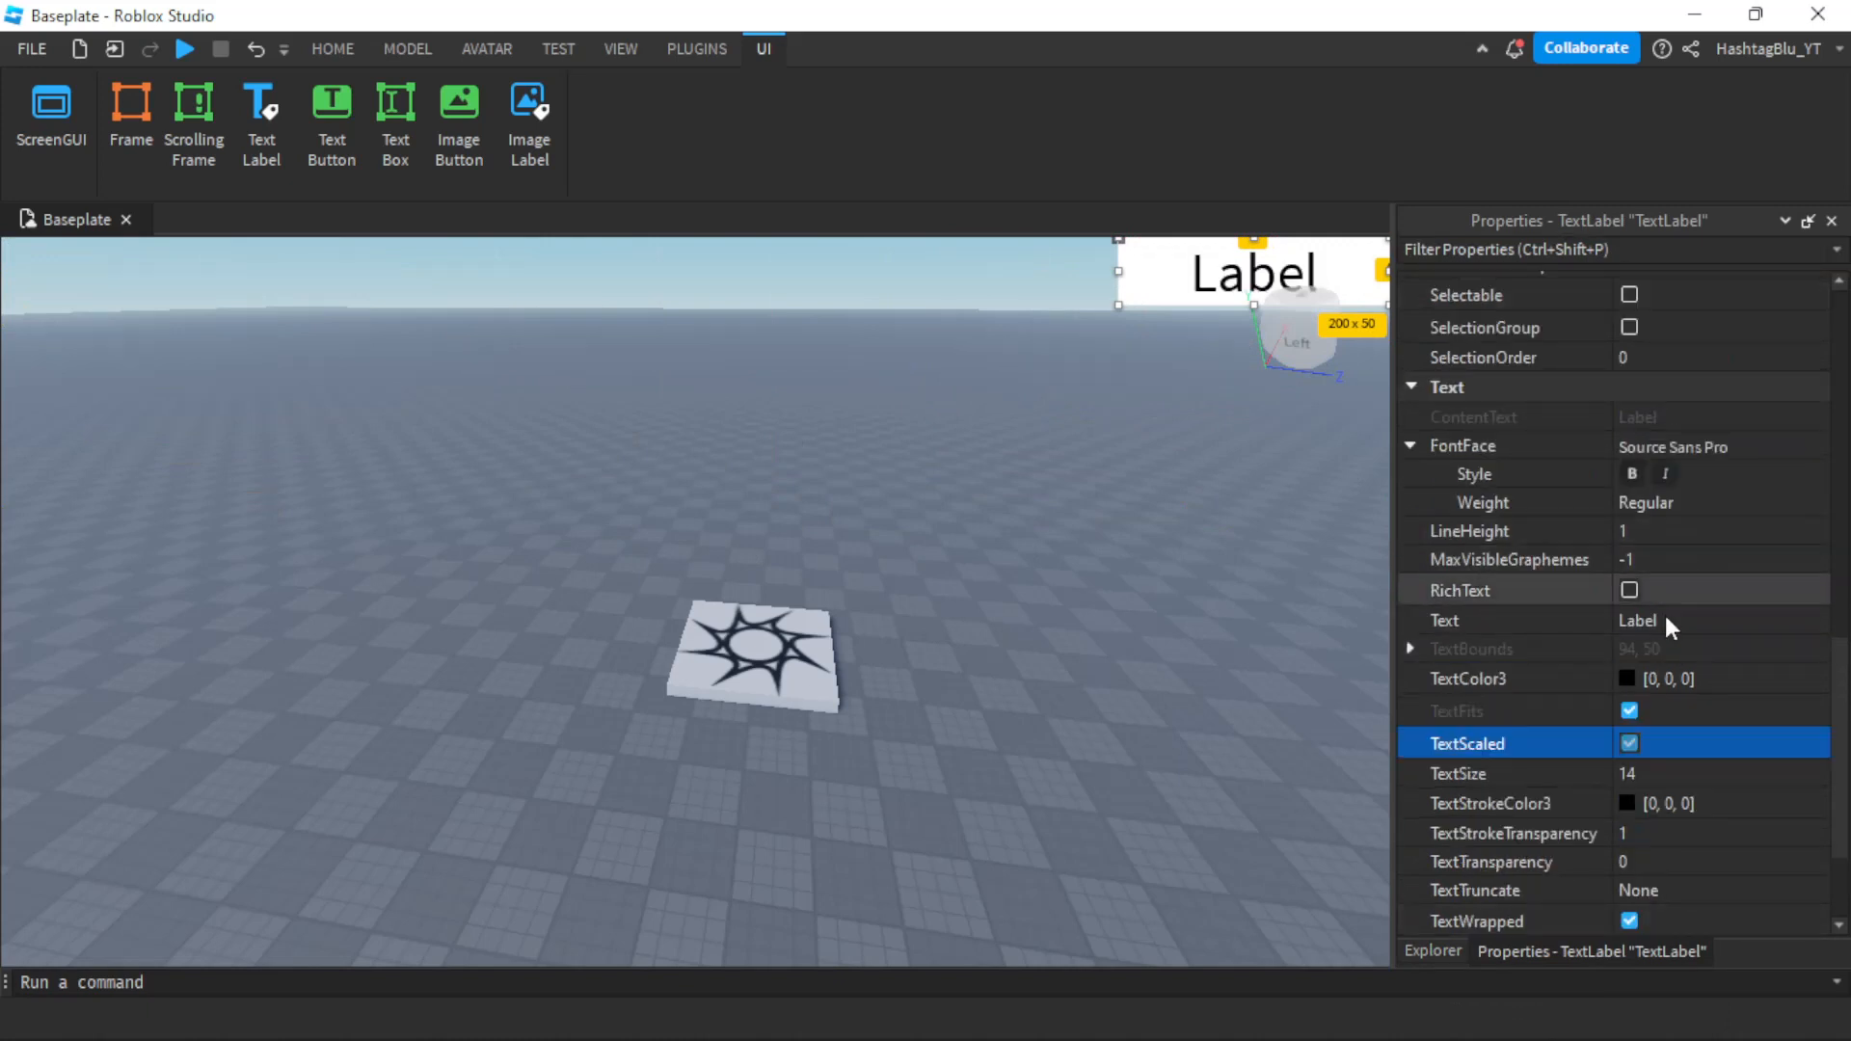
left_click(1718, 445)
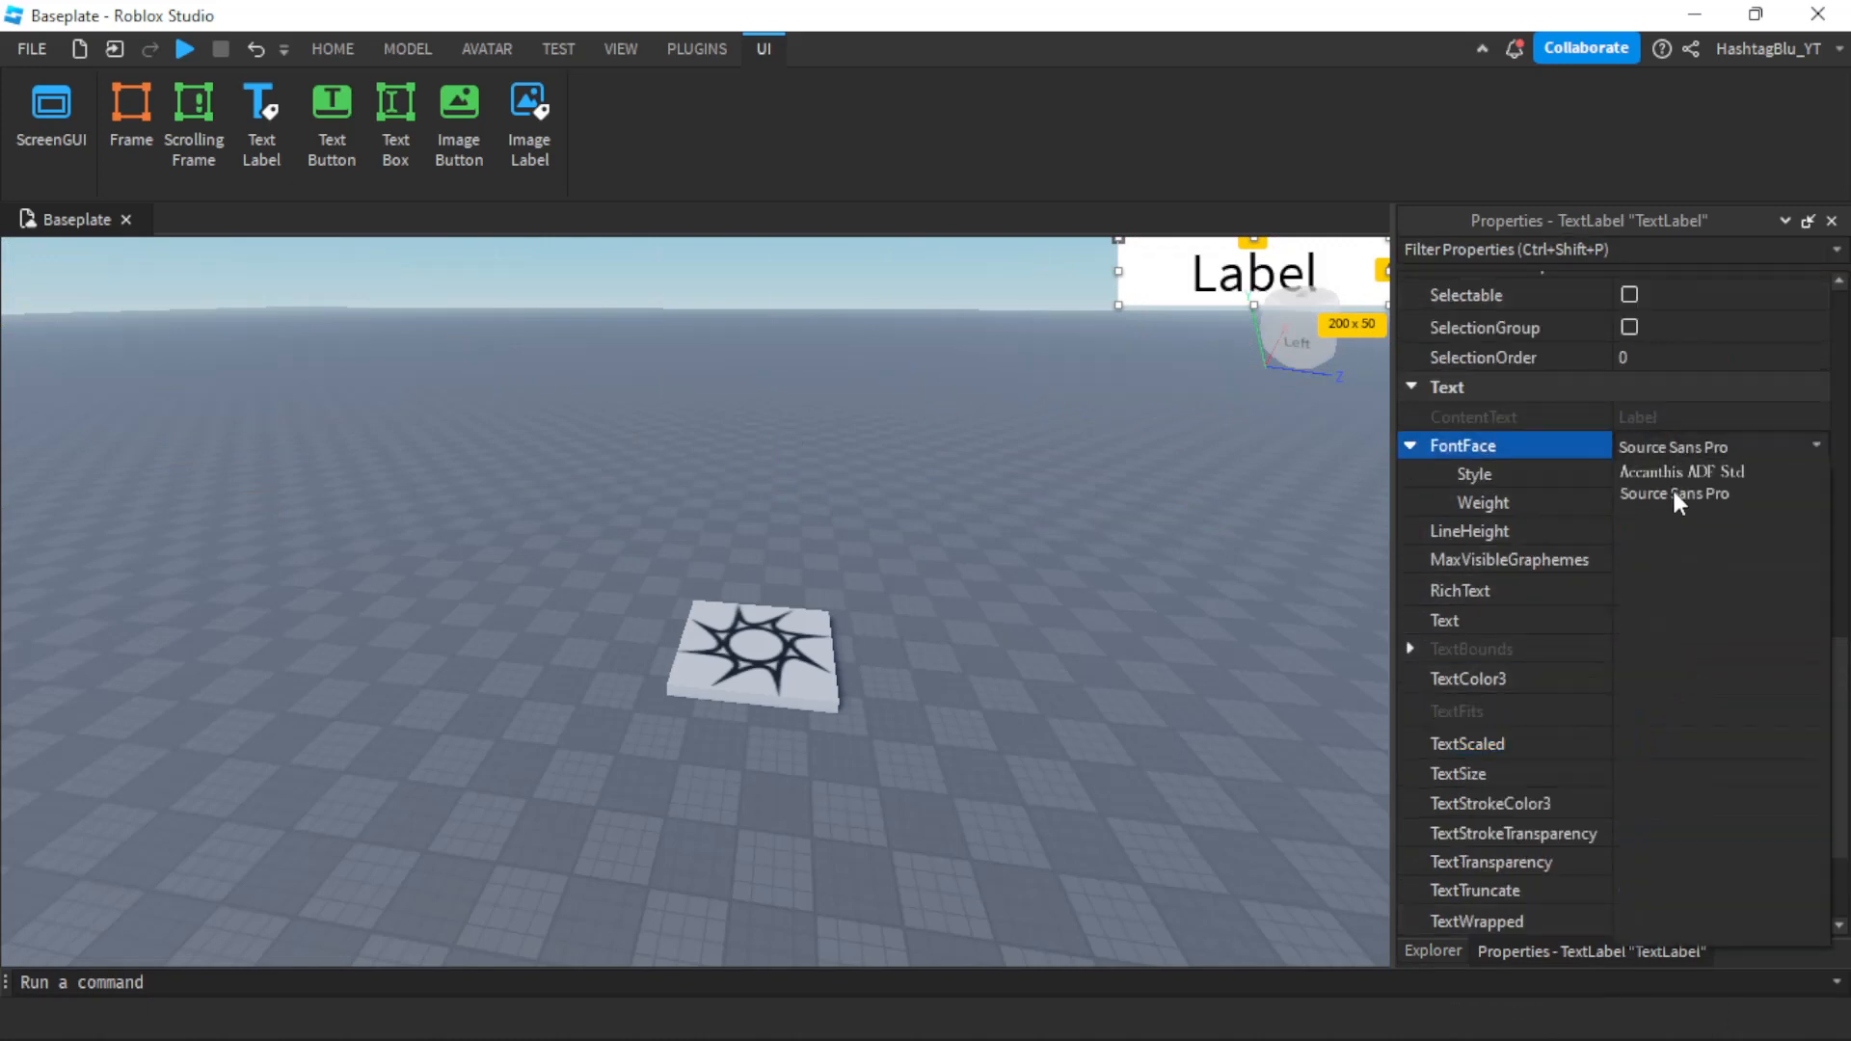
left_click(1673, 492)
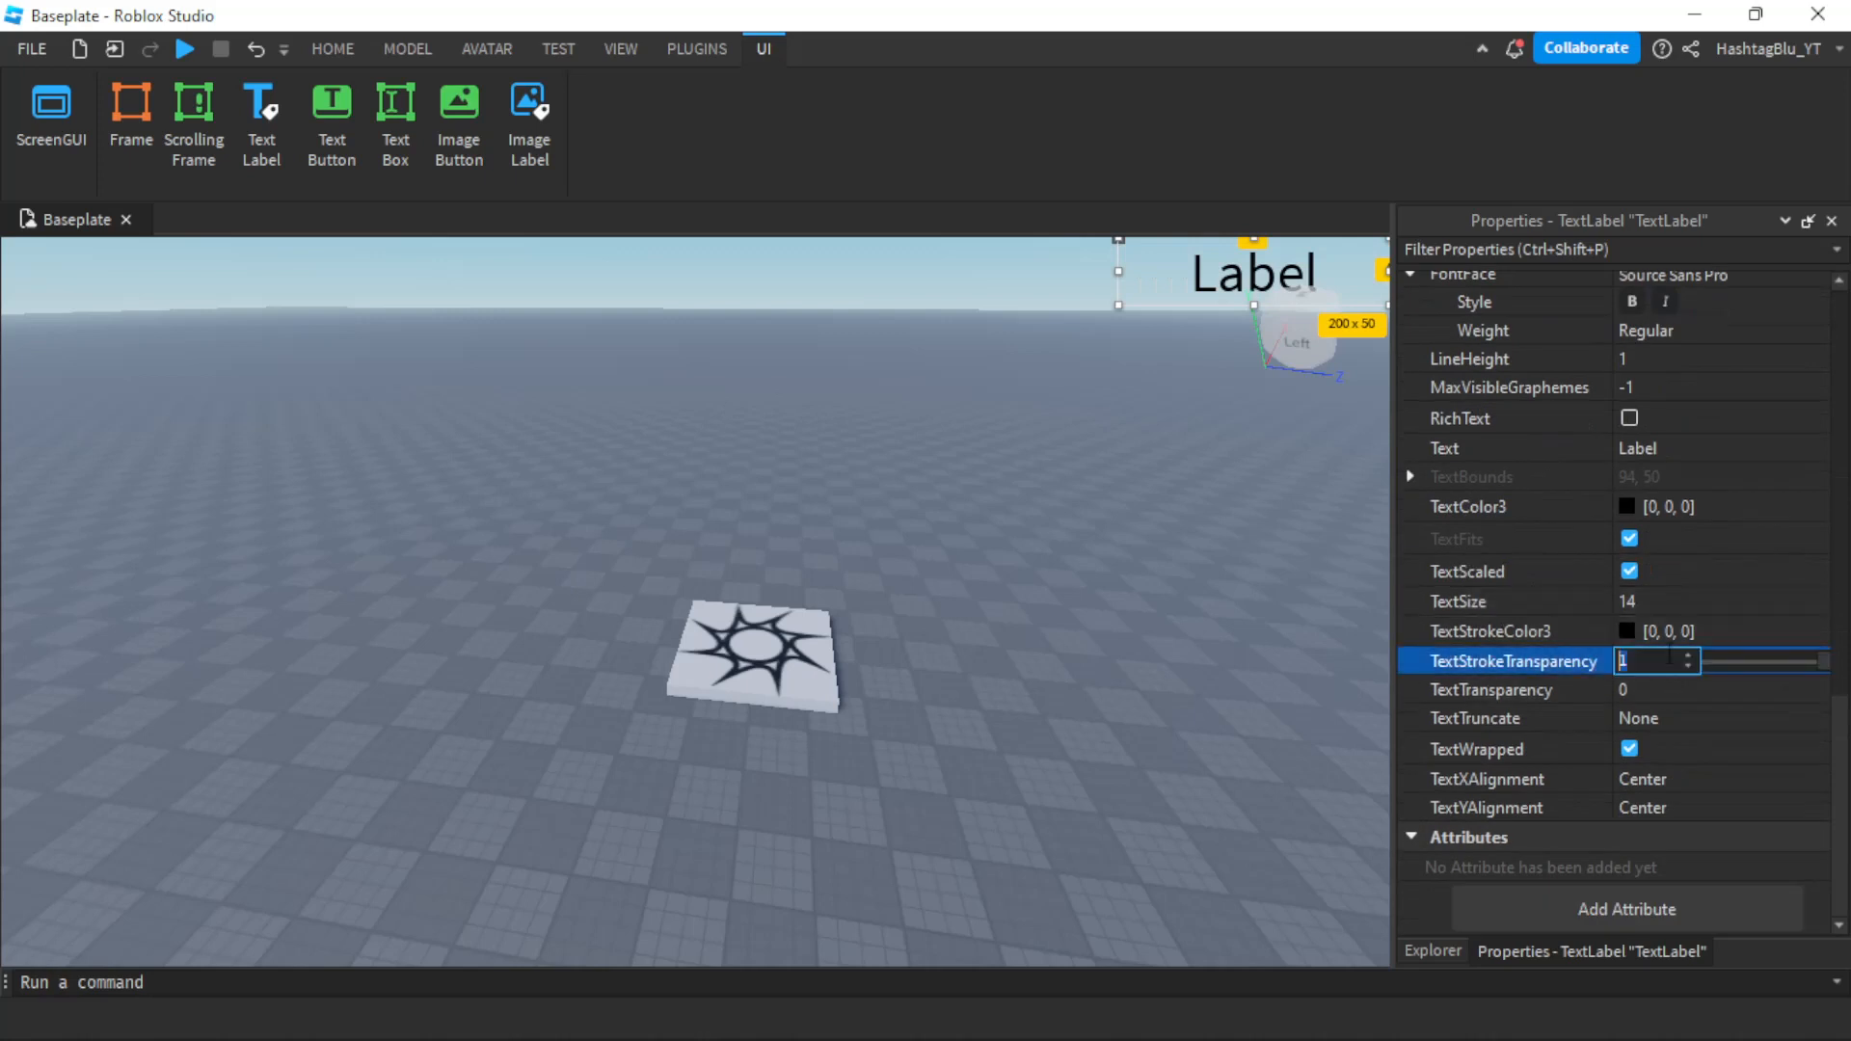
Set the label's TextColor3 to white and move it to the screen's top-right corner
left_click(1663, 507)
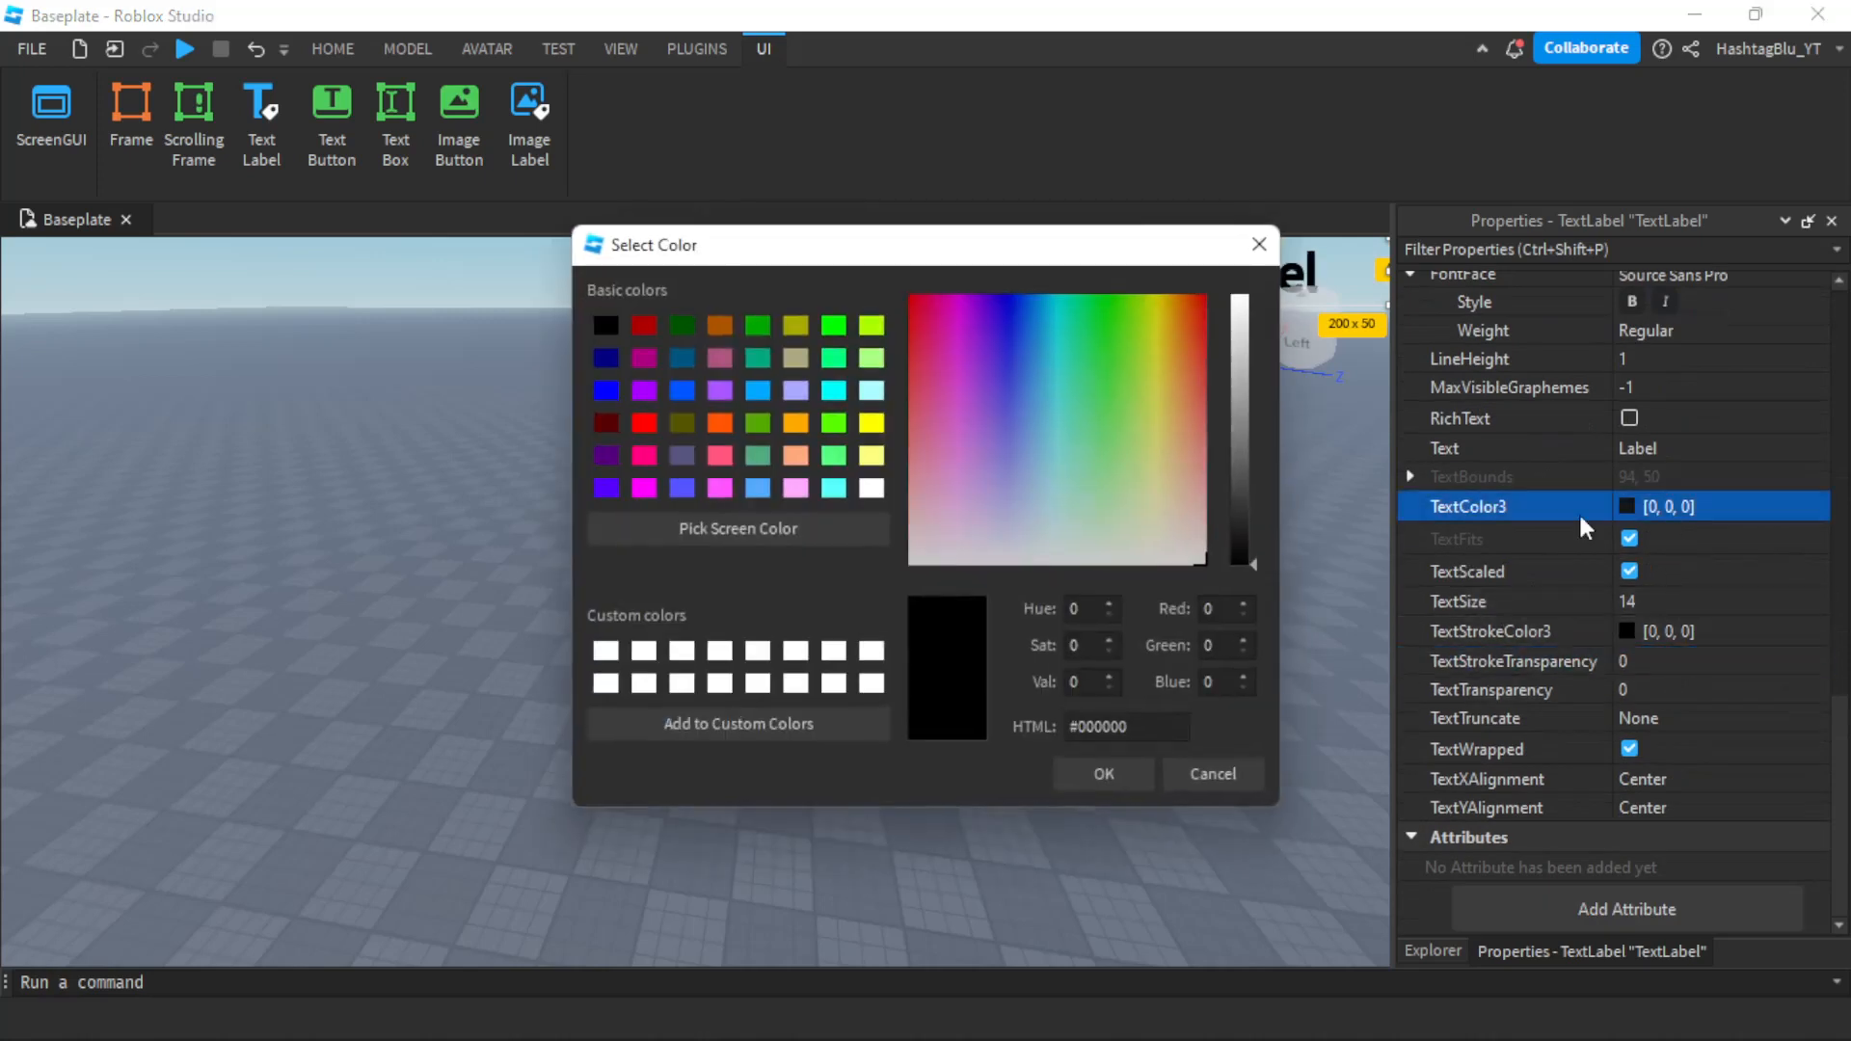
left_click(872, 488)
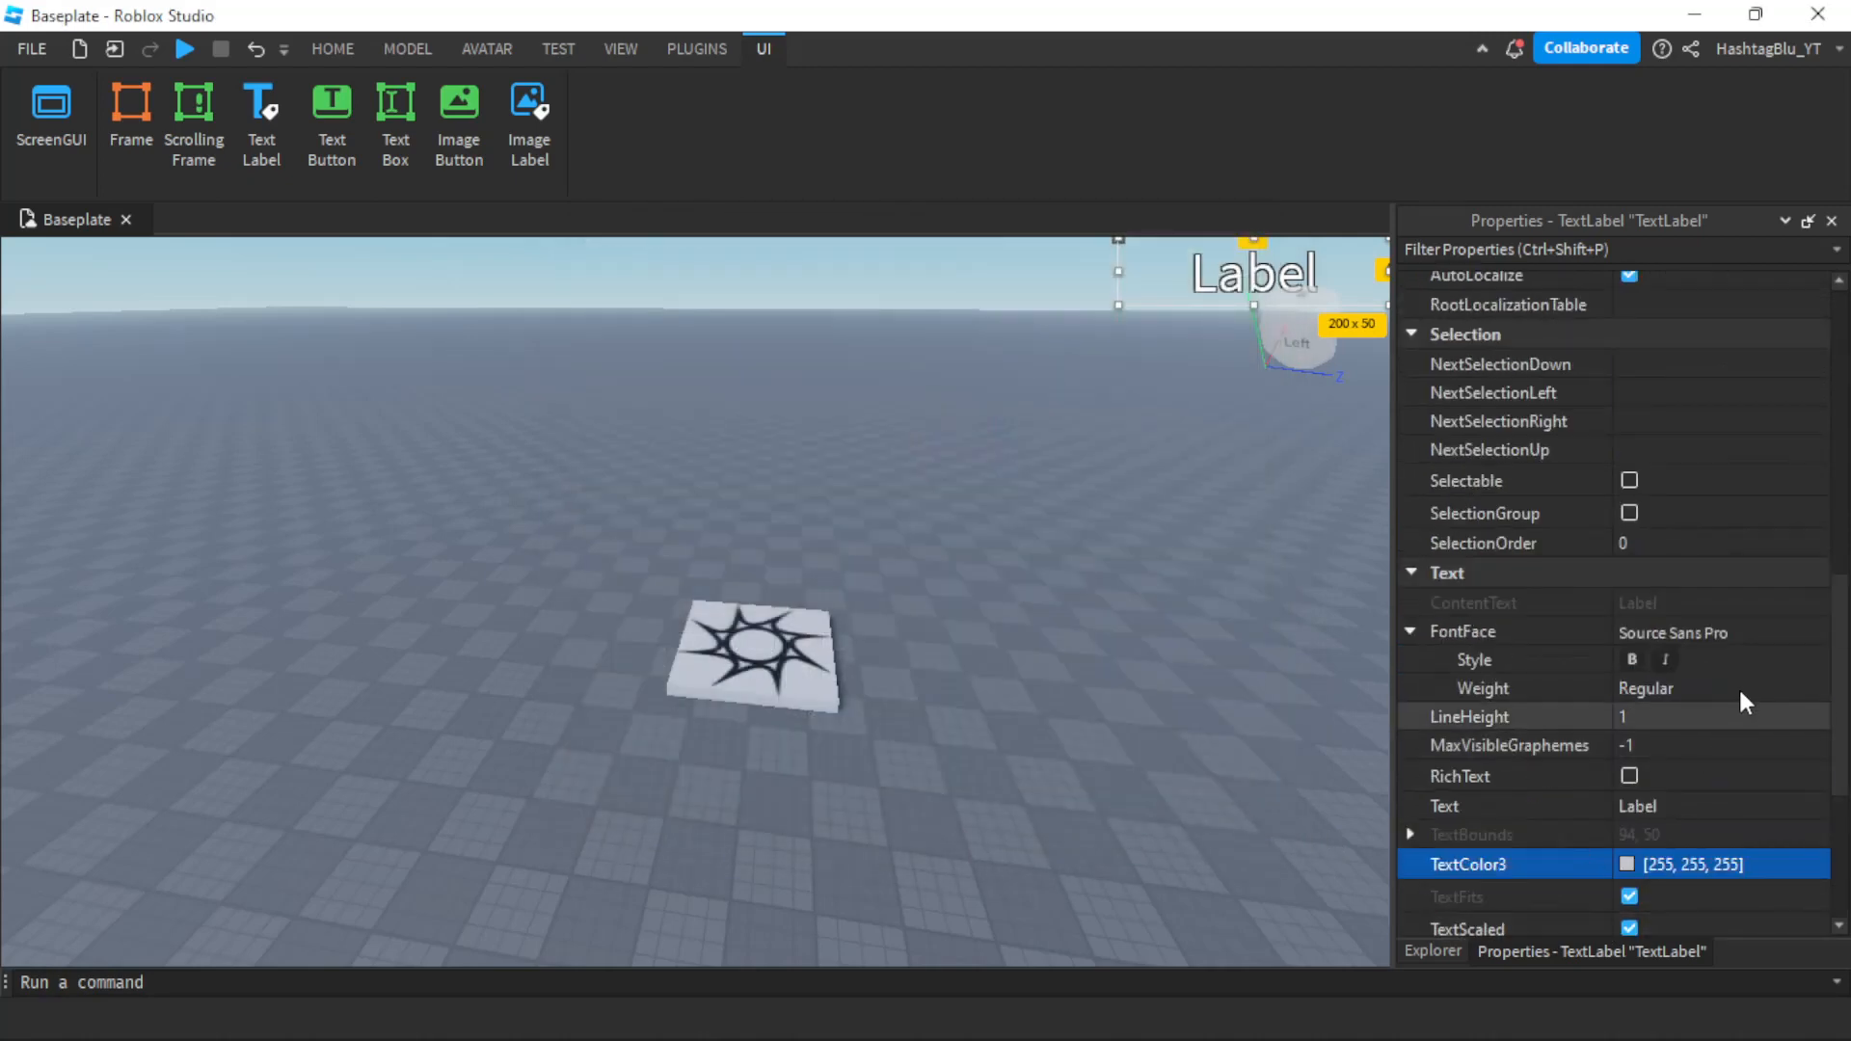
scroll("down", 3)
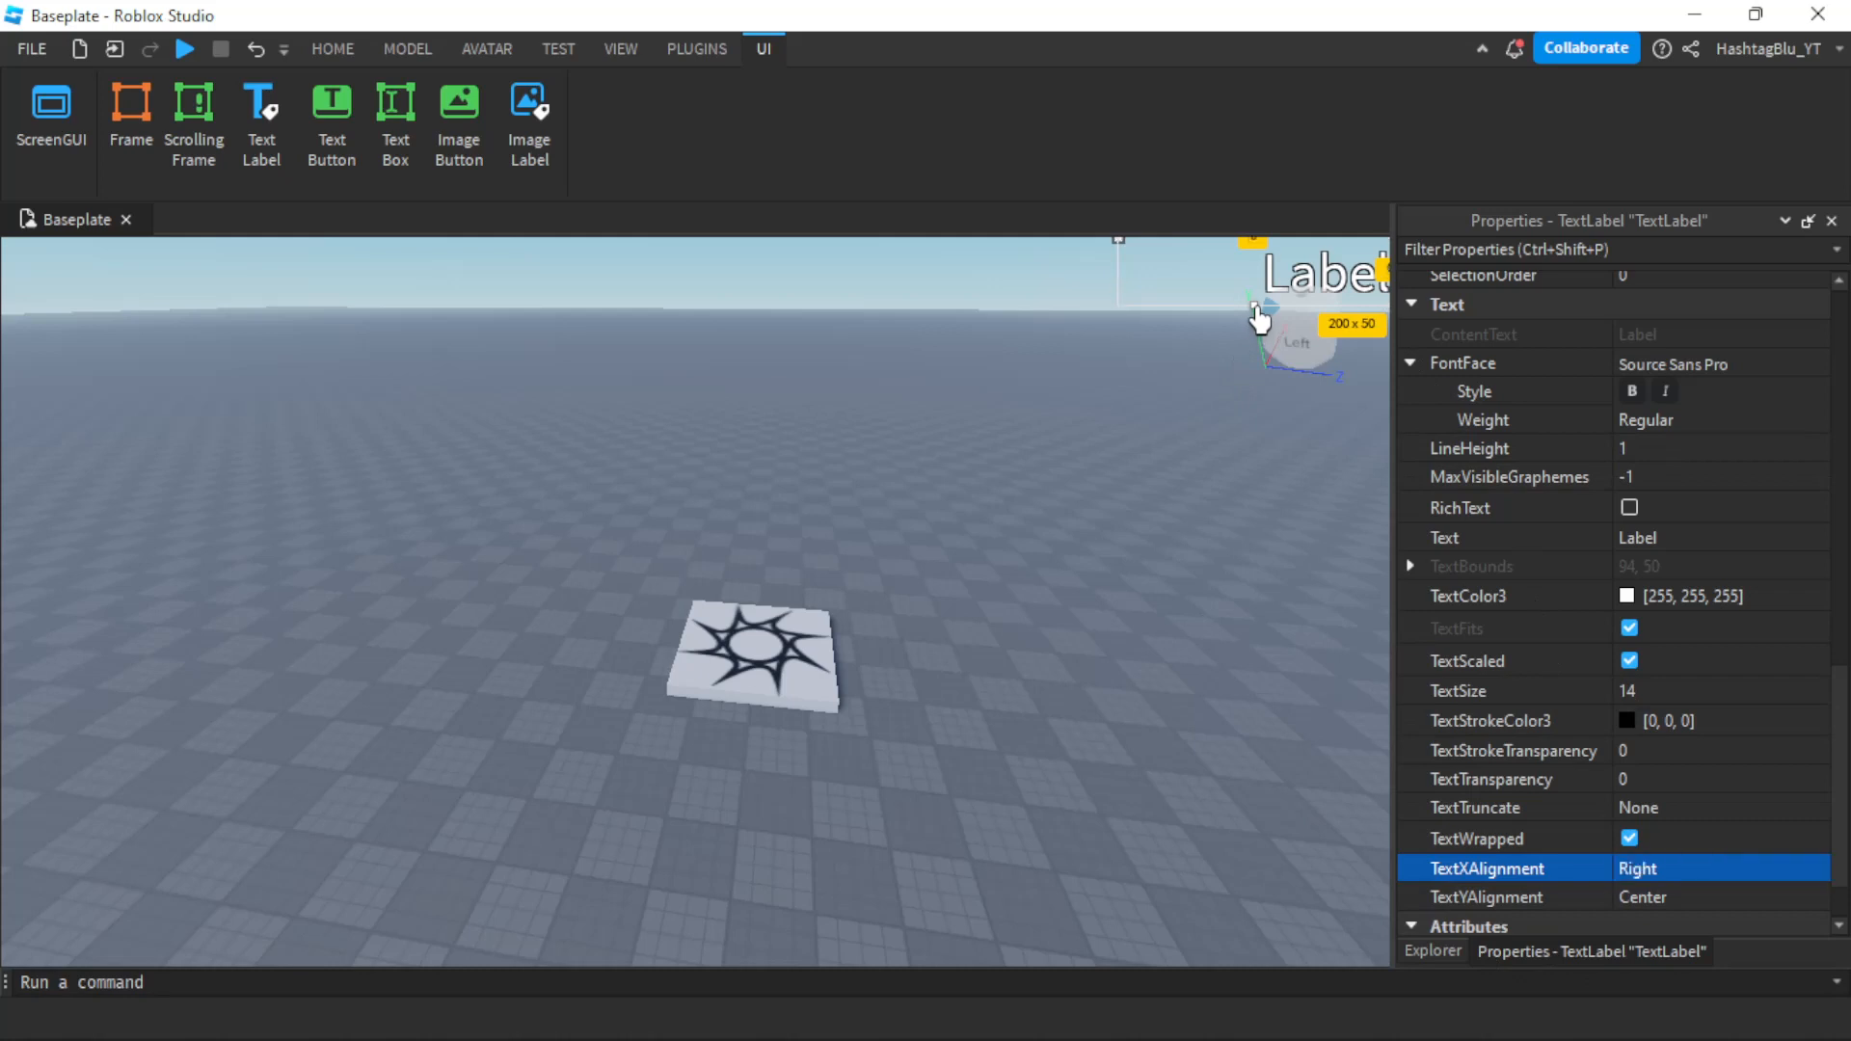
left_click_drag(1259, 318, 1259, 289)
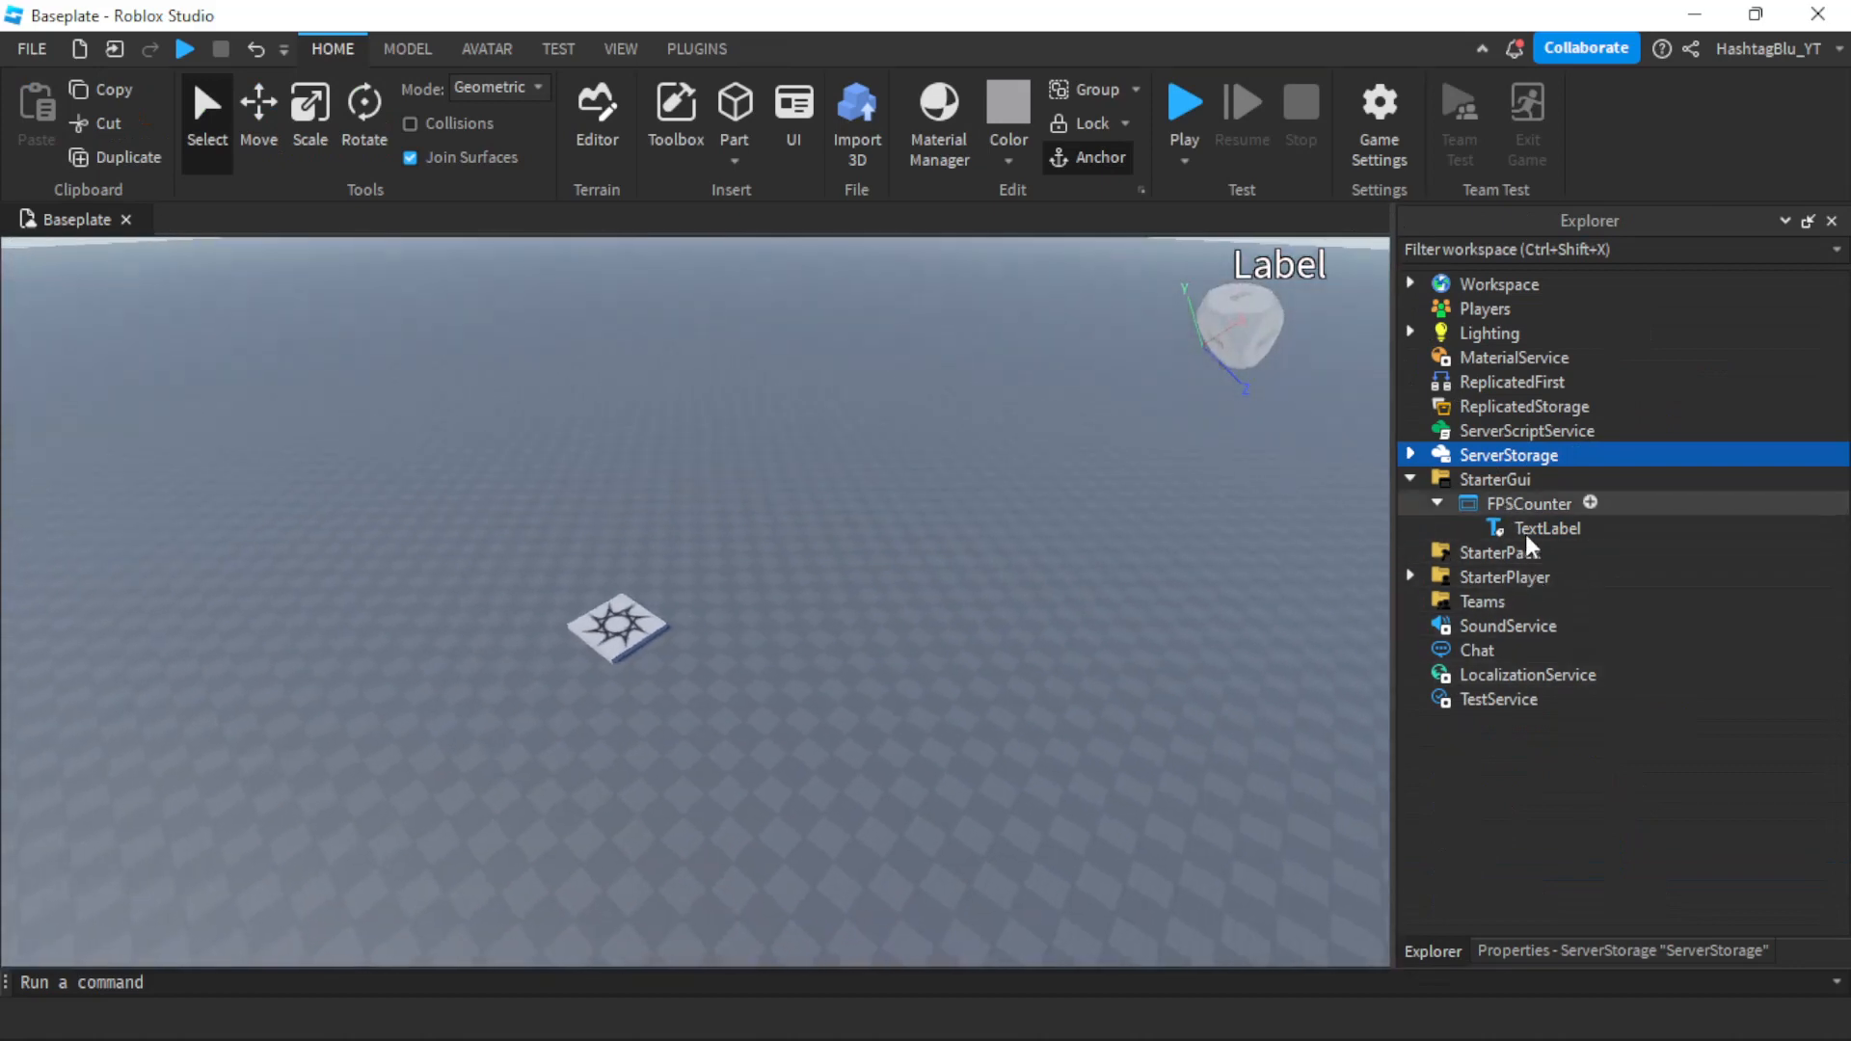
Add an AutoScale Lite aspect ratio constraint to the selected TextLabel
left_click(1546, 528)
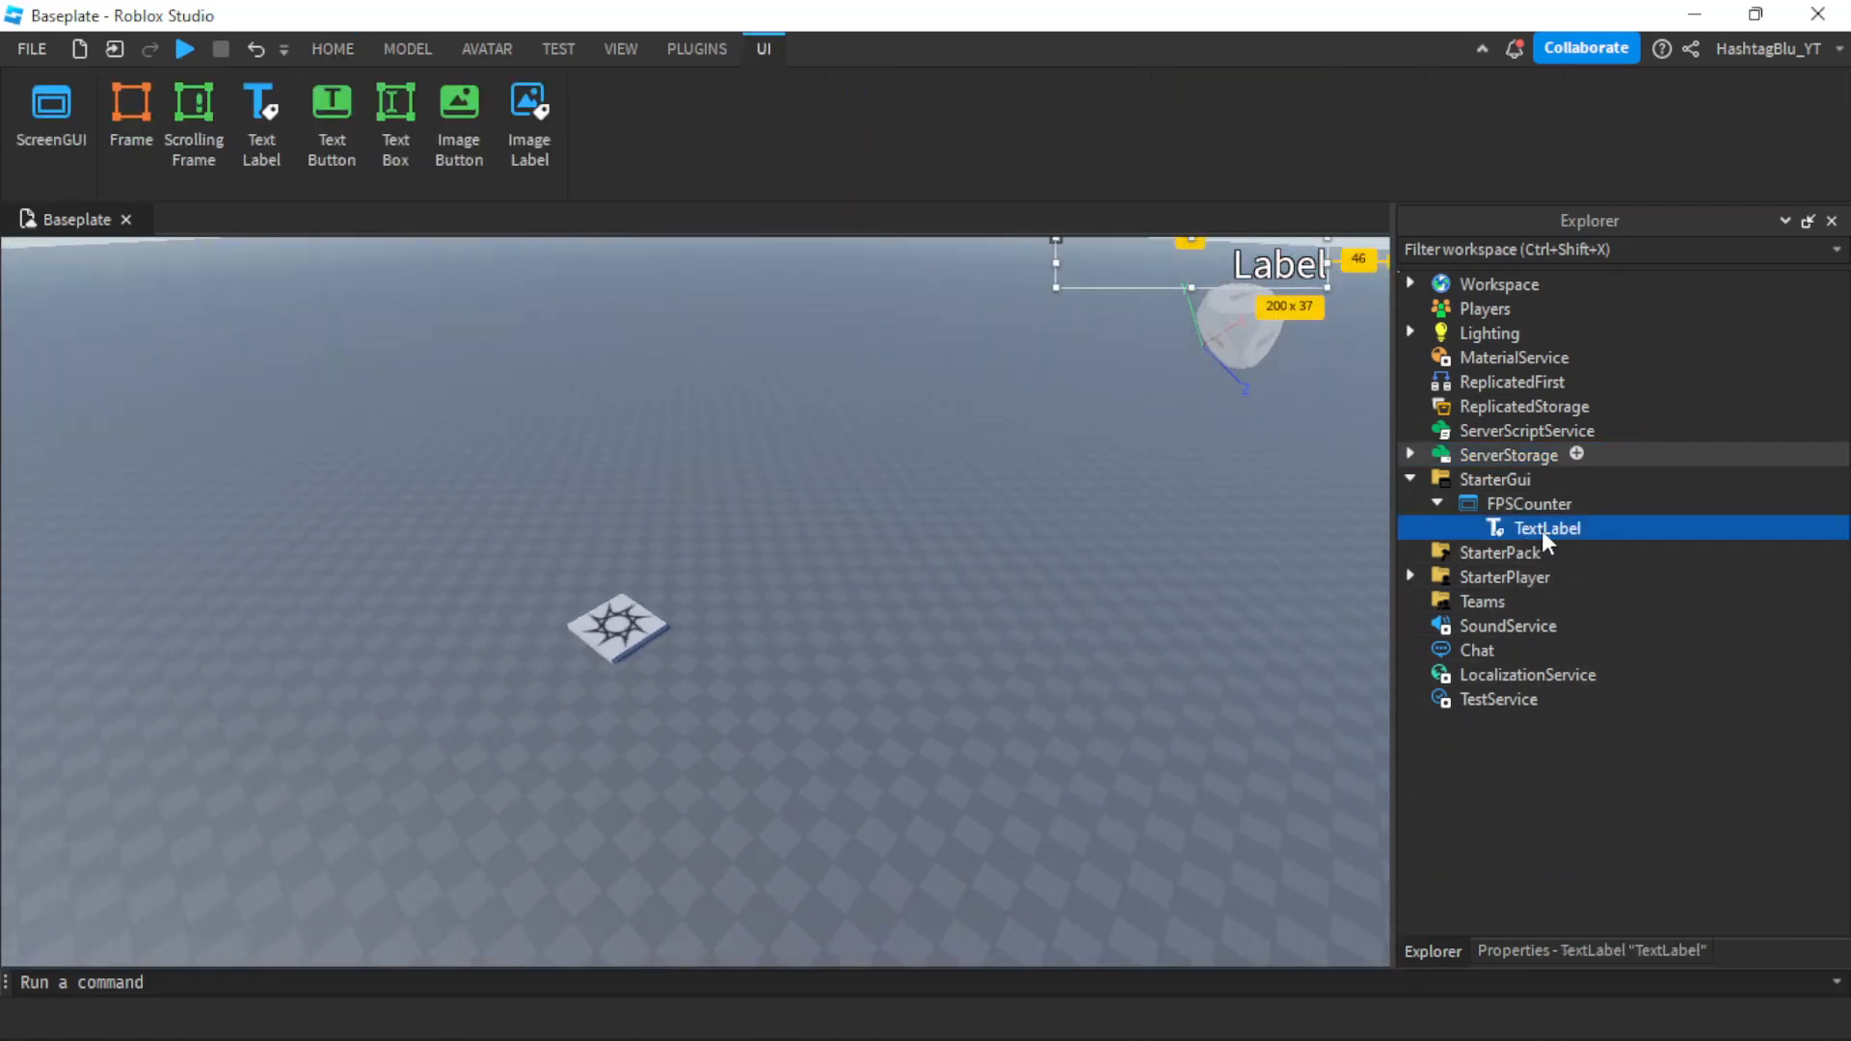
left_click(696, 48)
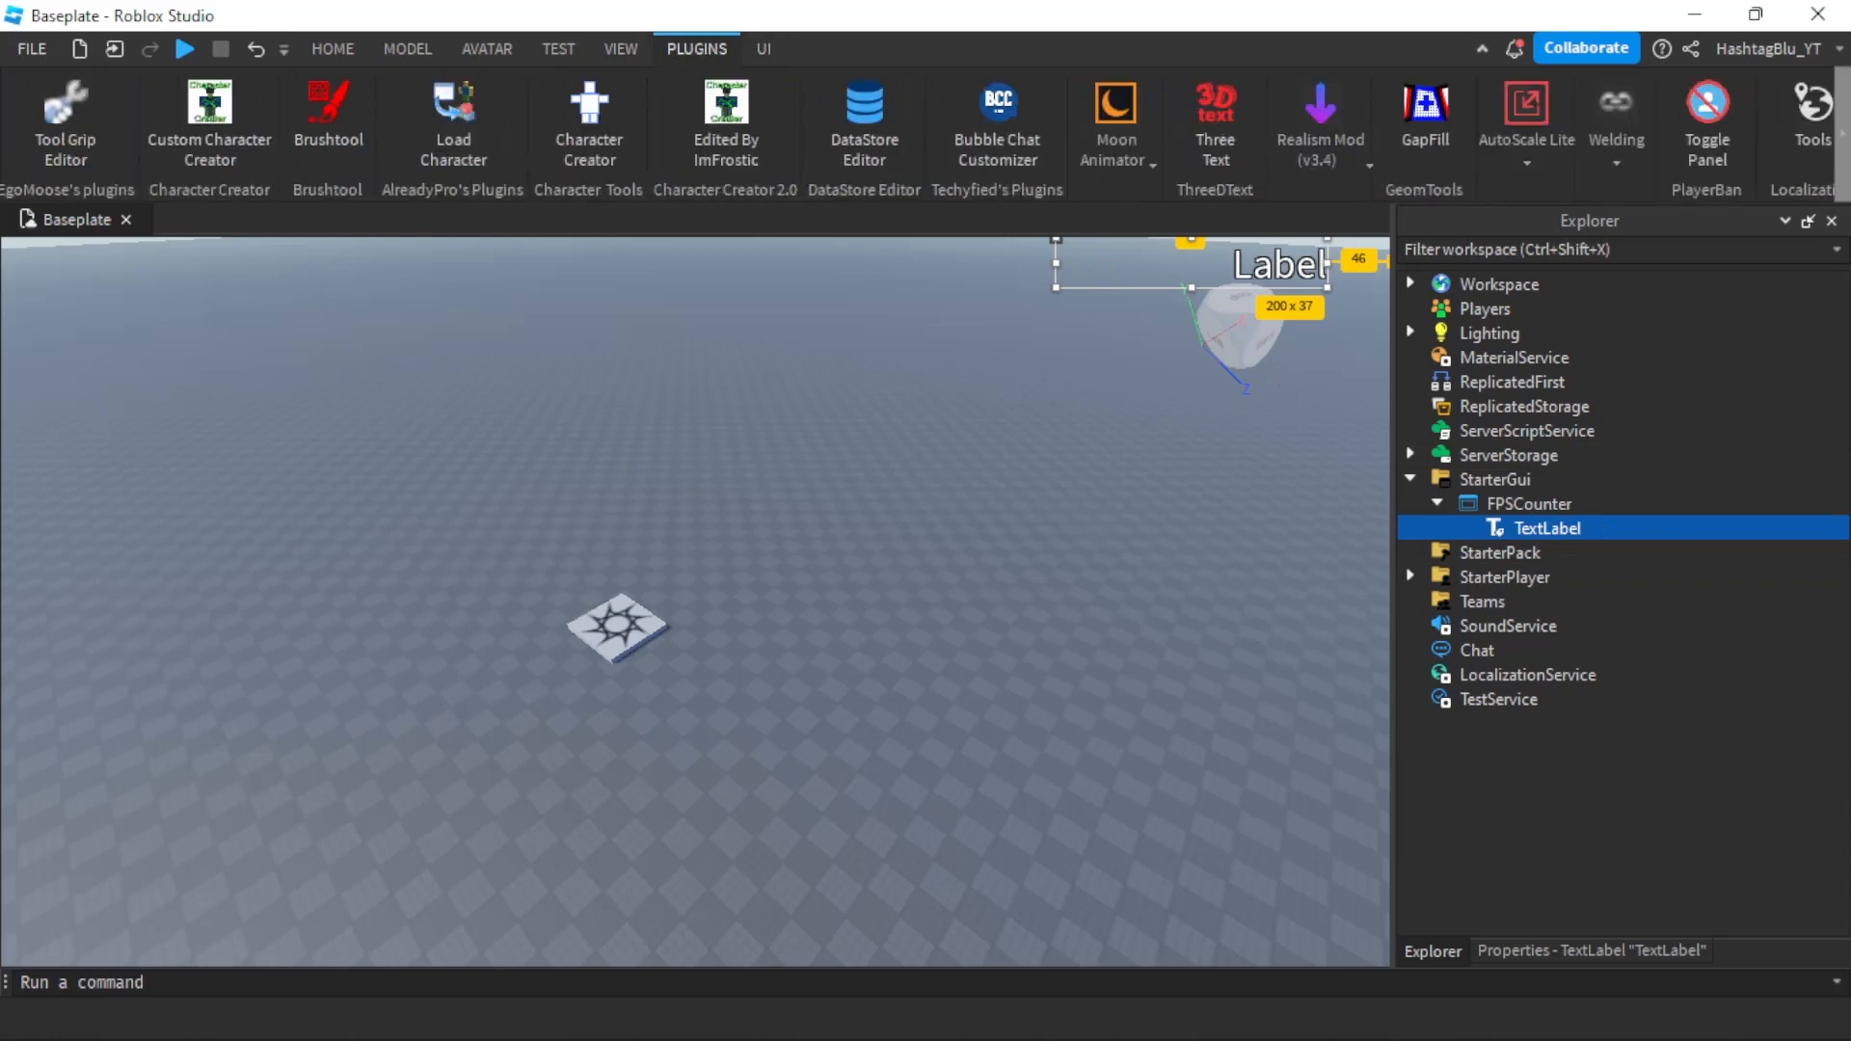
left_click(1218, 128)
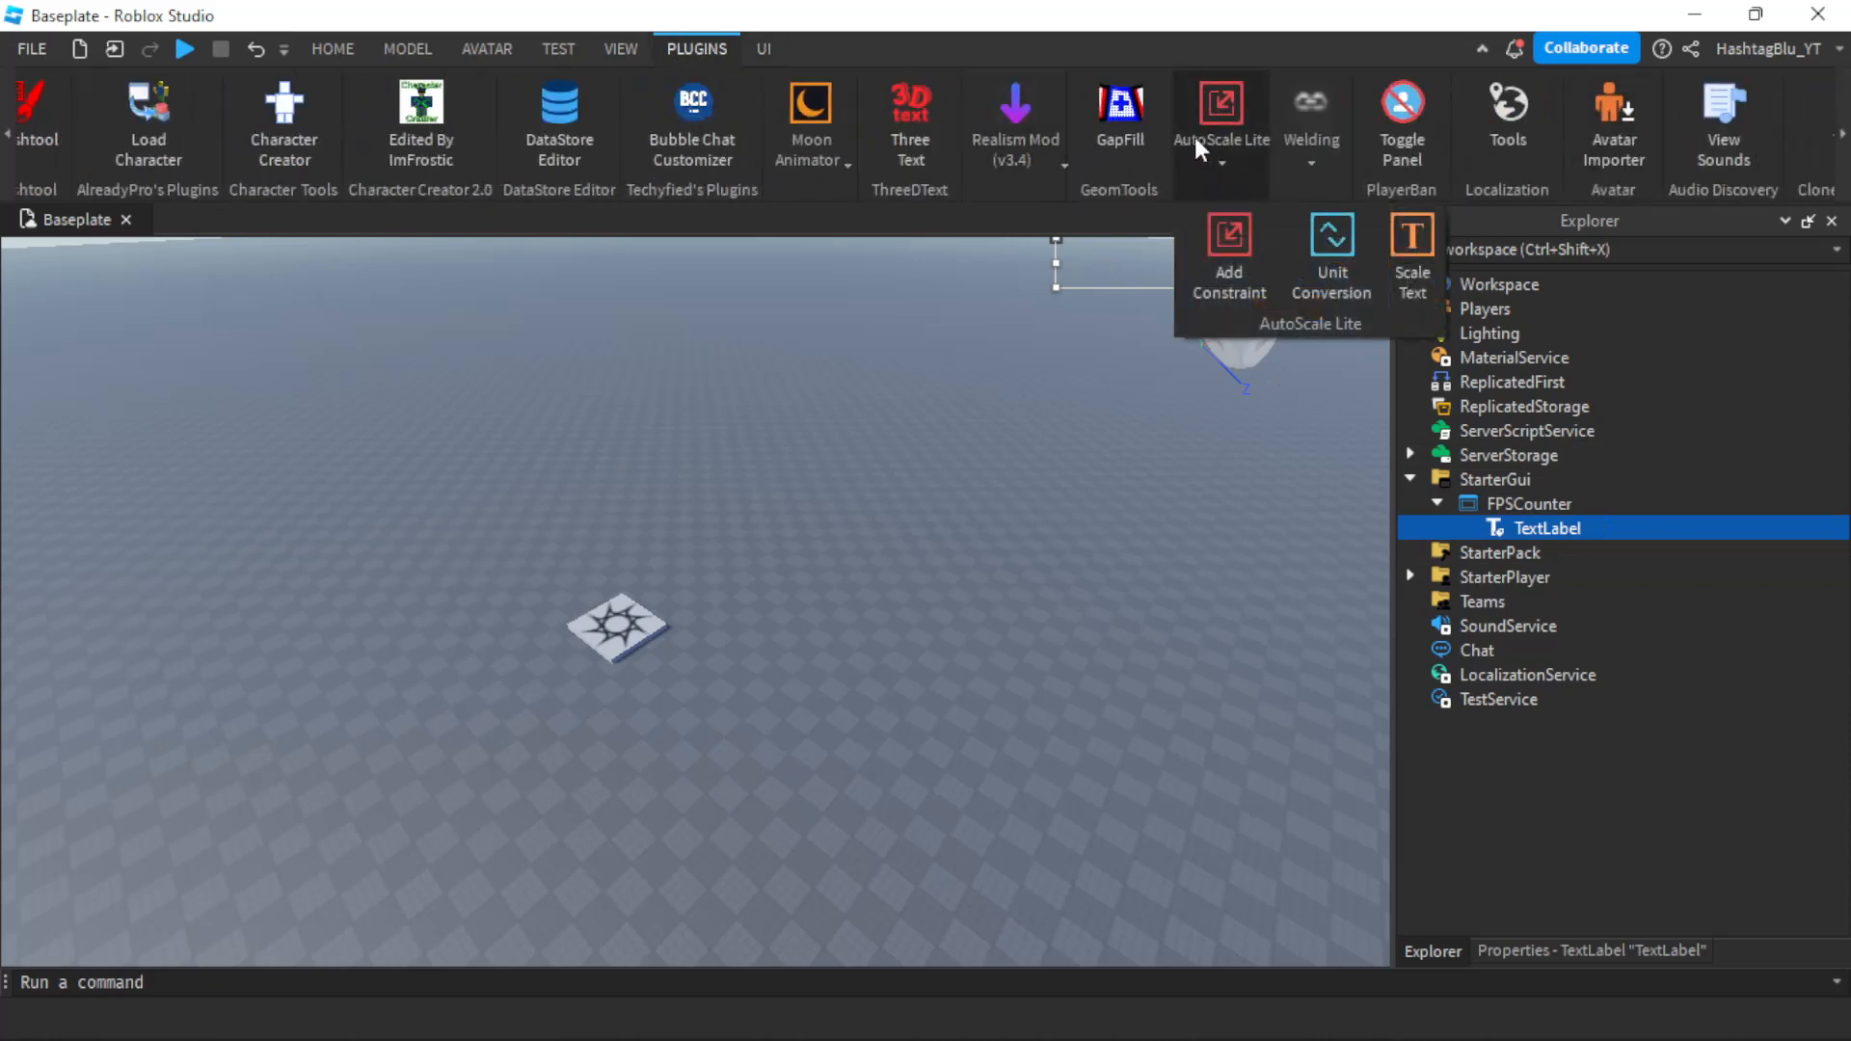
left_click(1330, 251)
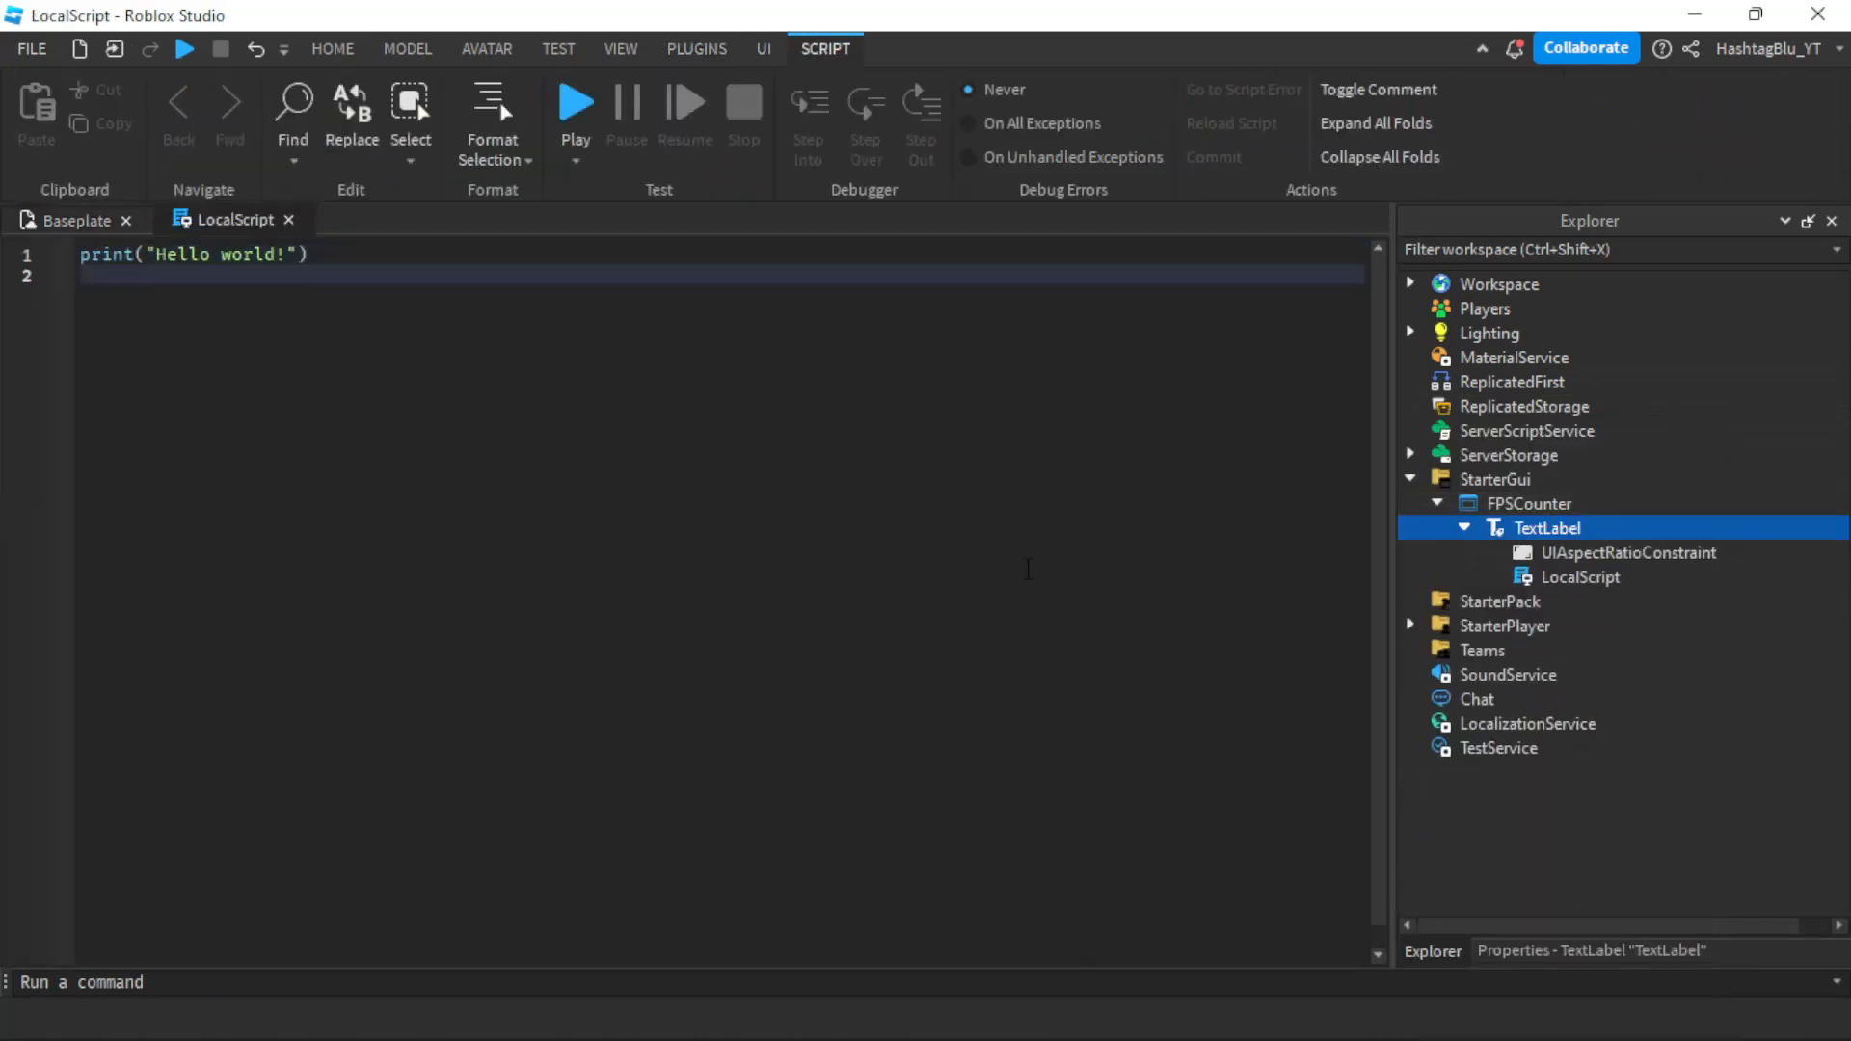
Define local textLabel = script.Parent in the LocalScript
type("=")
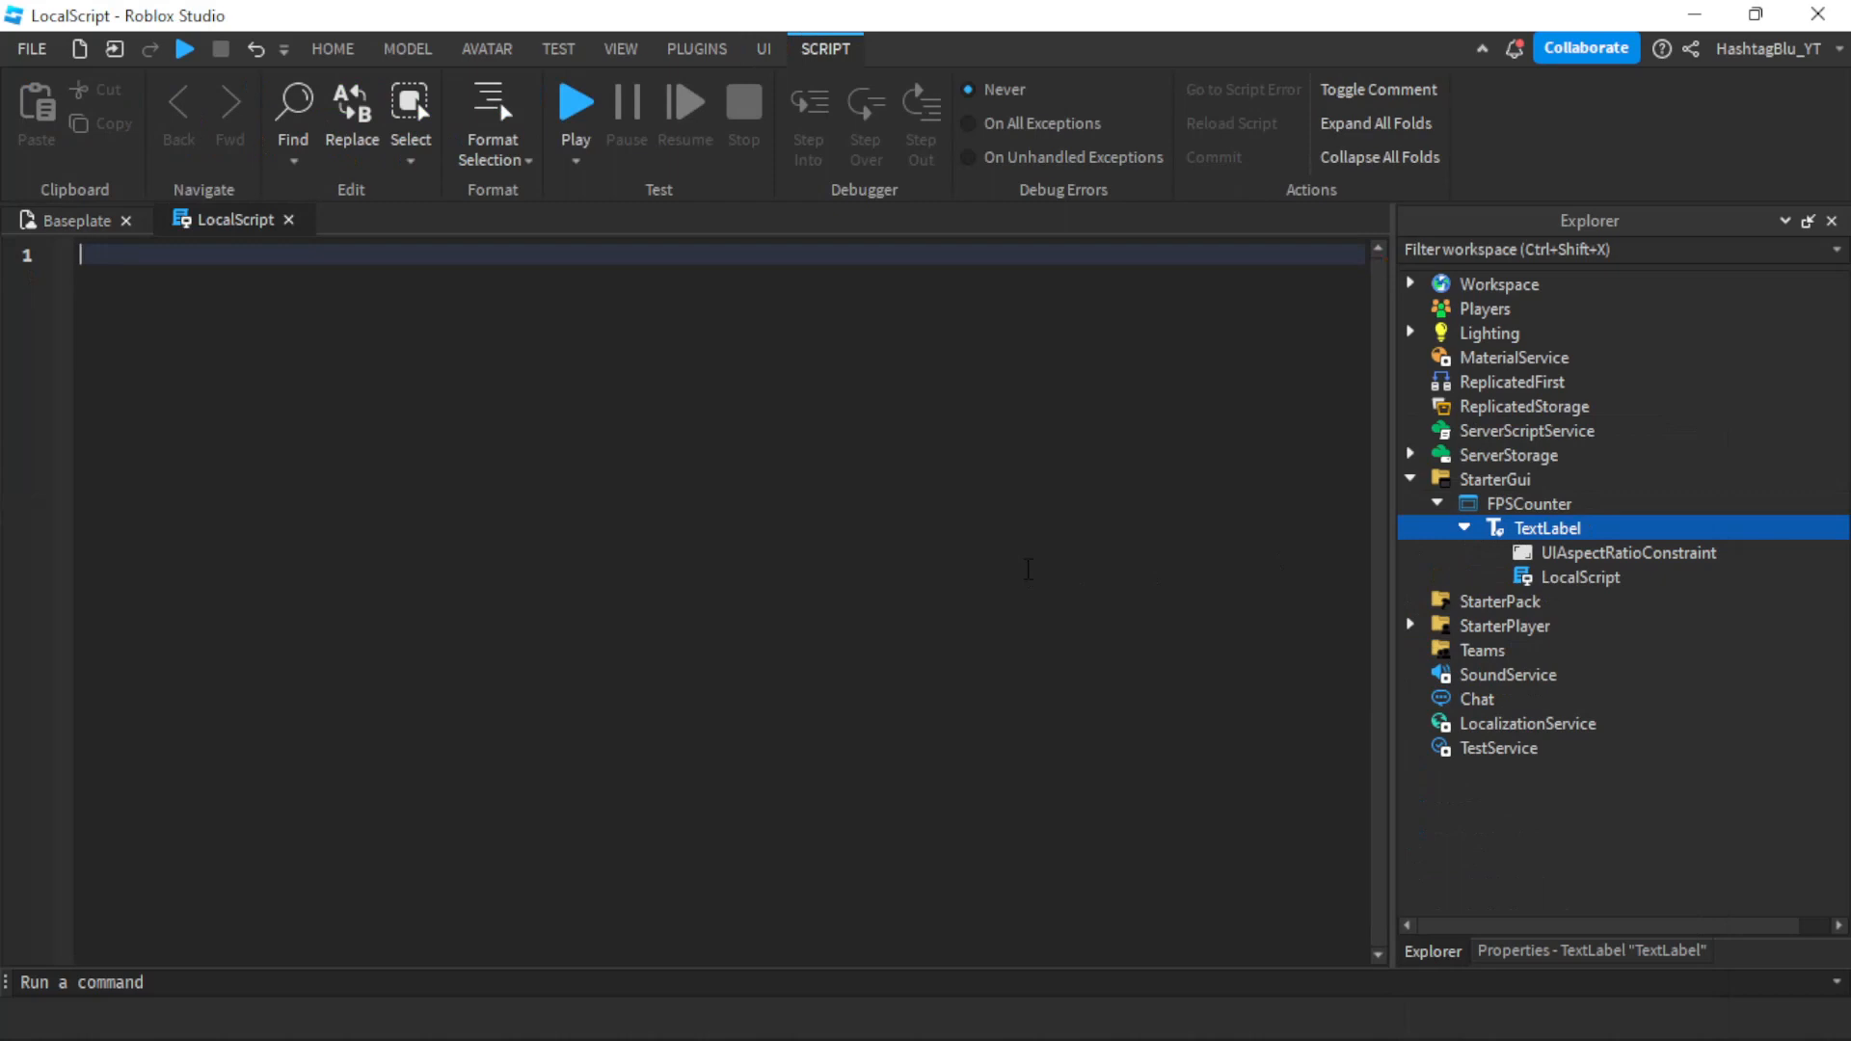
type("local text")
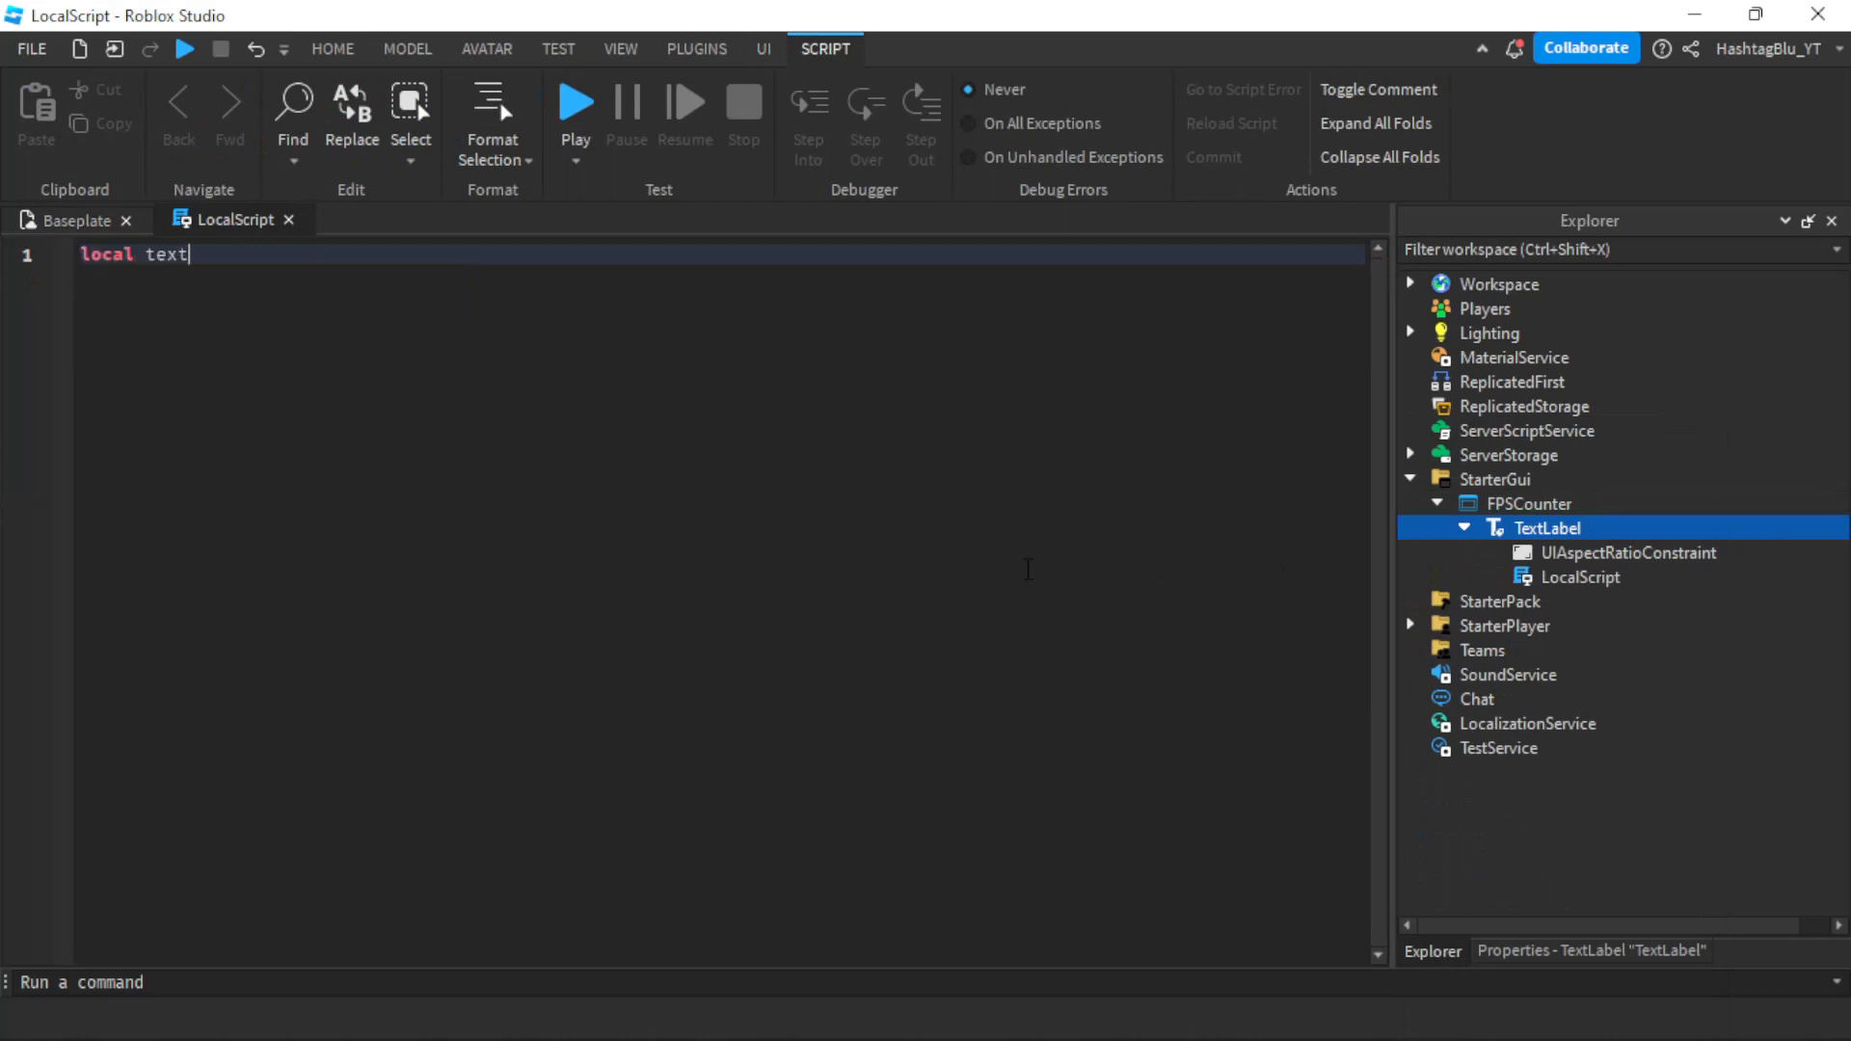
type("Label = s")
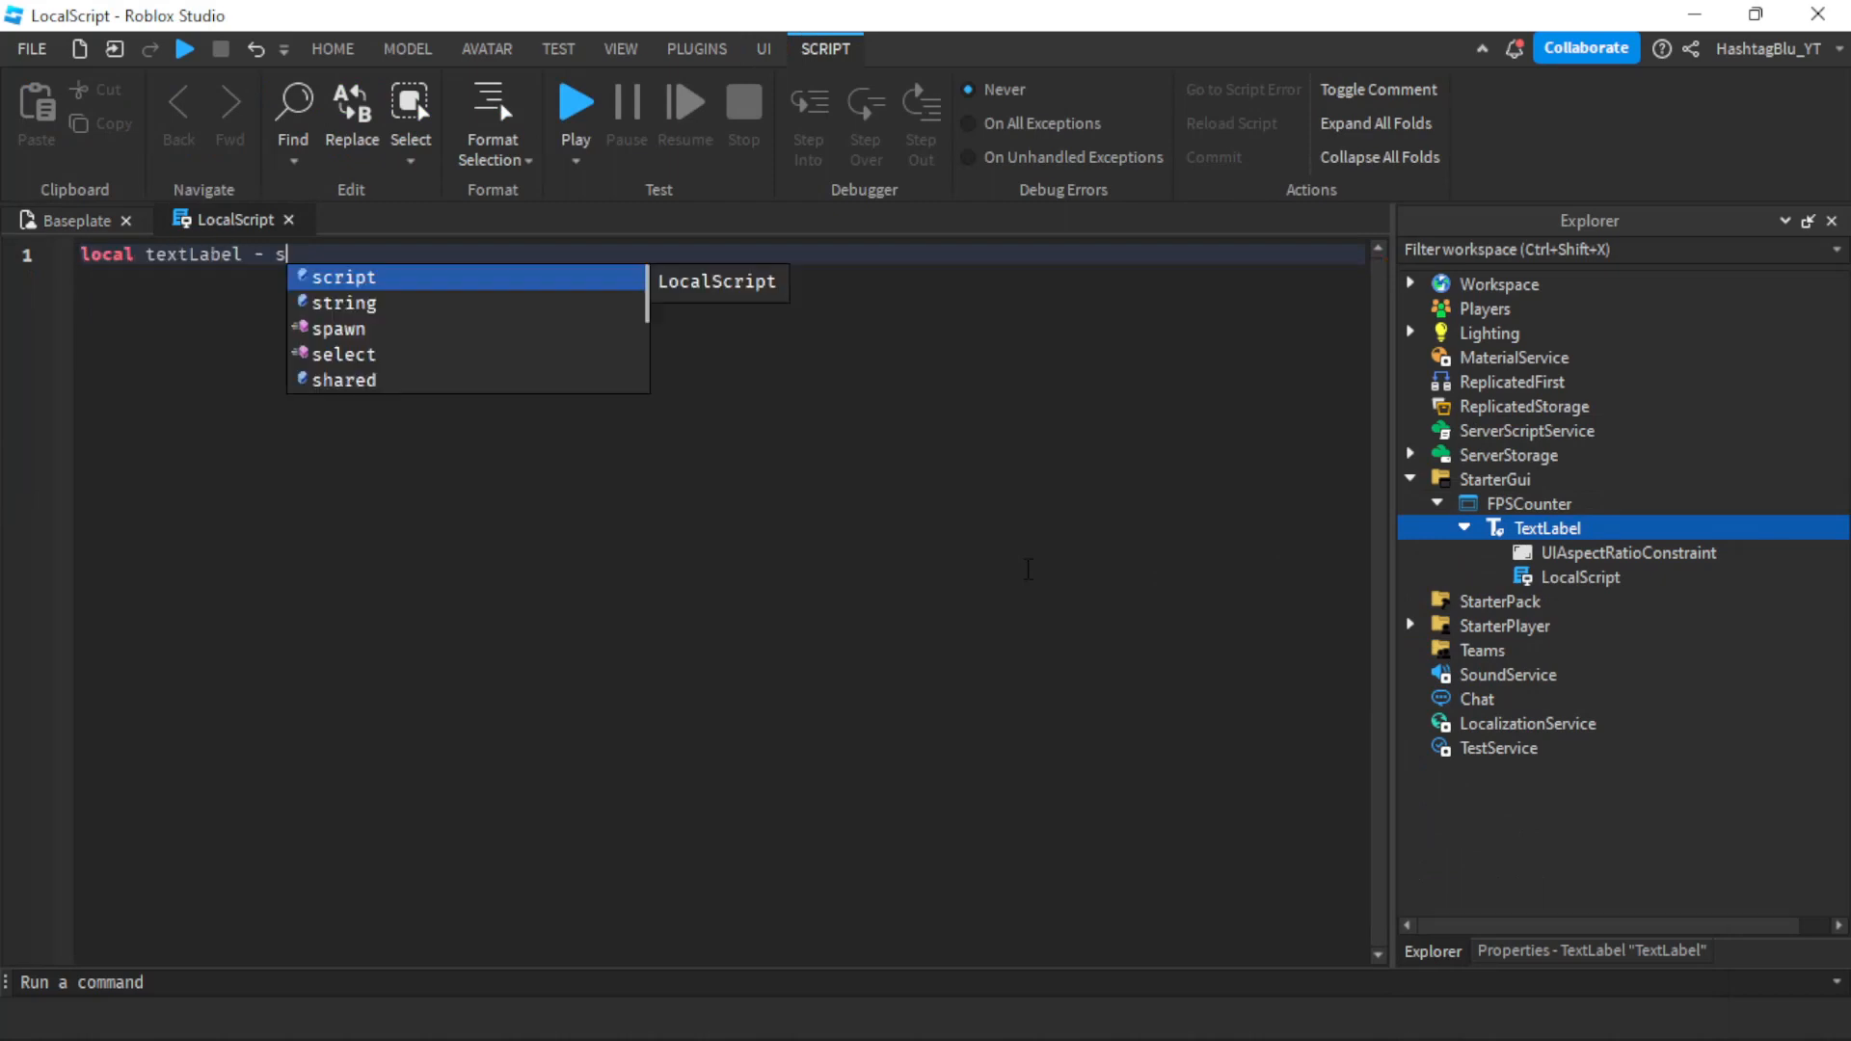
type("cript.Parent")
type("local run")
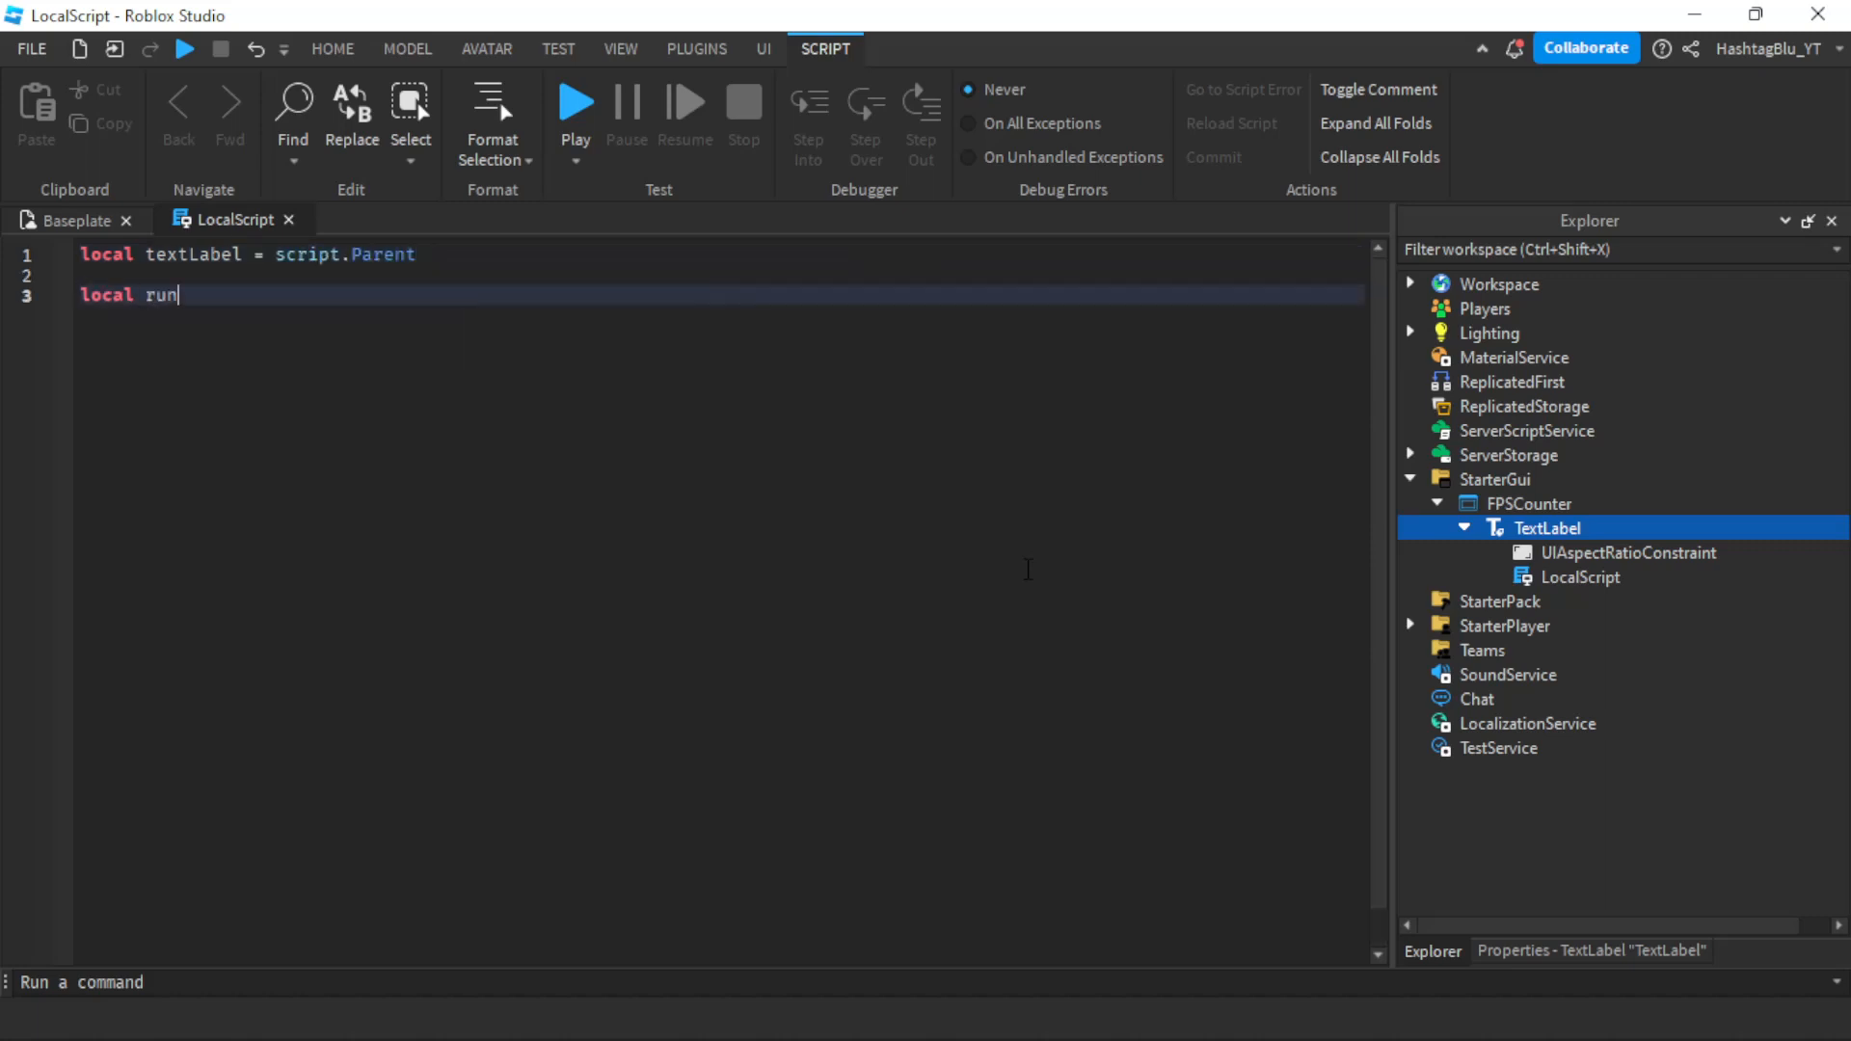
Define runService via game:GetService("RunService") and goodFPS = 30
type("Service = ga")
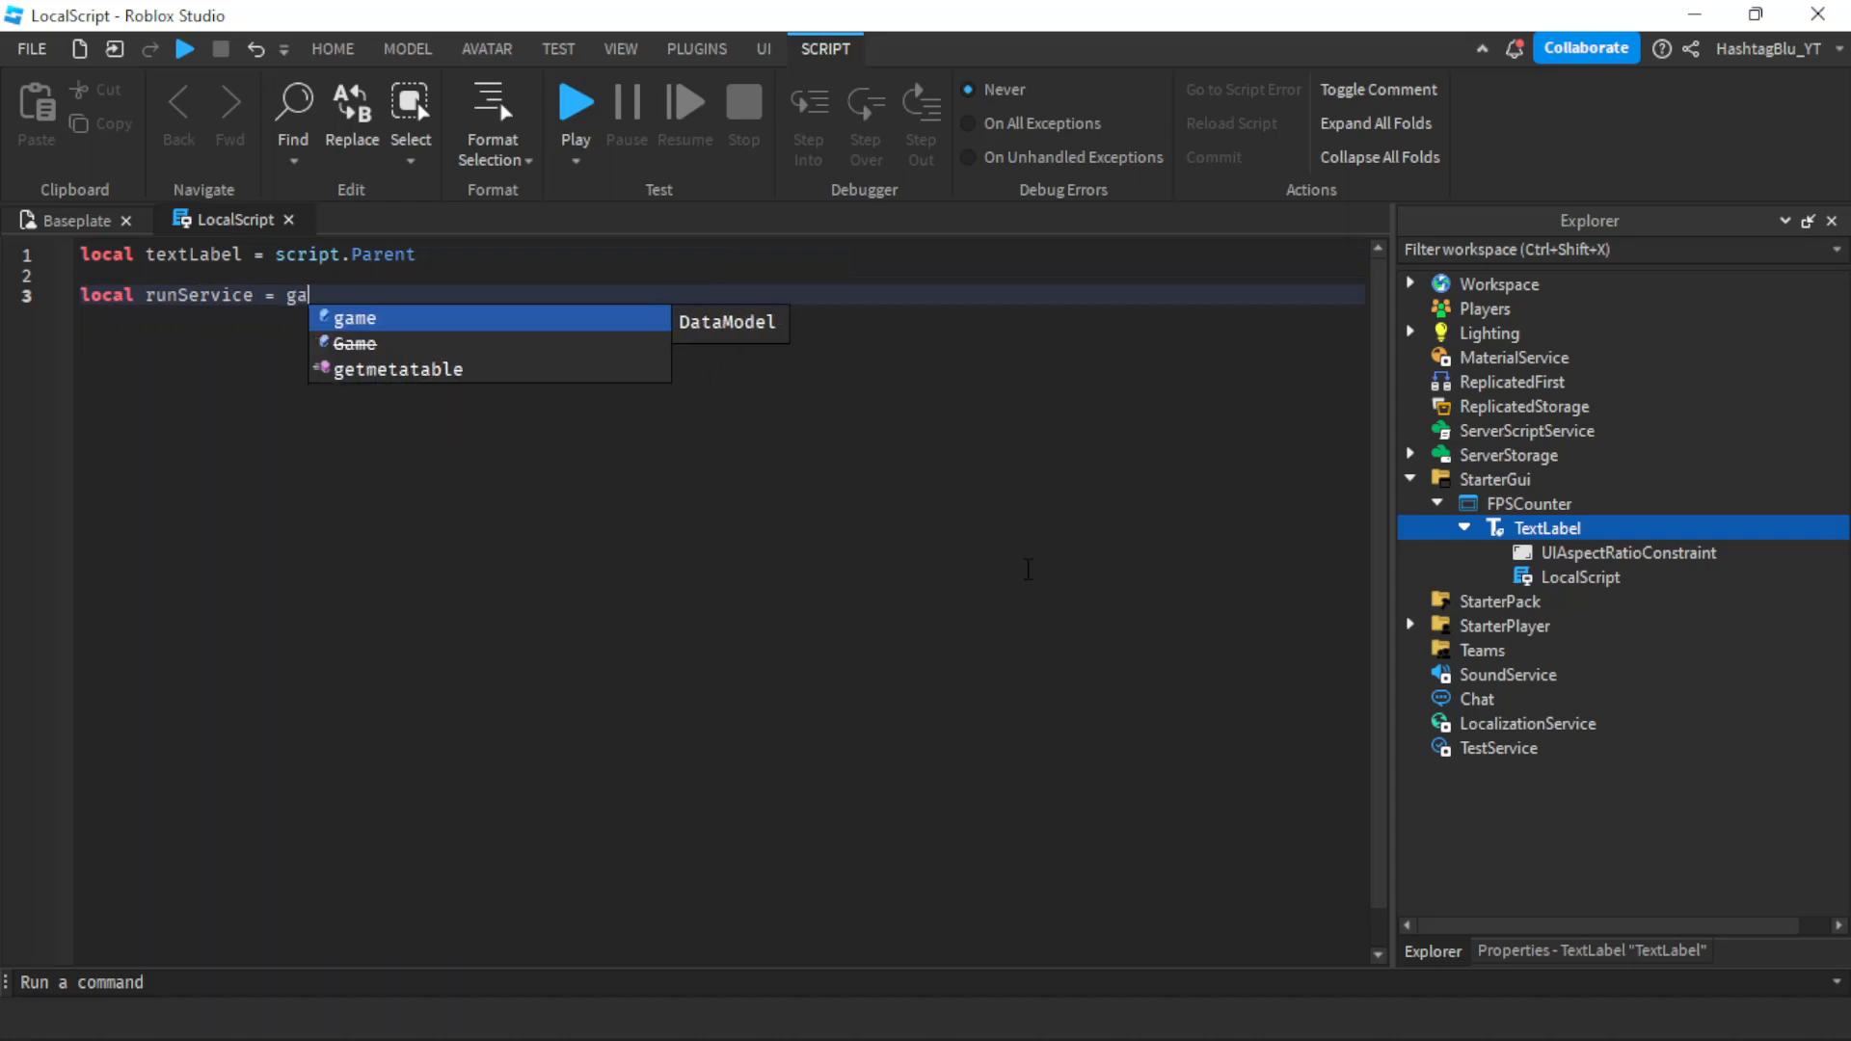
type("me:GetService(\"r")
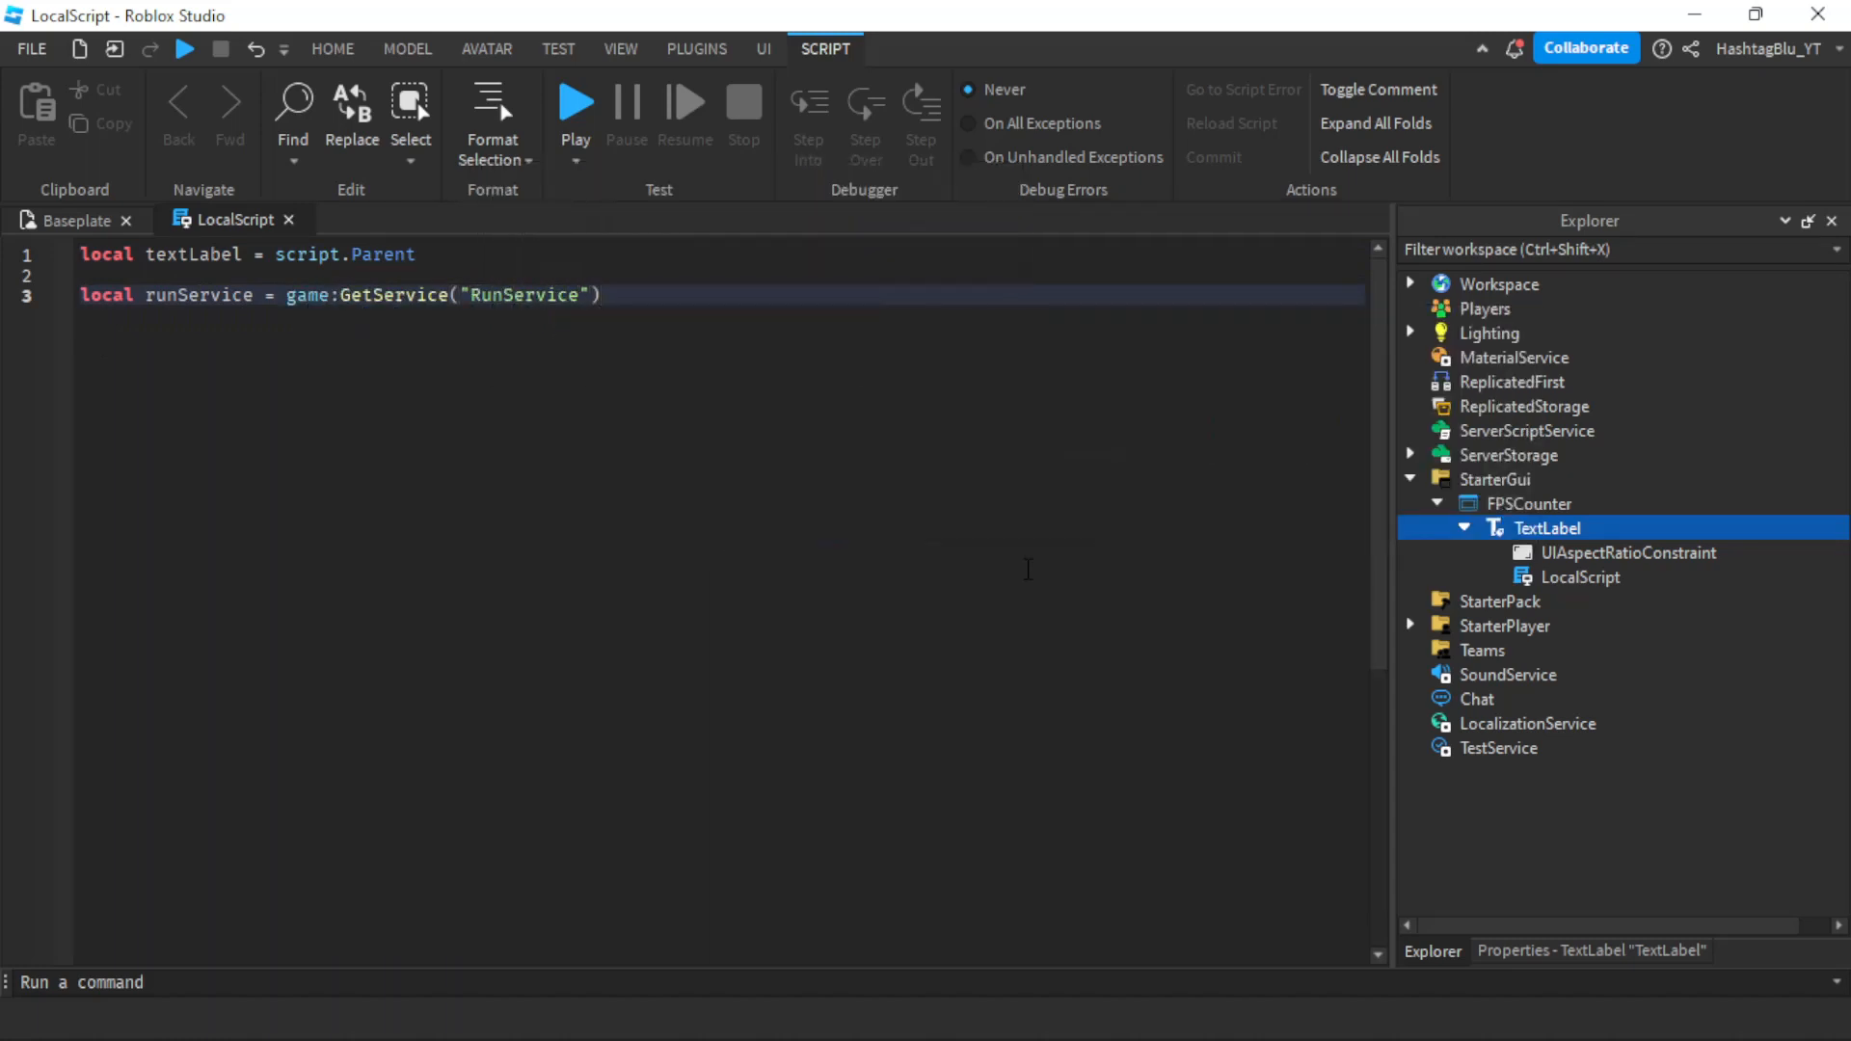
type("local goodFPS")
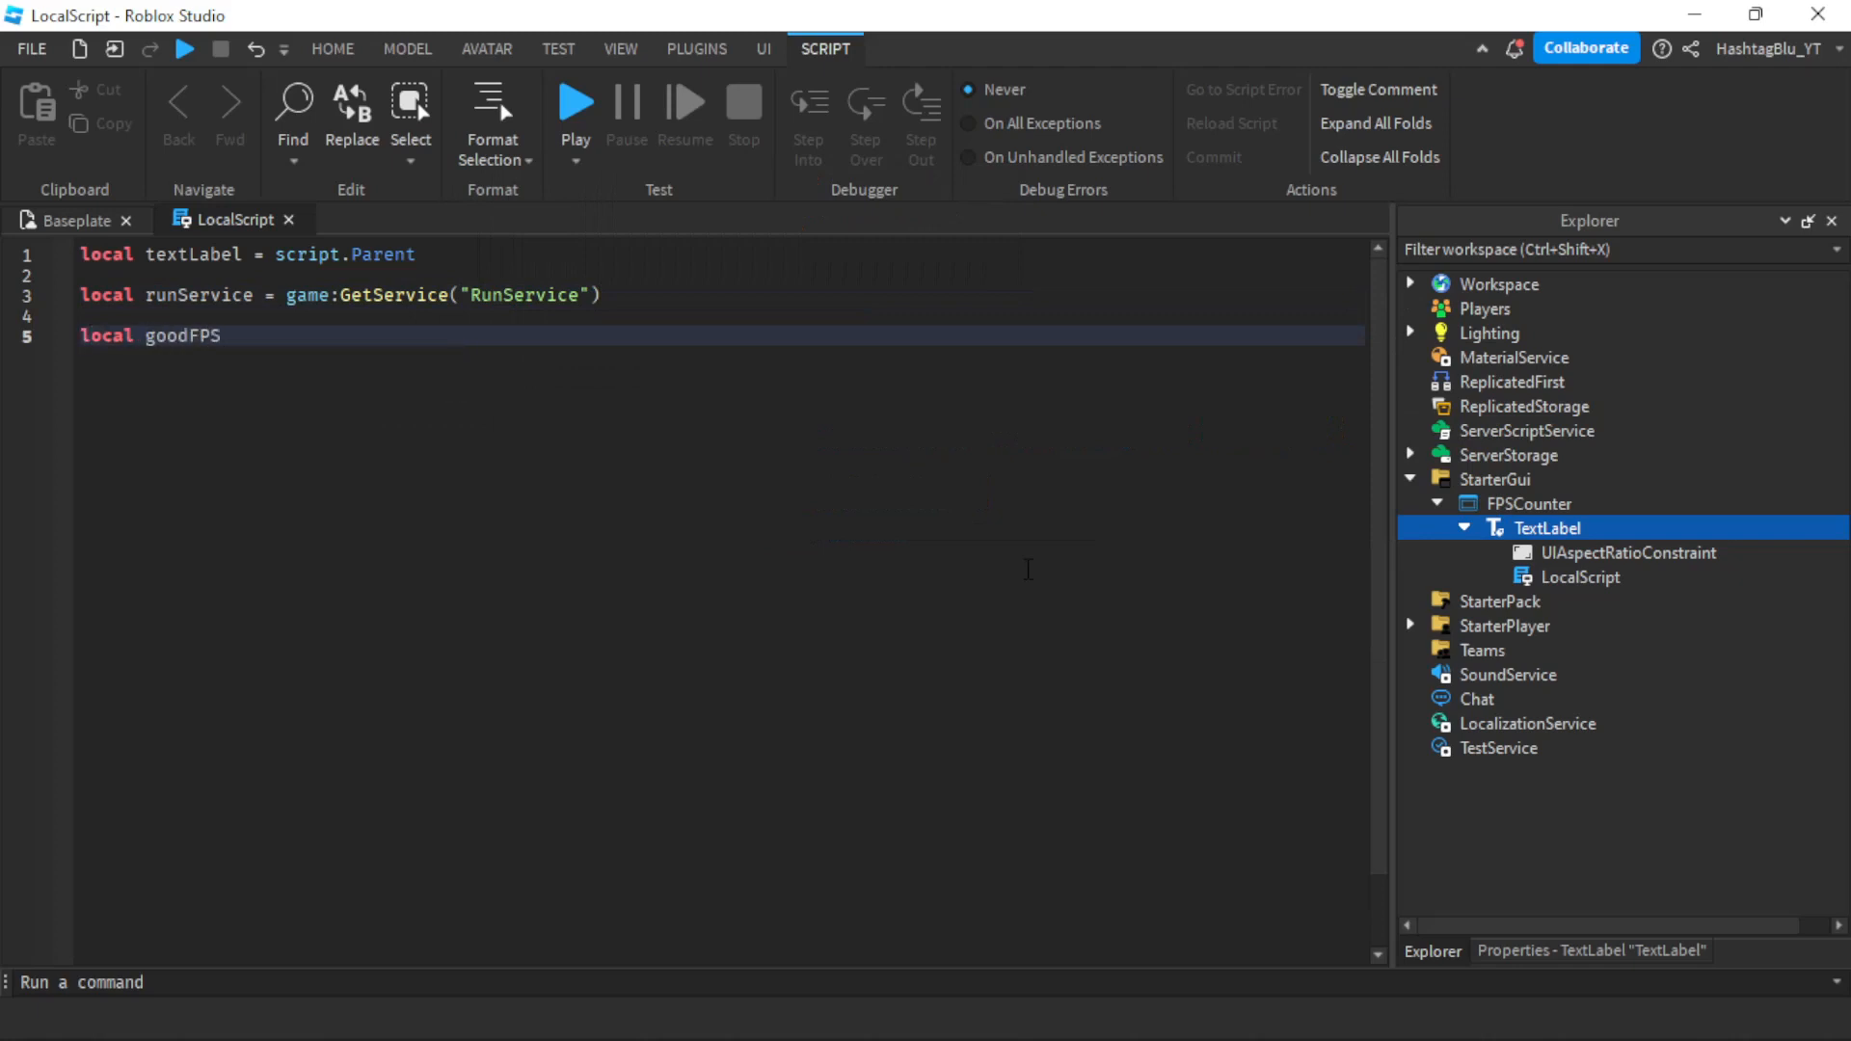
type("= 30")
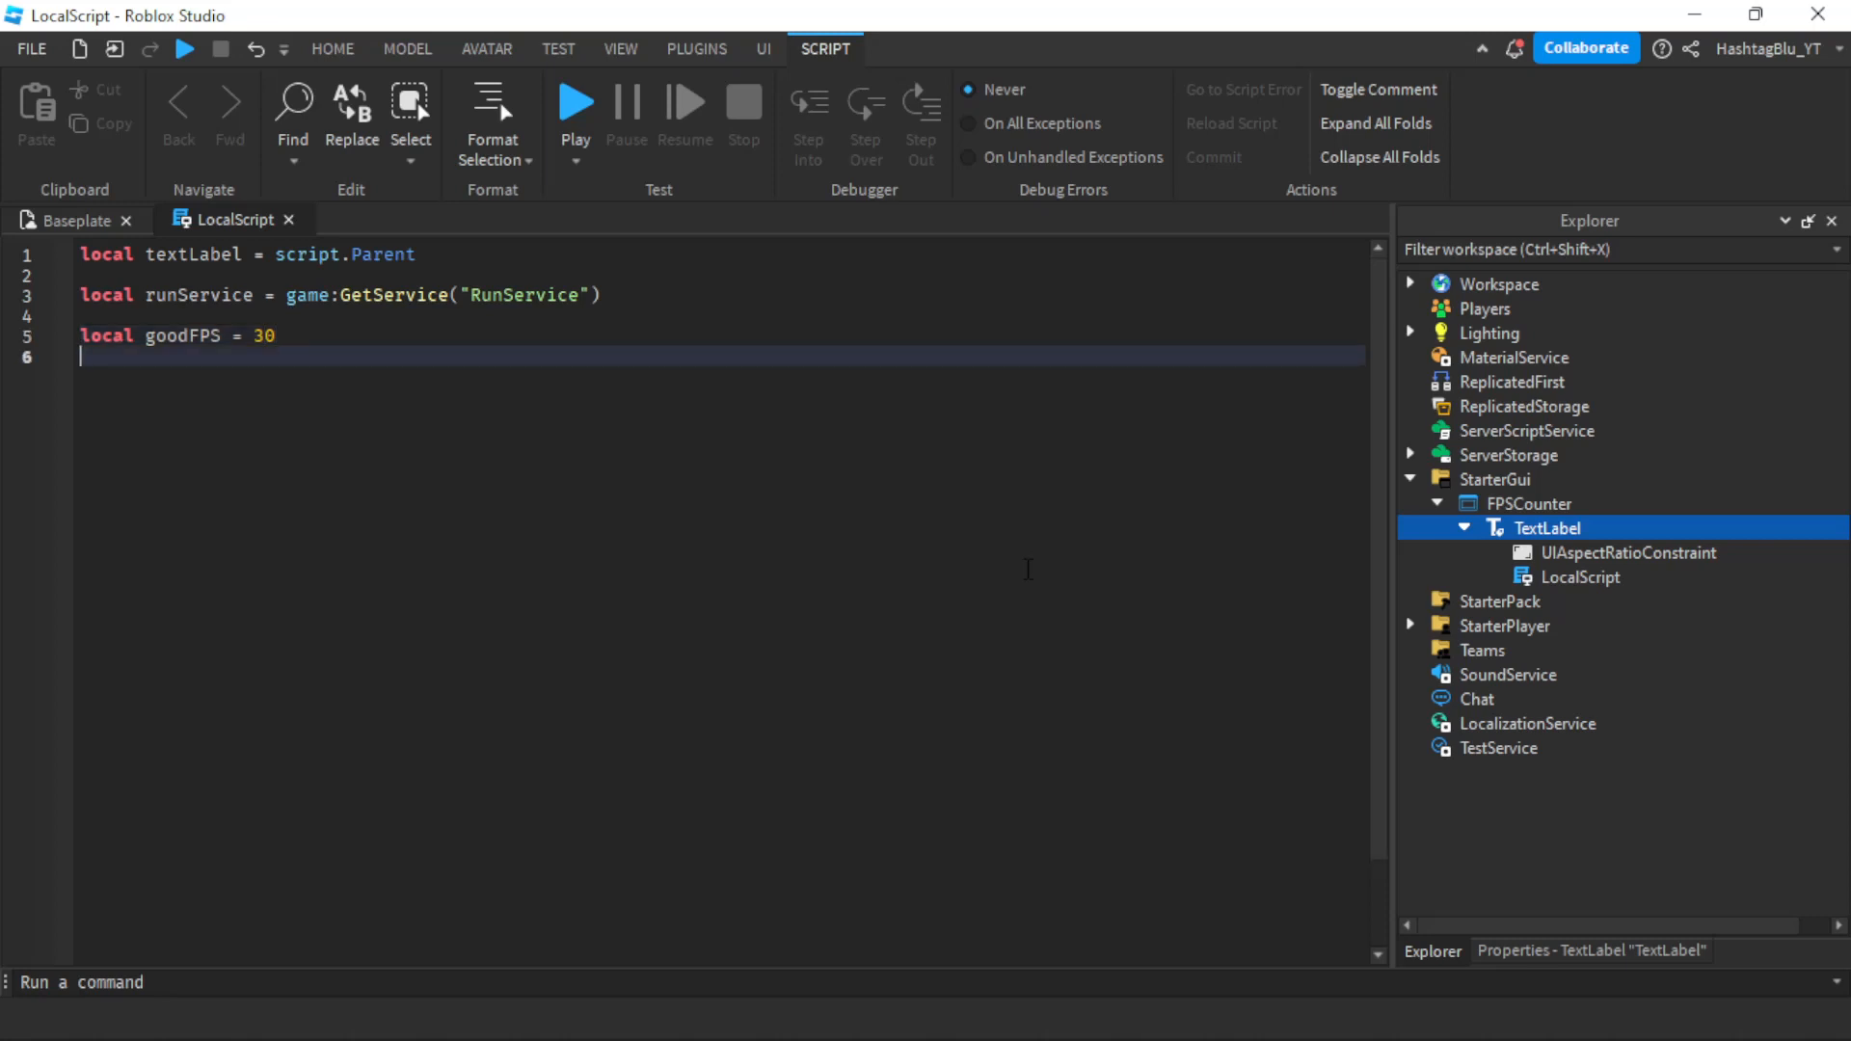
type("local")
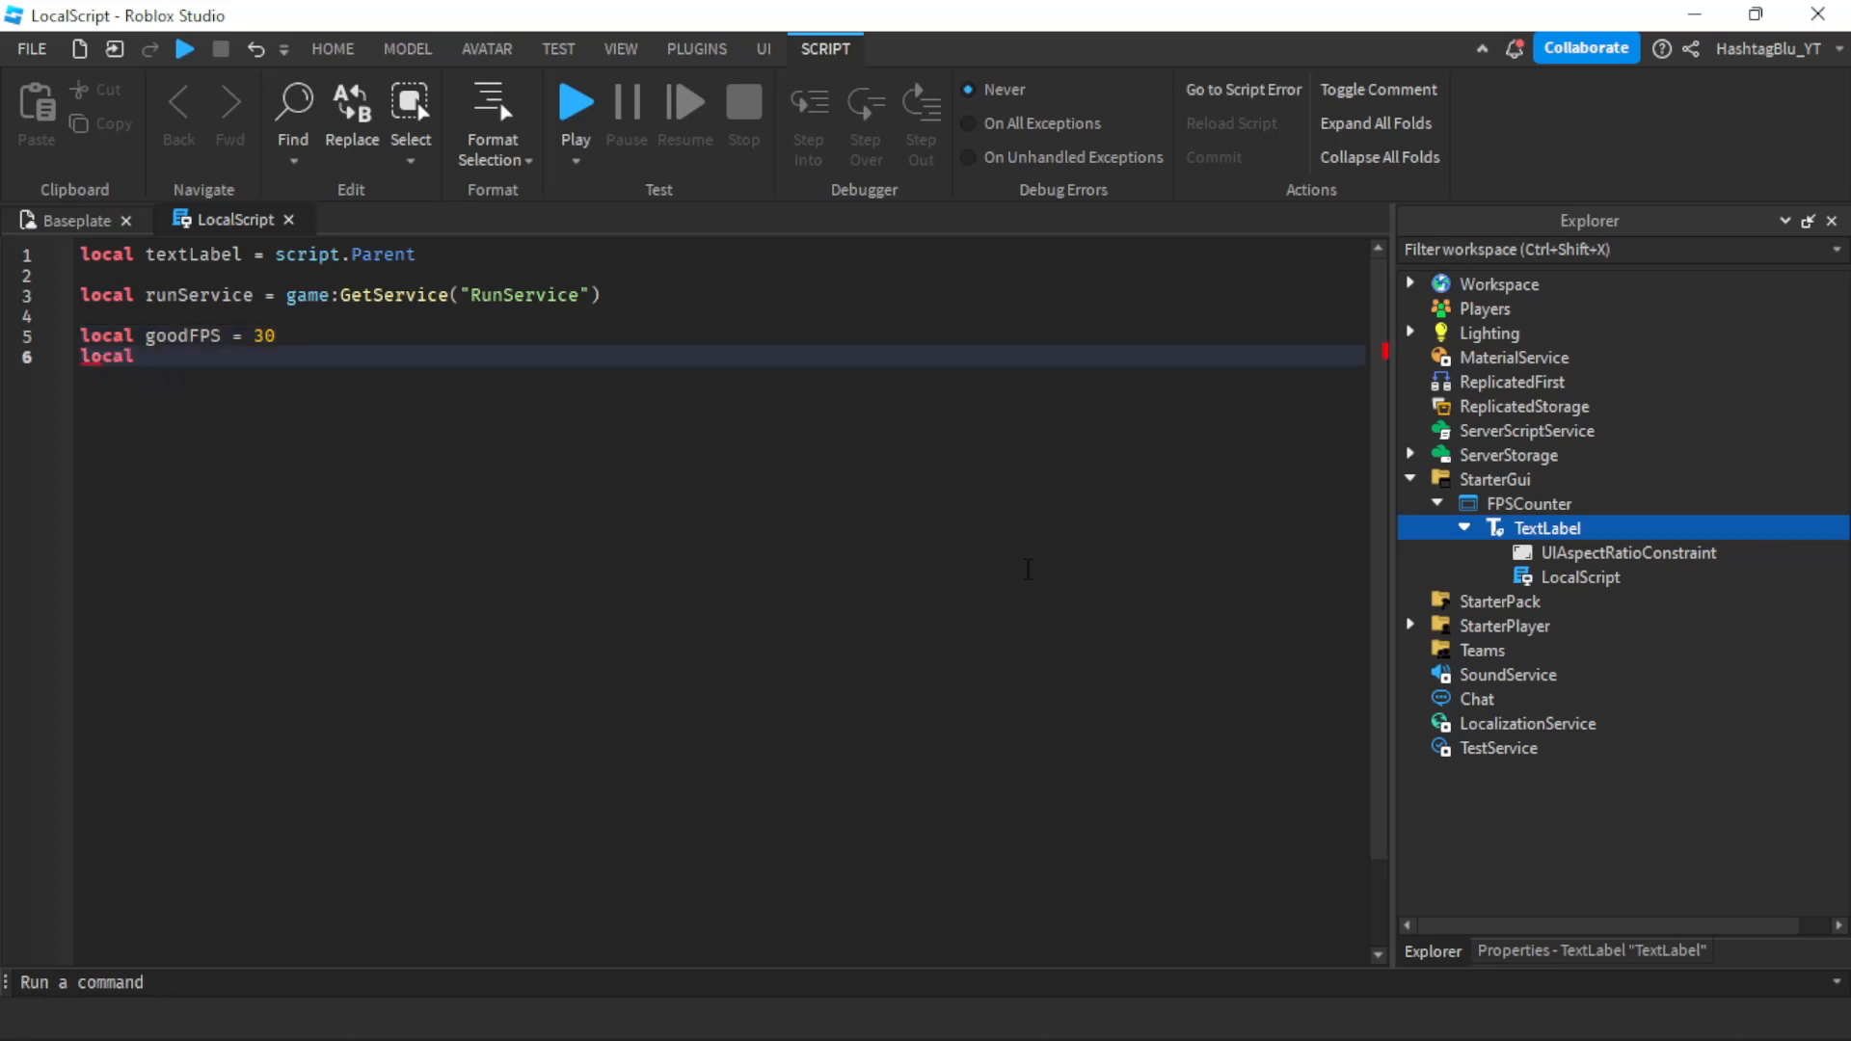
Add okFPS = 15 and connect a function to runService.RenderStepped
type("okFPS = 15")
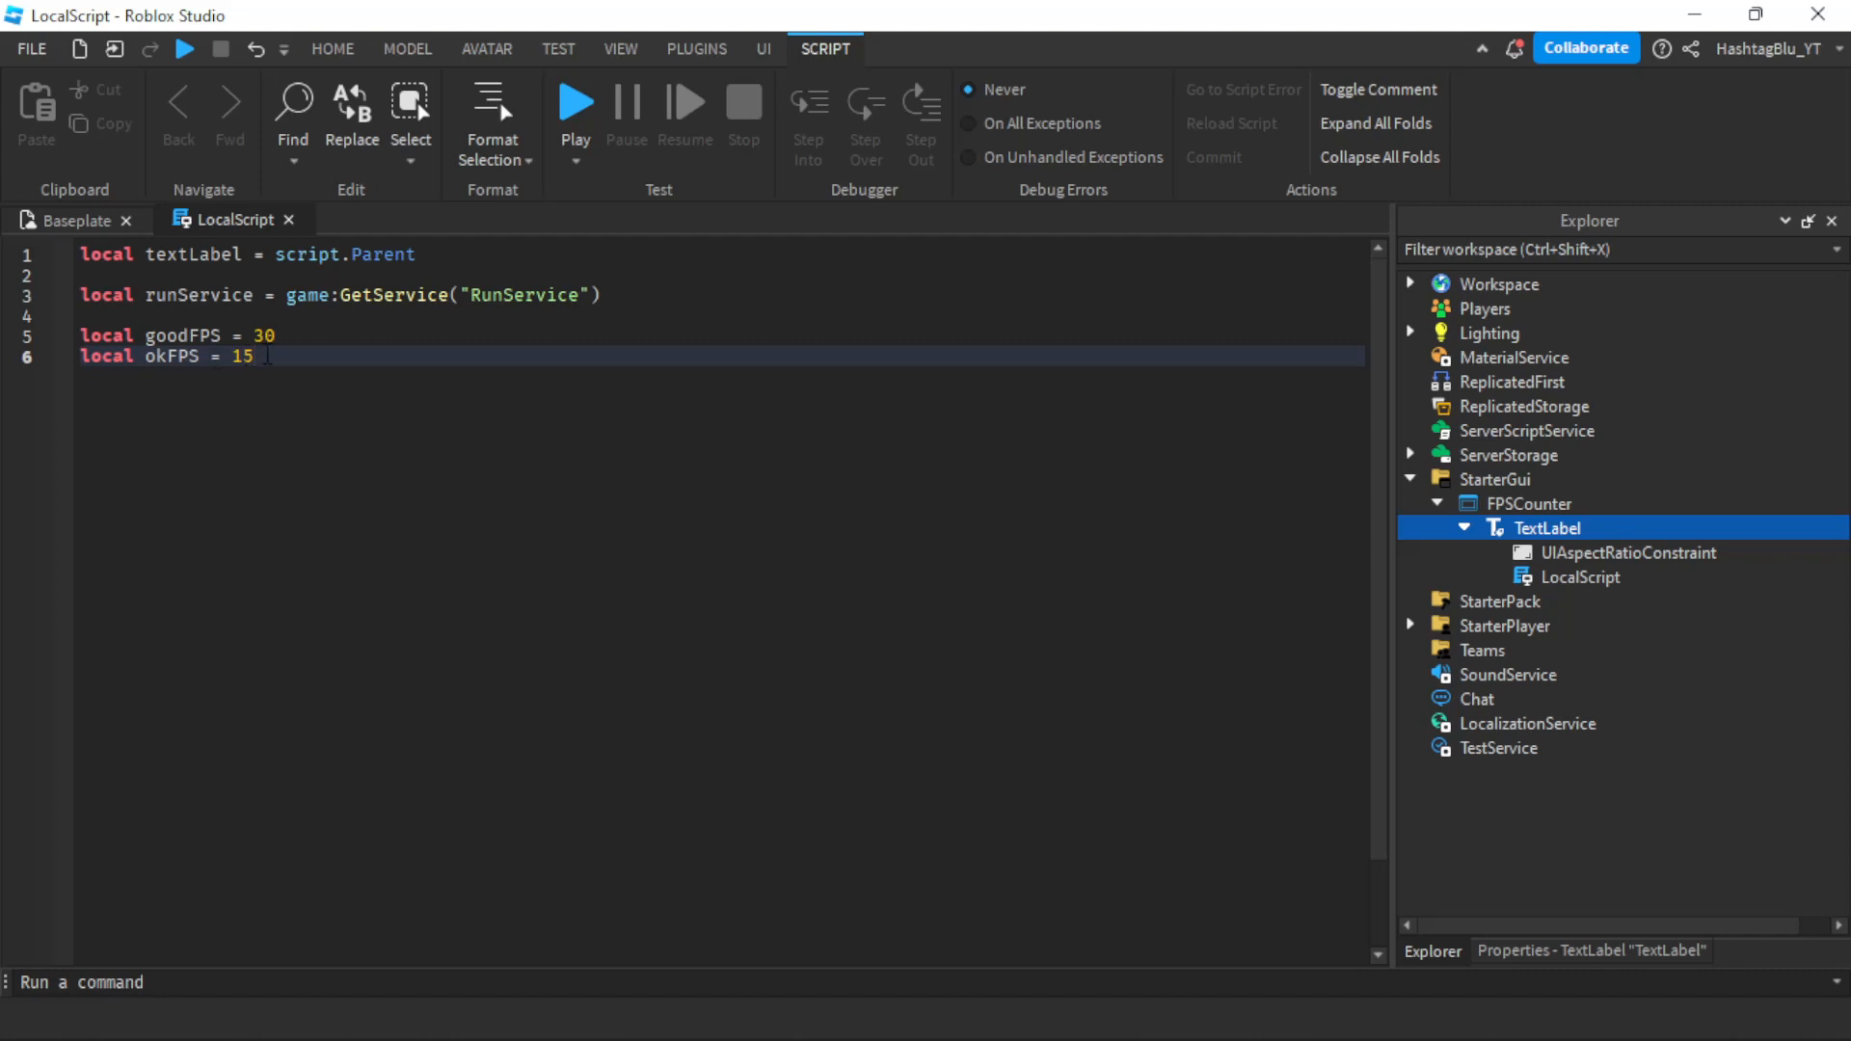
key("Enter")
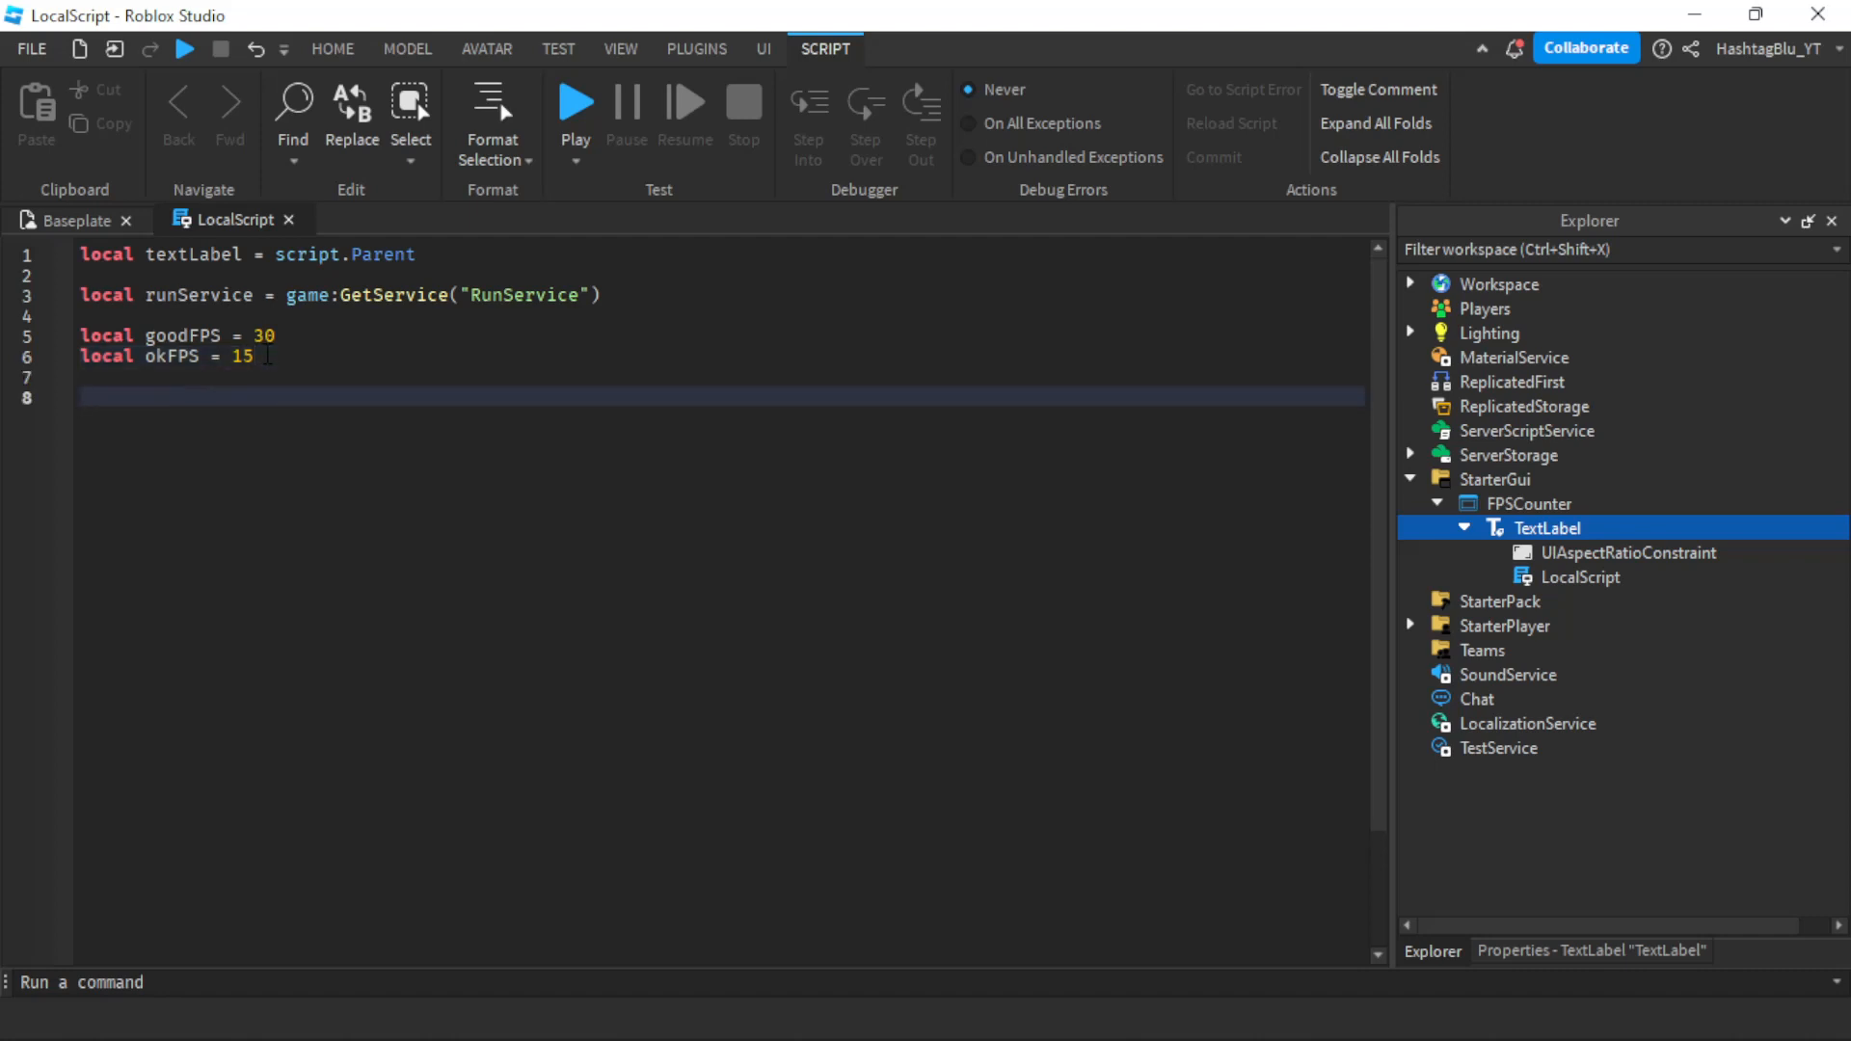
type("runService.")
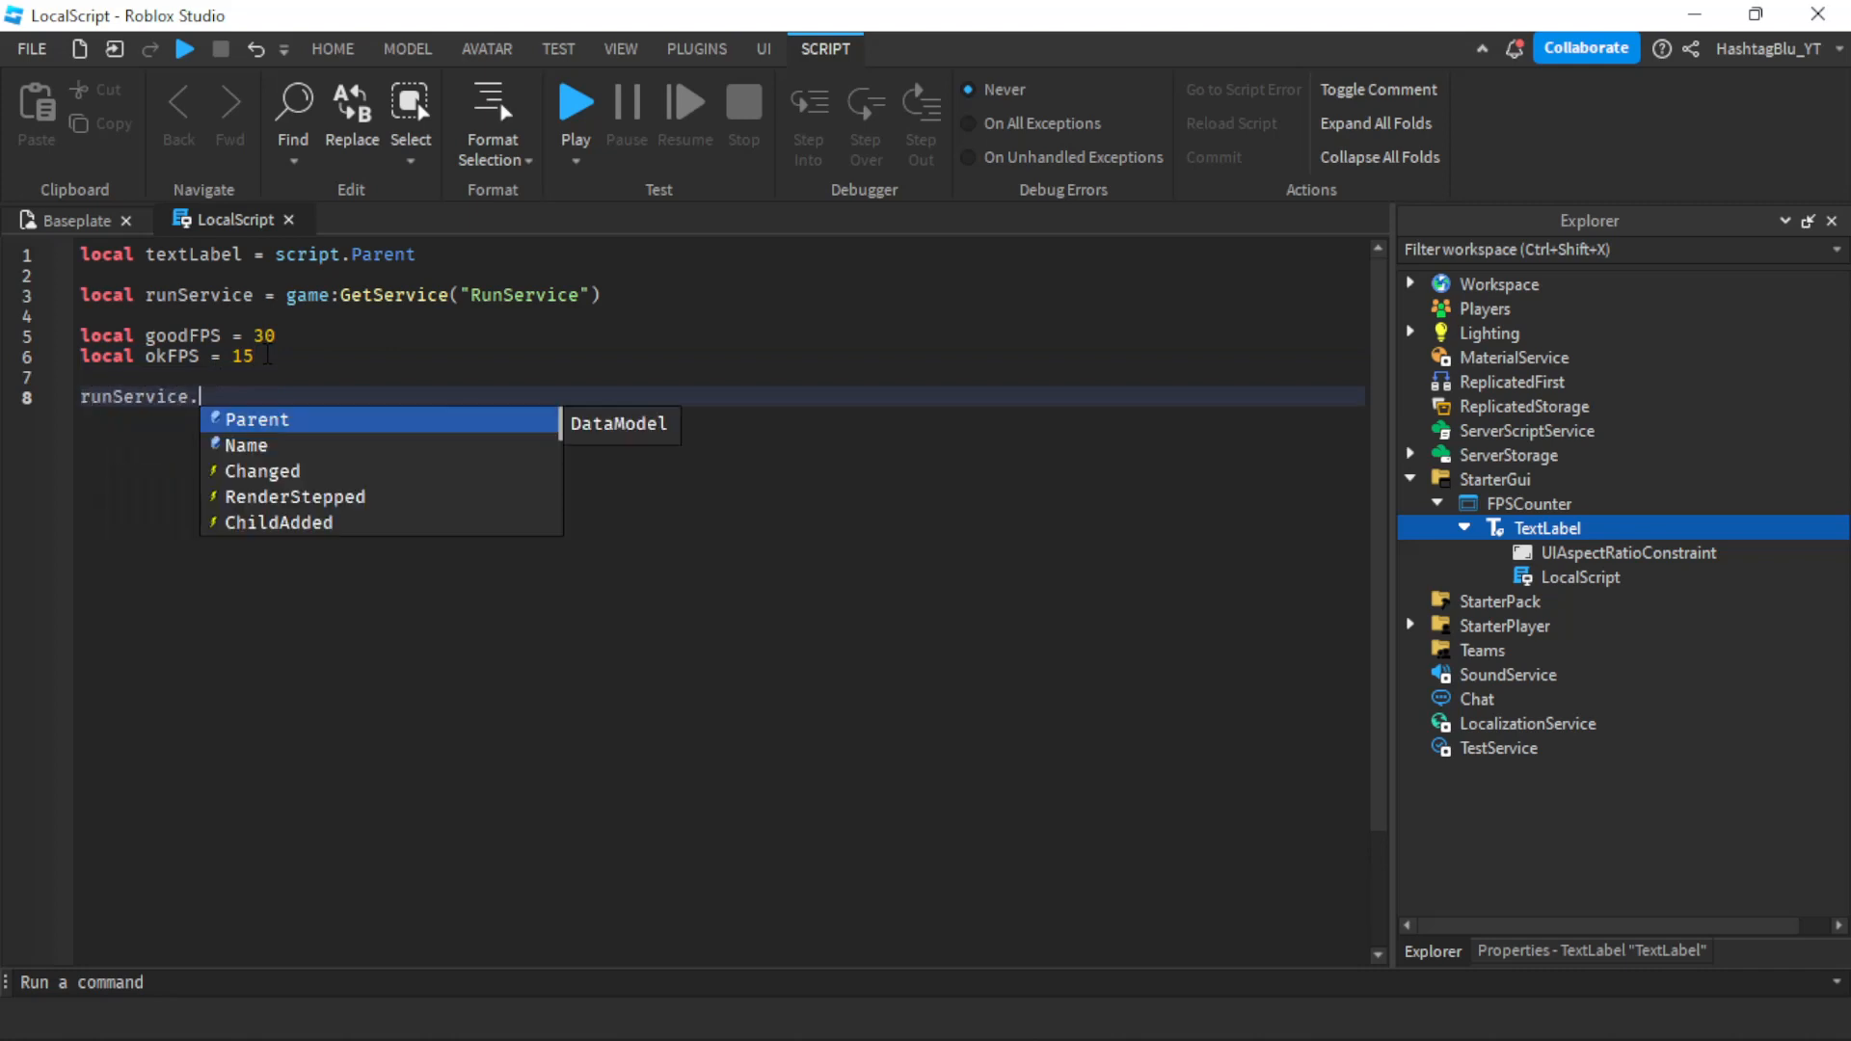
type("RenderStepped:co")
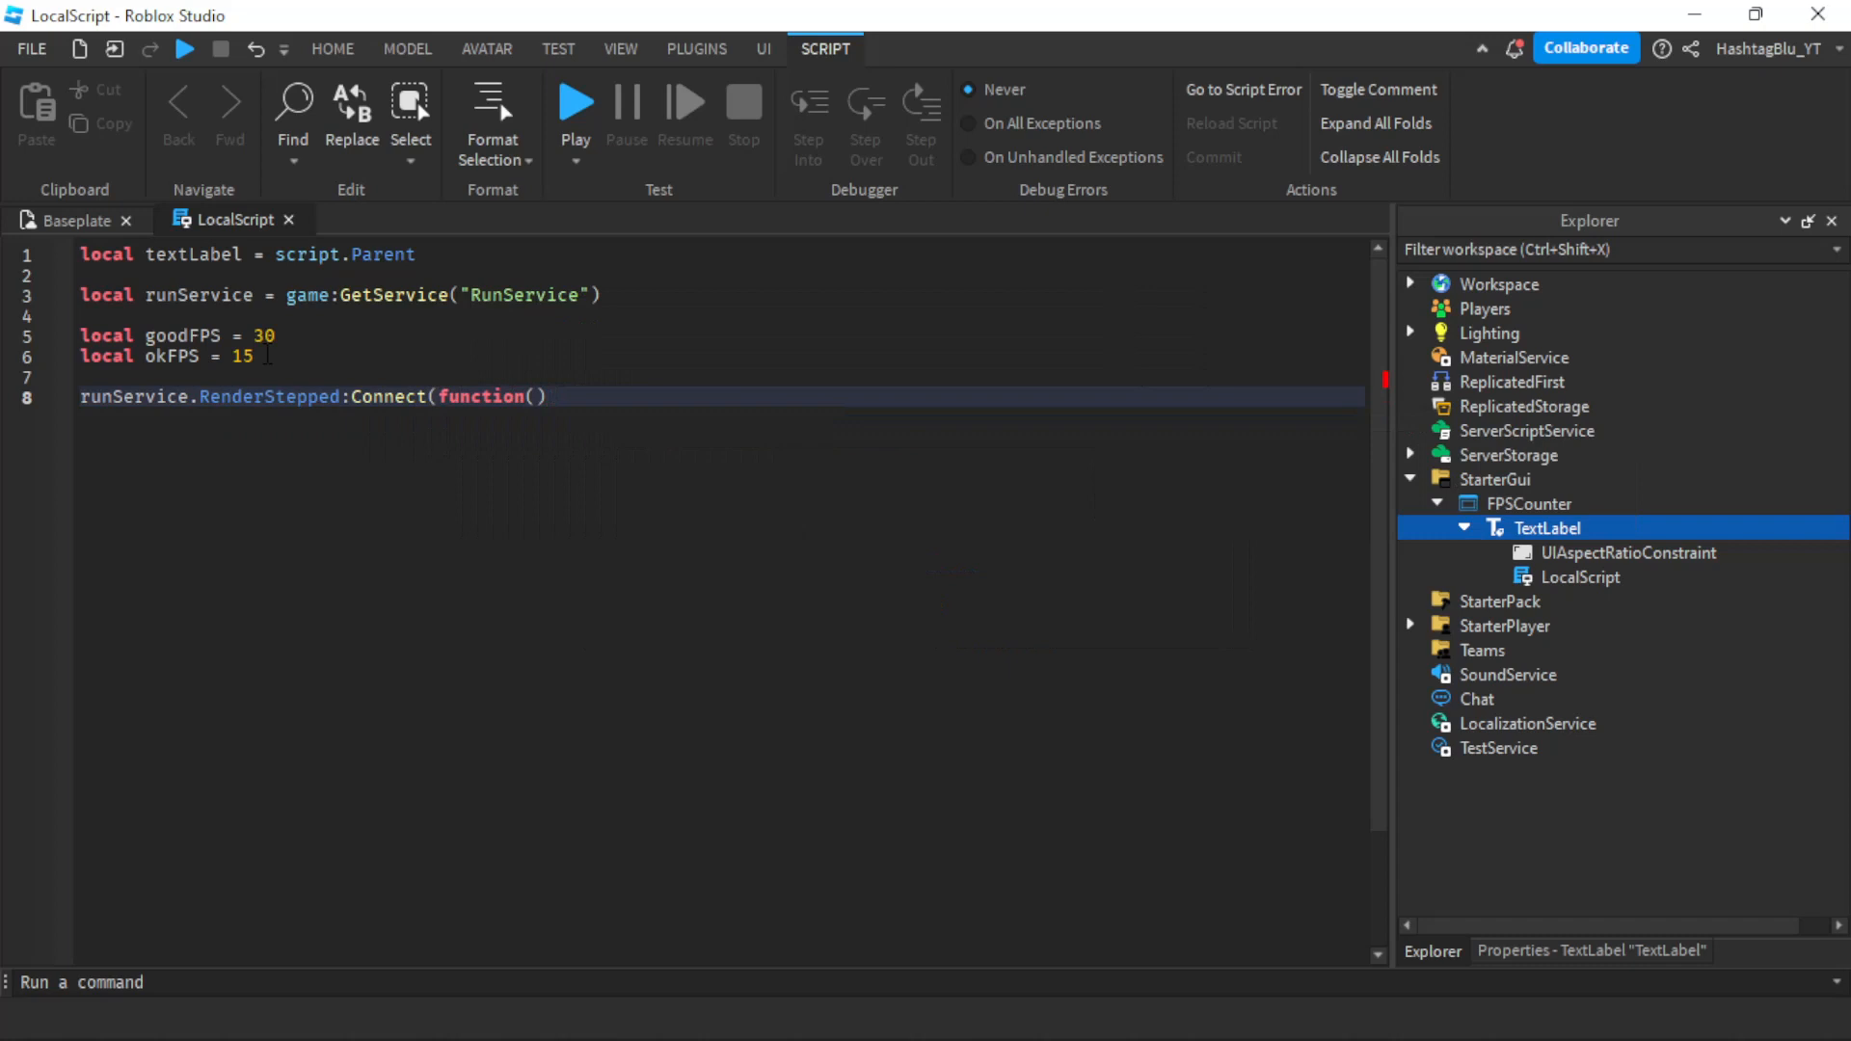
key("enter")
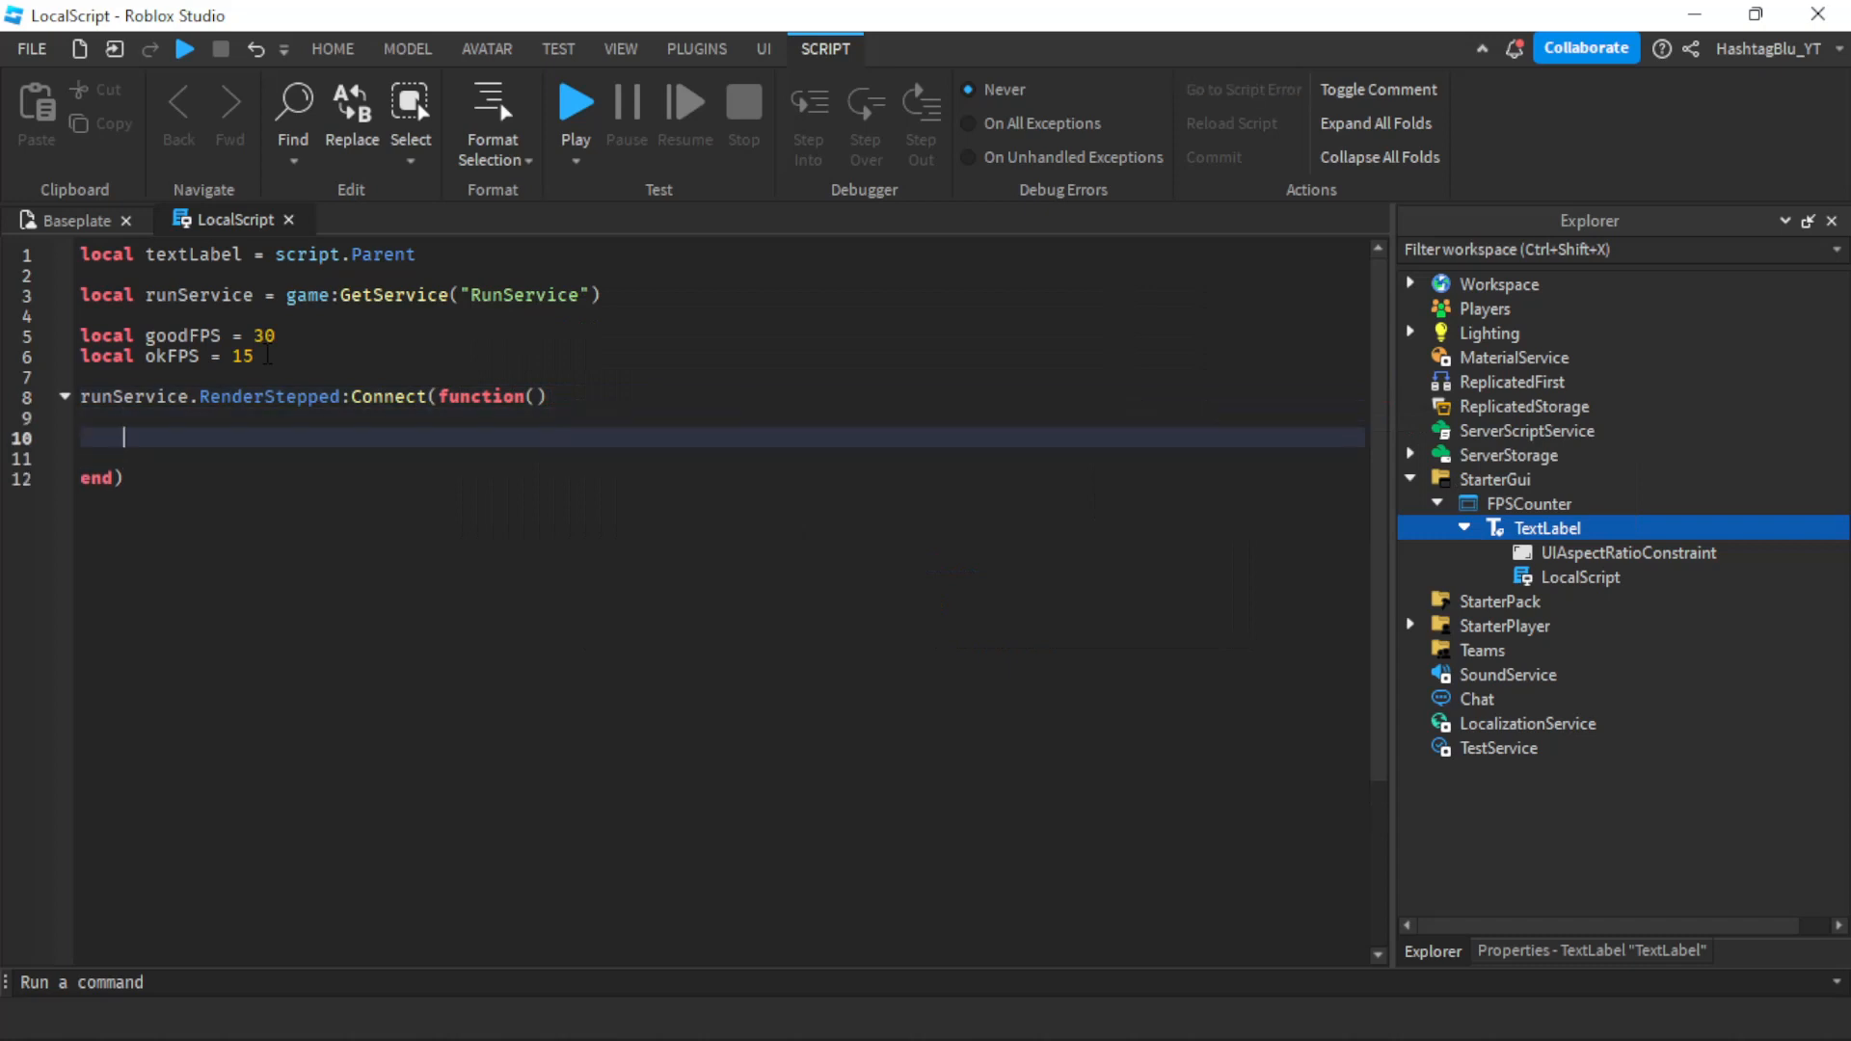
Inside the loop, read currentFPS from GetRealPhysicsFPS and set textLabel.Text to math.floor(currentFPS).." FPS"
type("local")
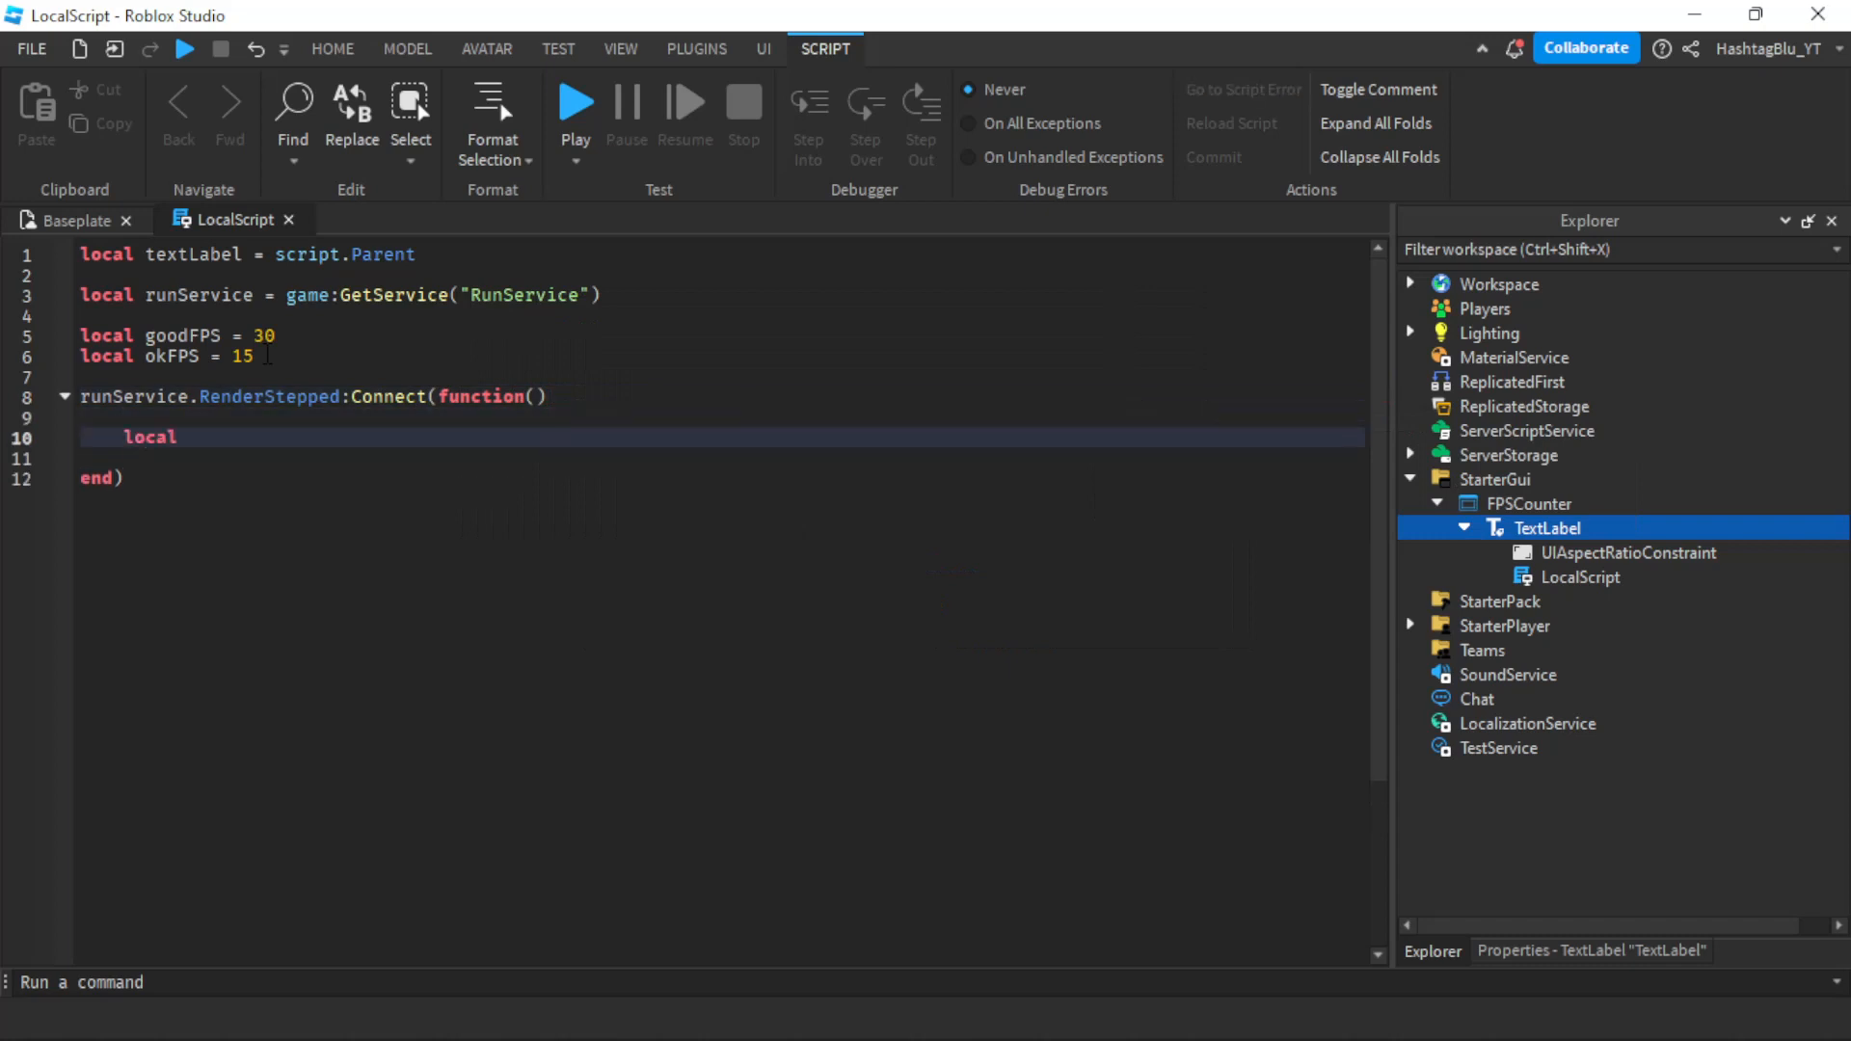
type("currentFPS = workspace:getre")
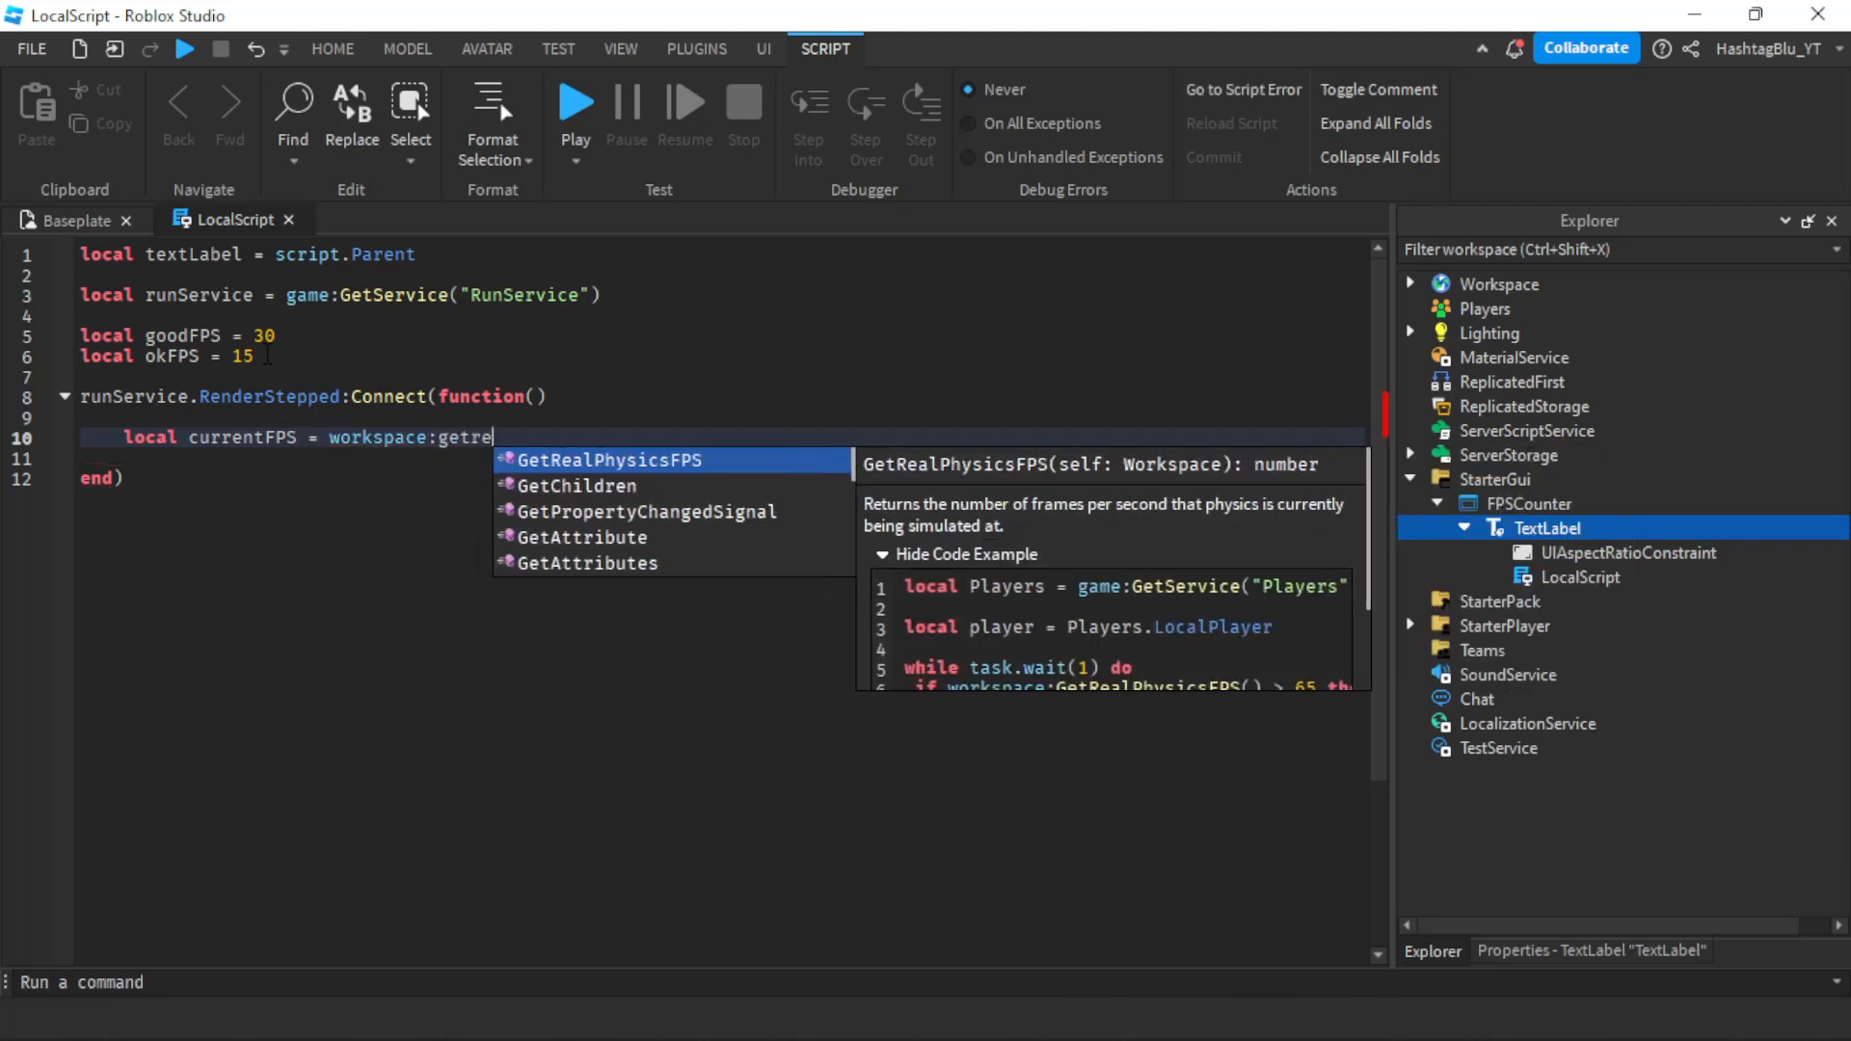
key("Tab")
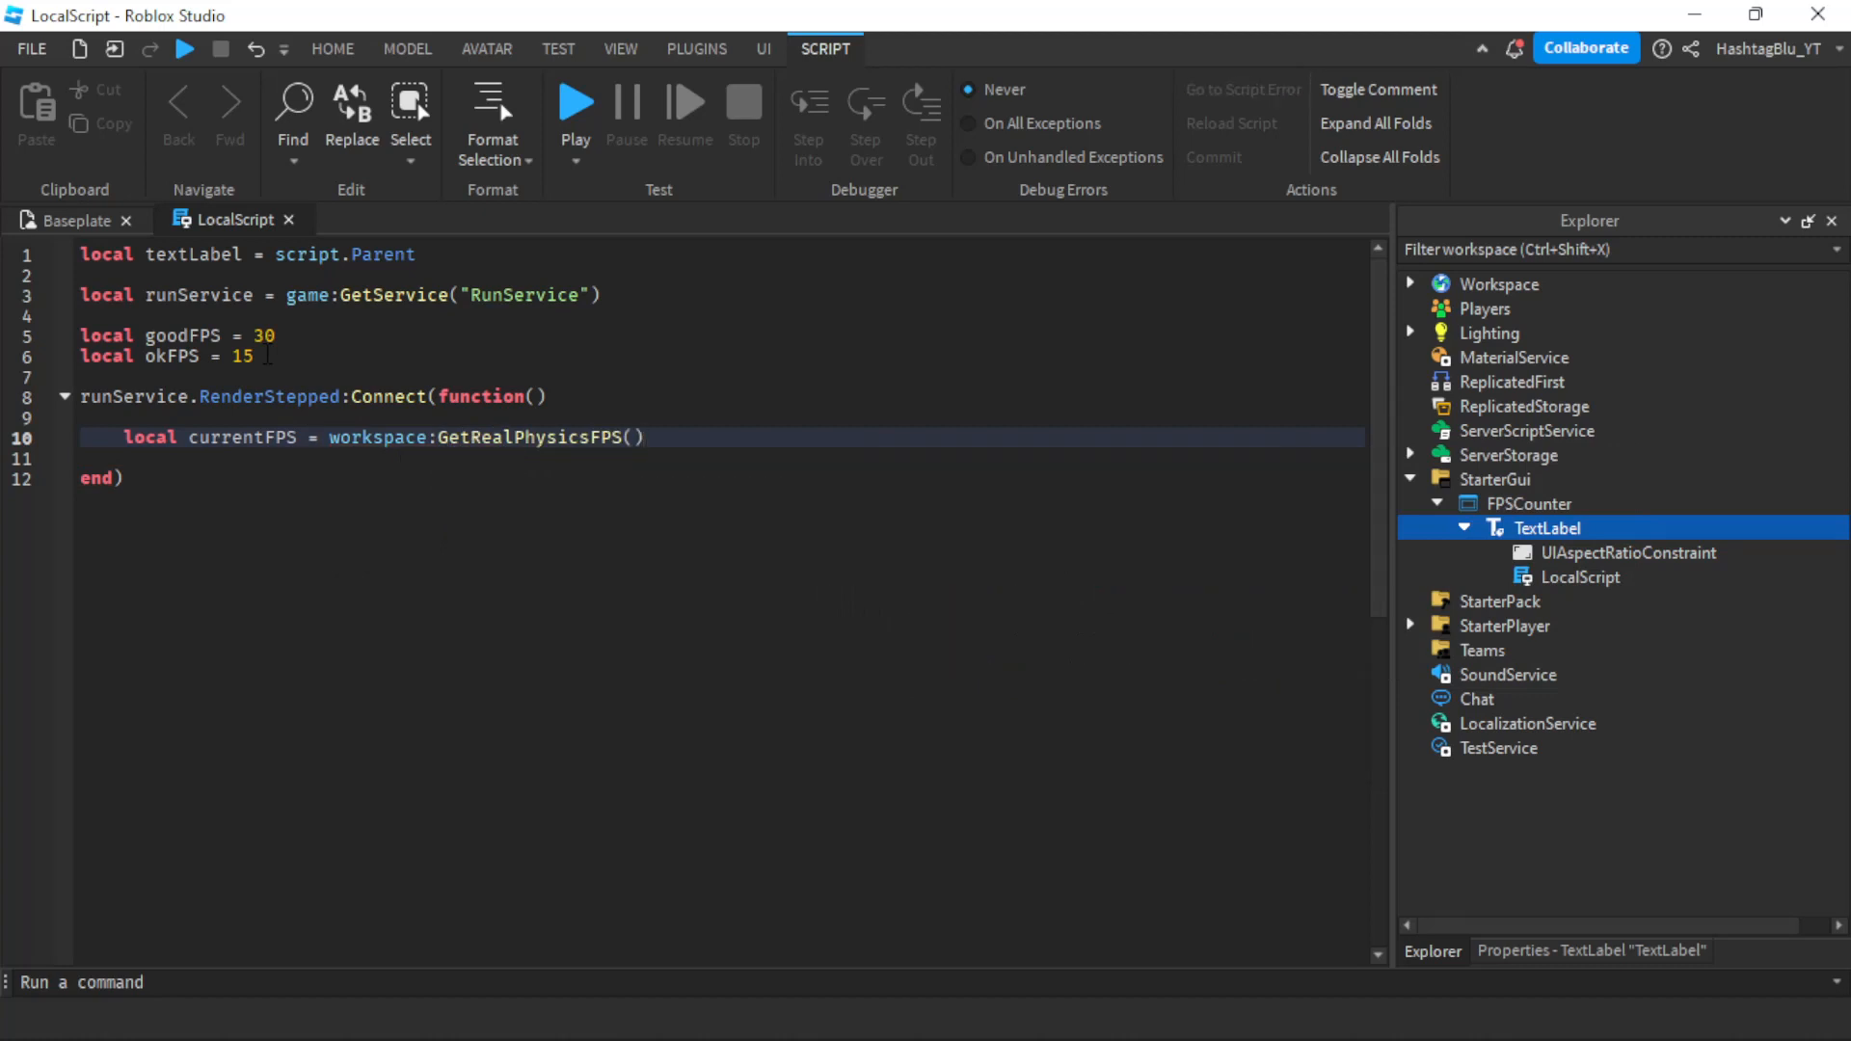
type("textLabel.Text")
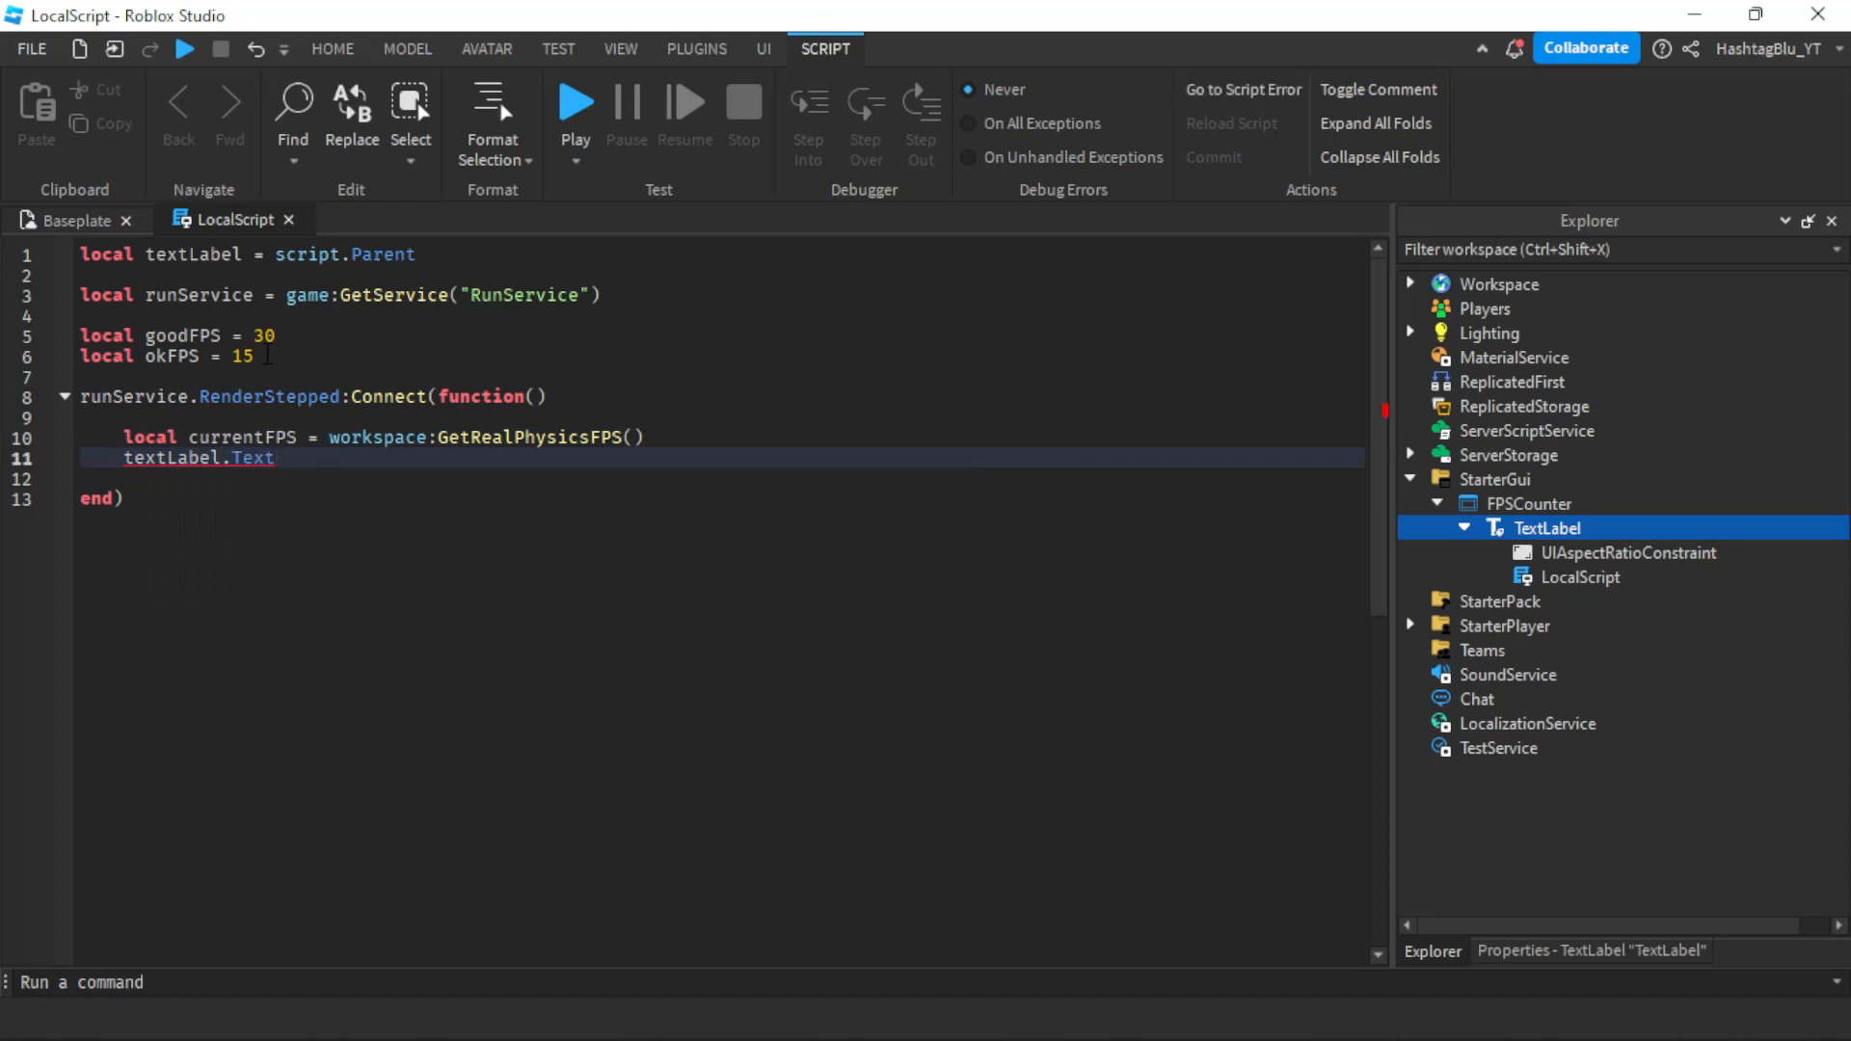
type("= math.fl")
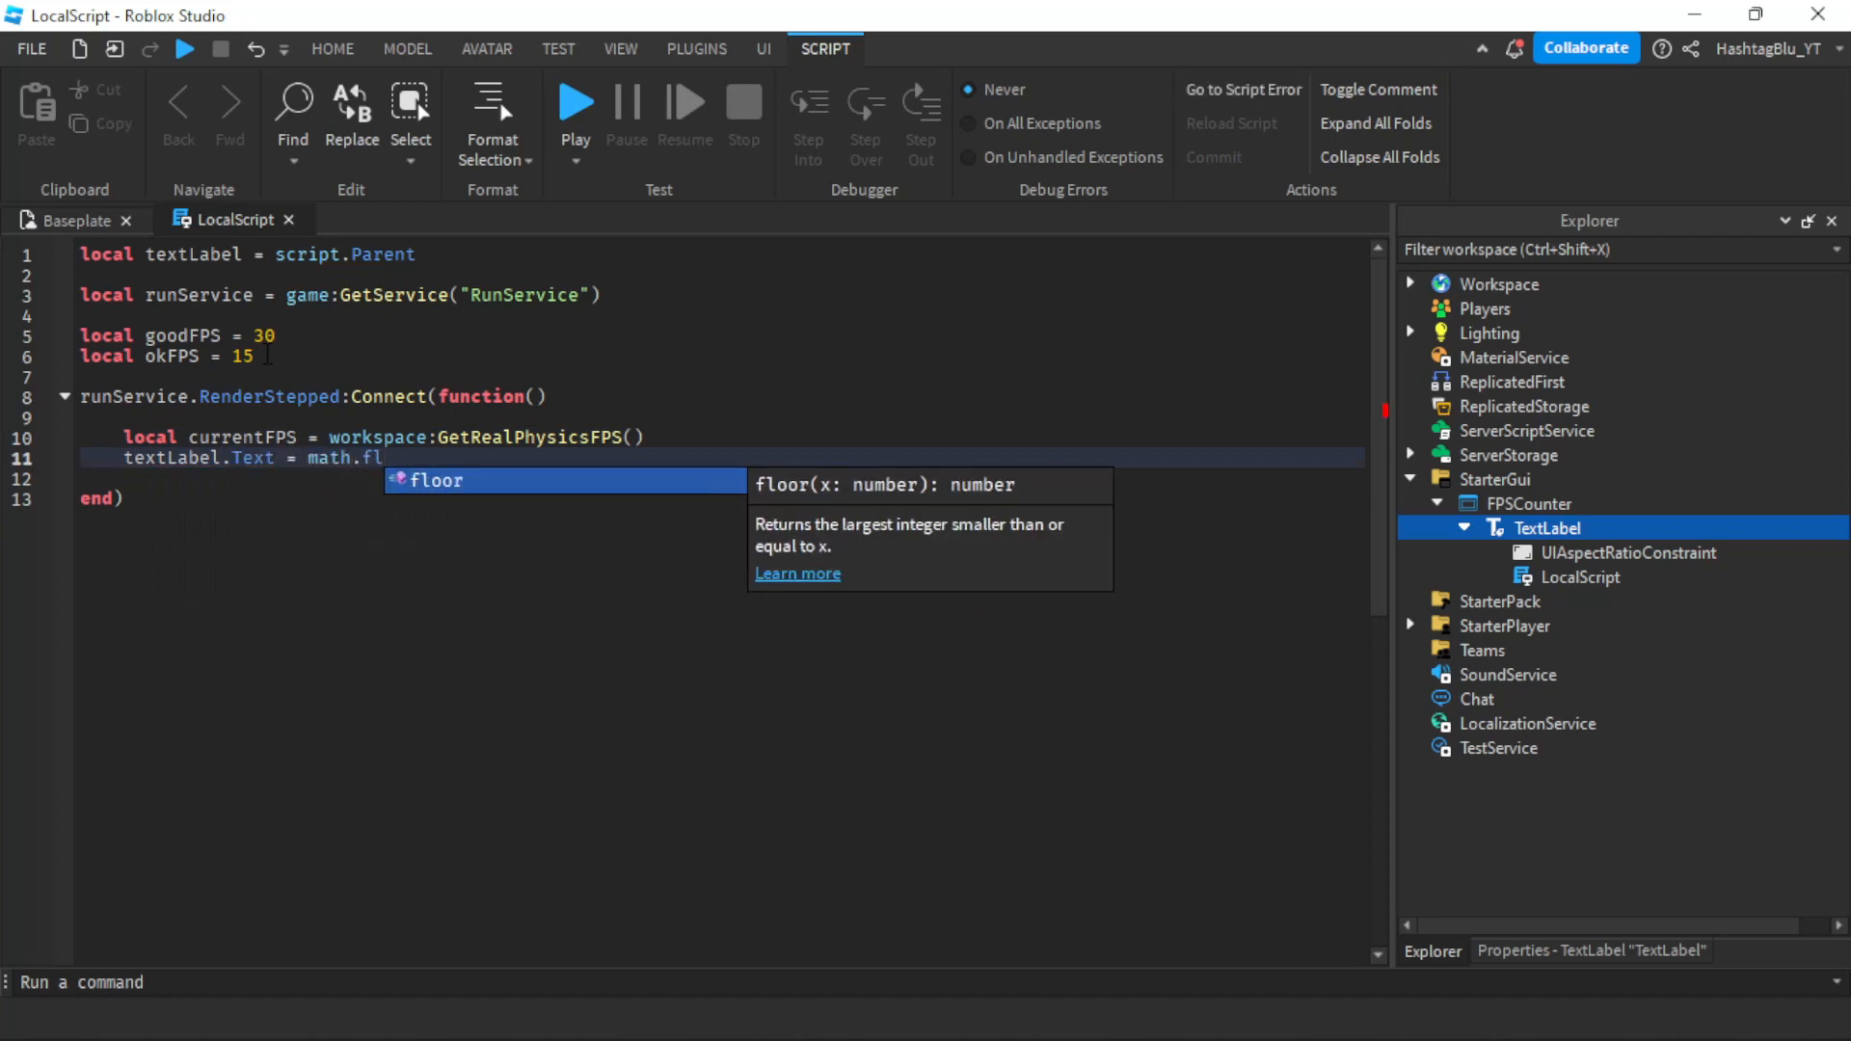
type("oor(currentFPS)")
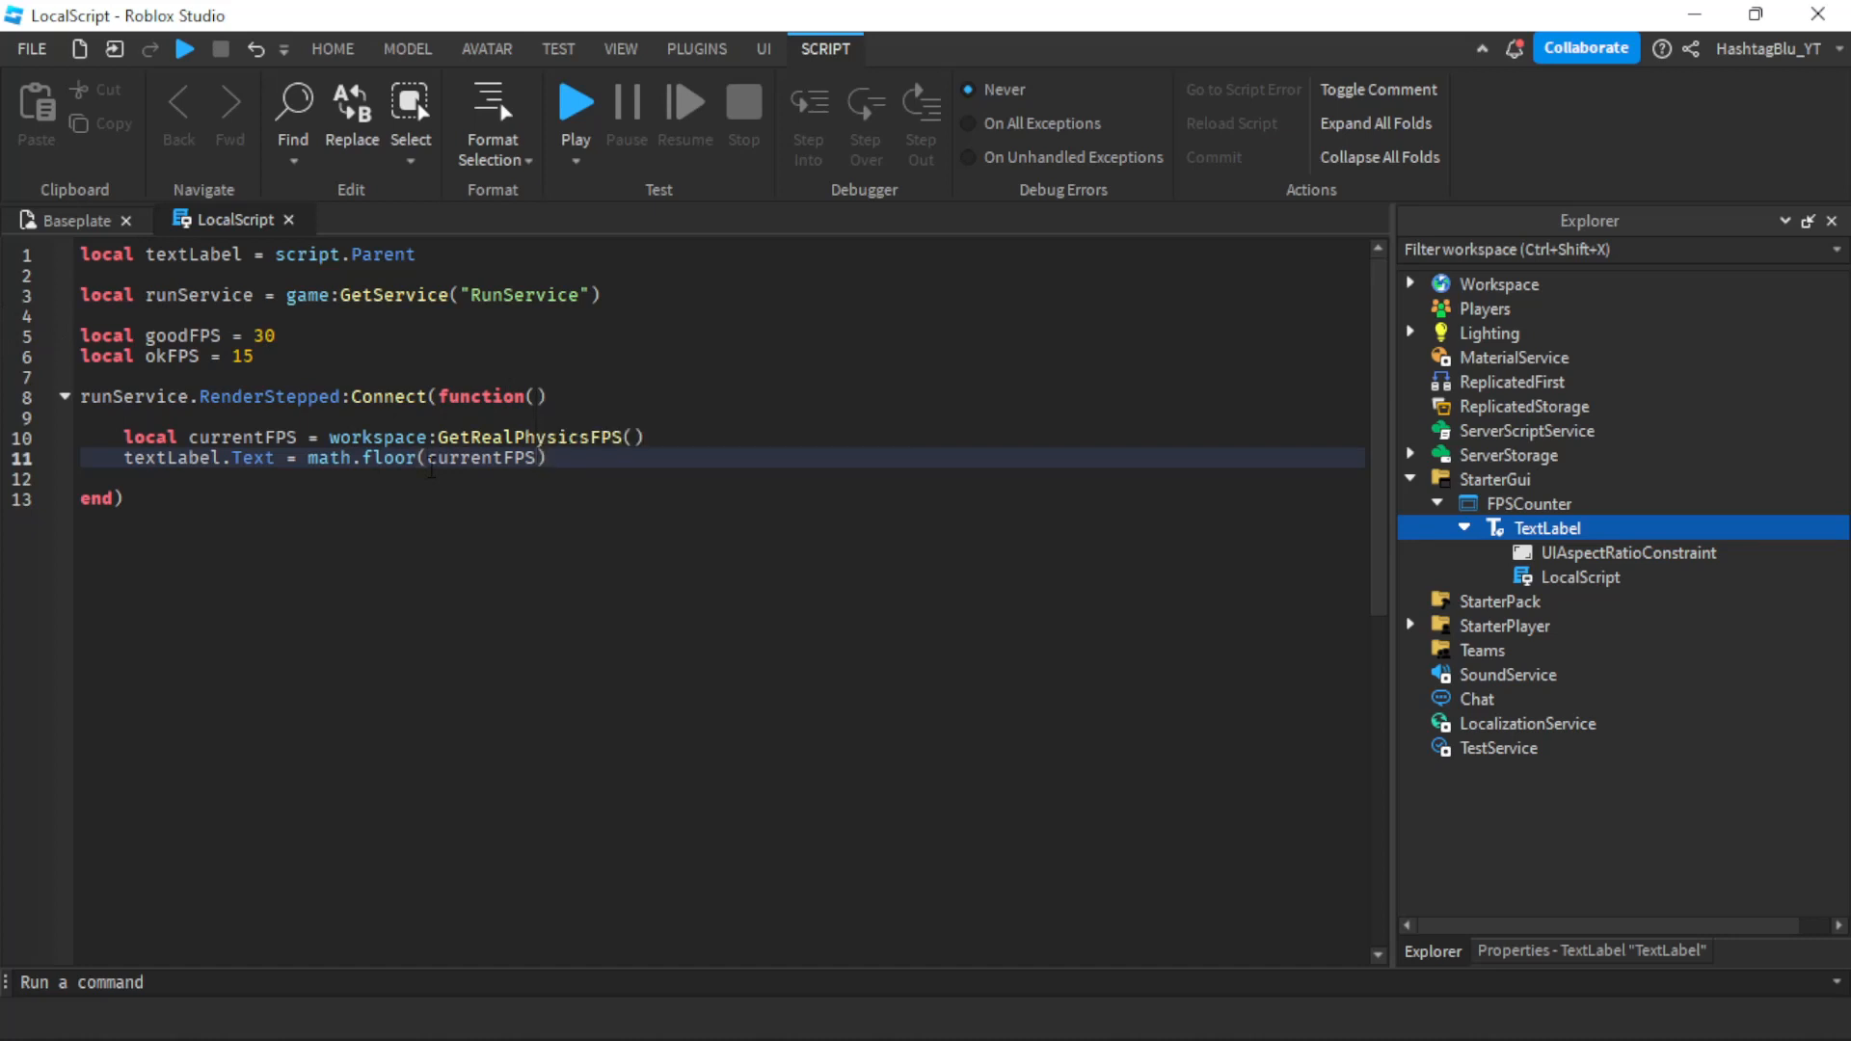
type("..\"")
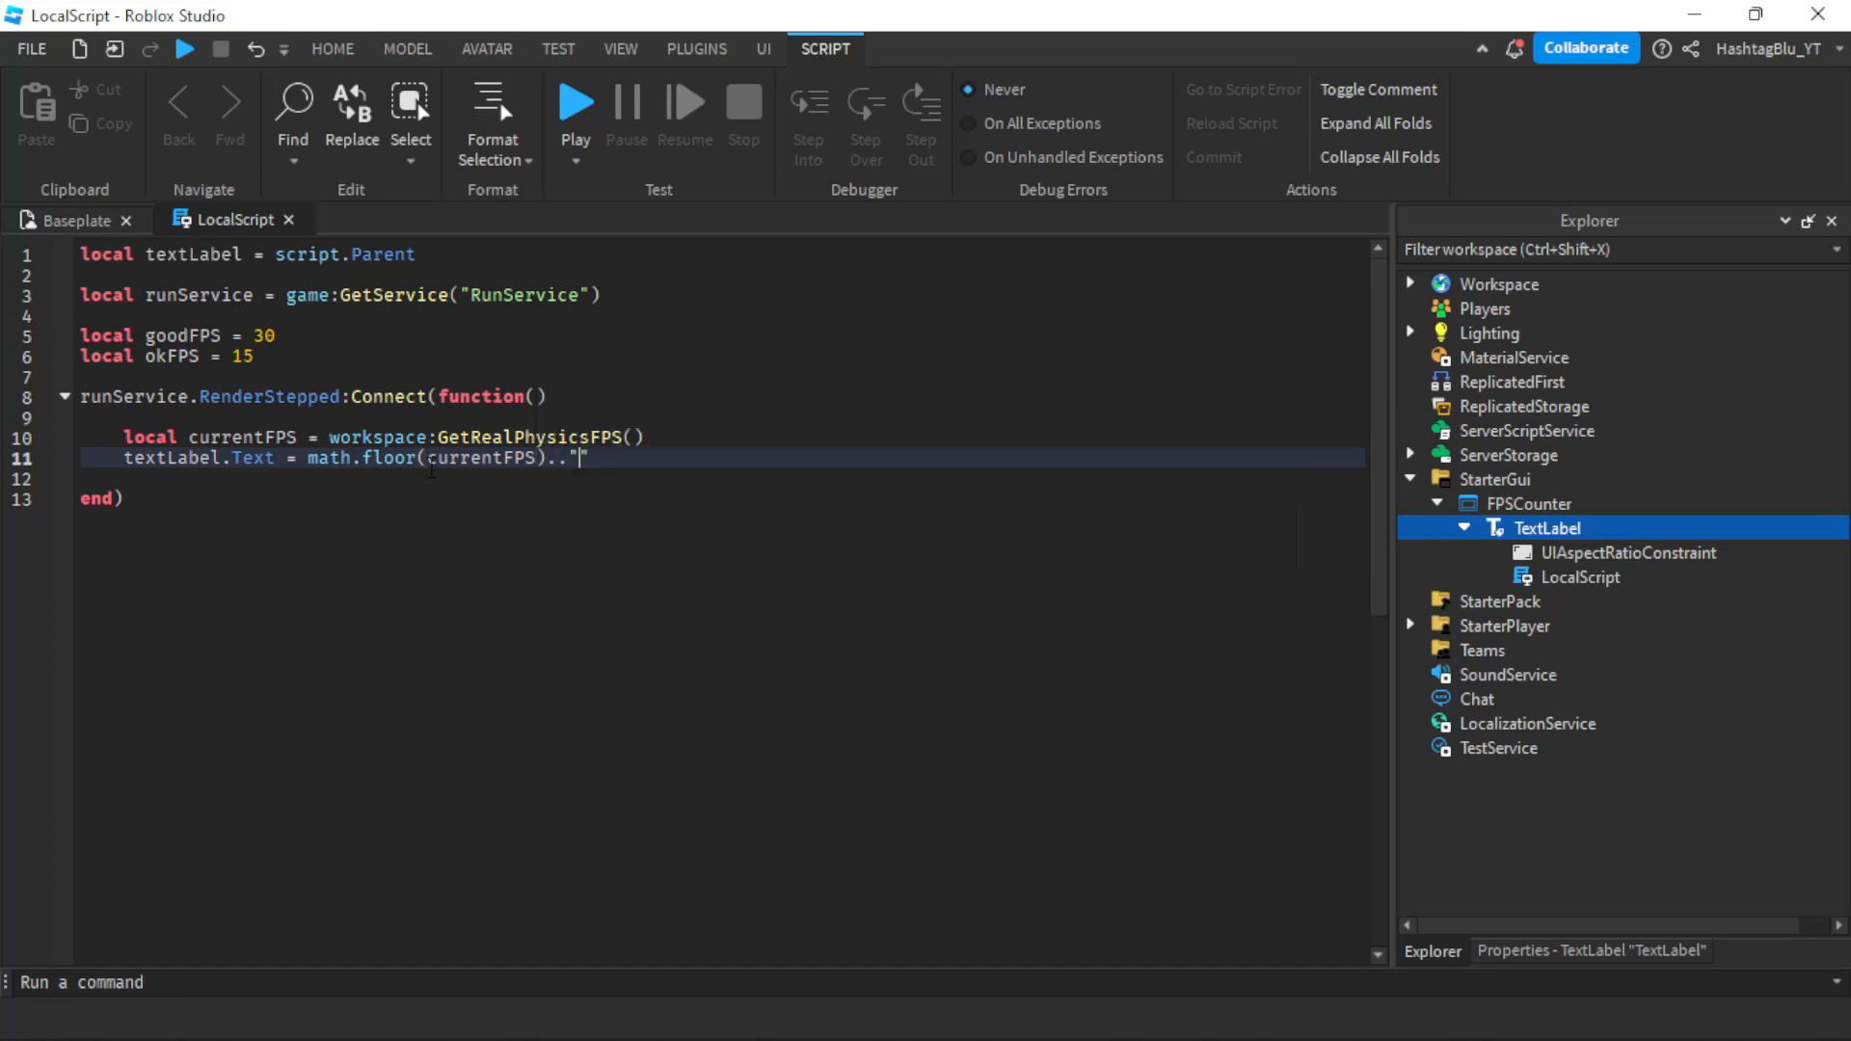
type("FPS")
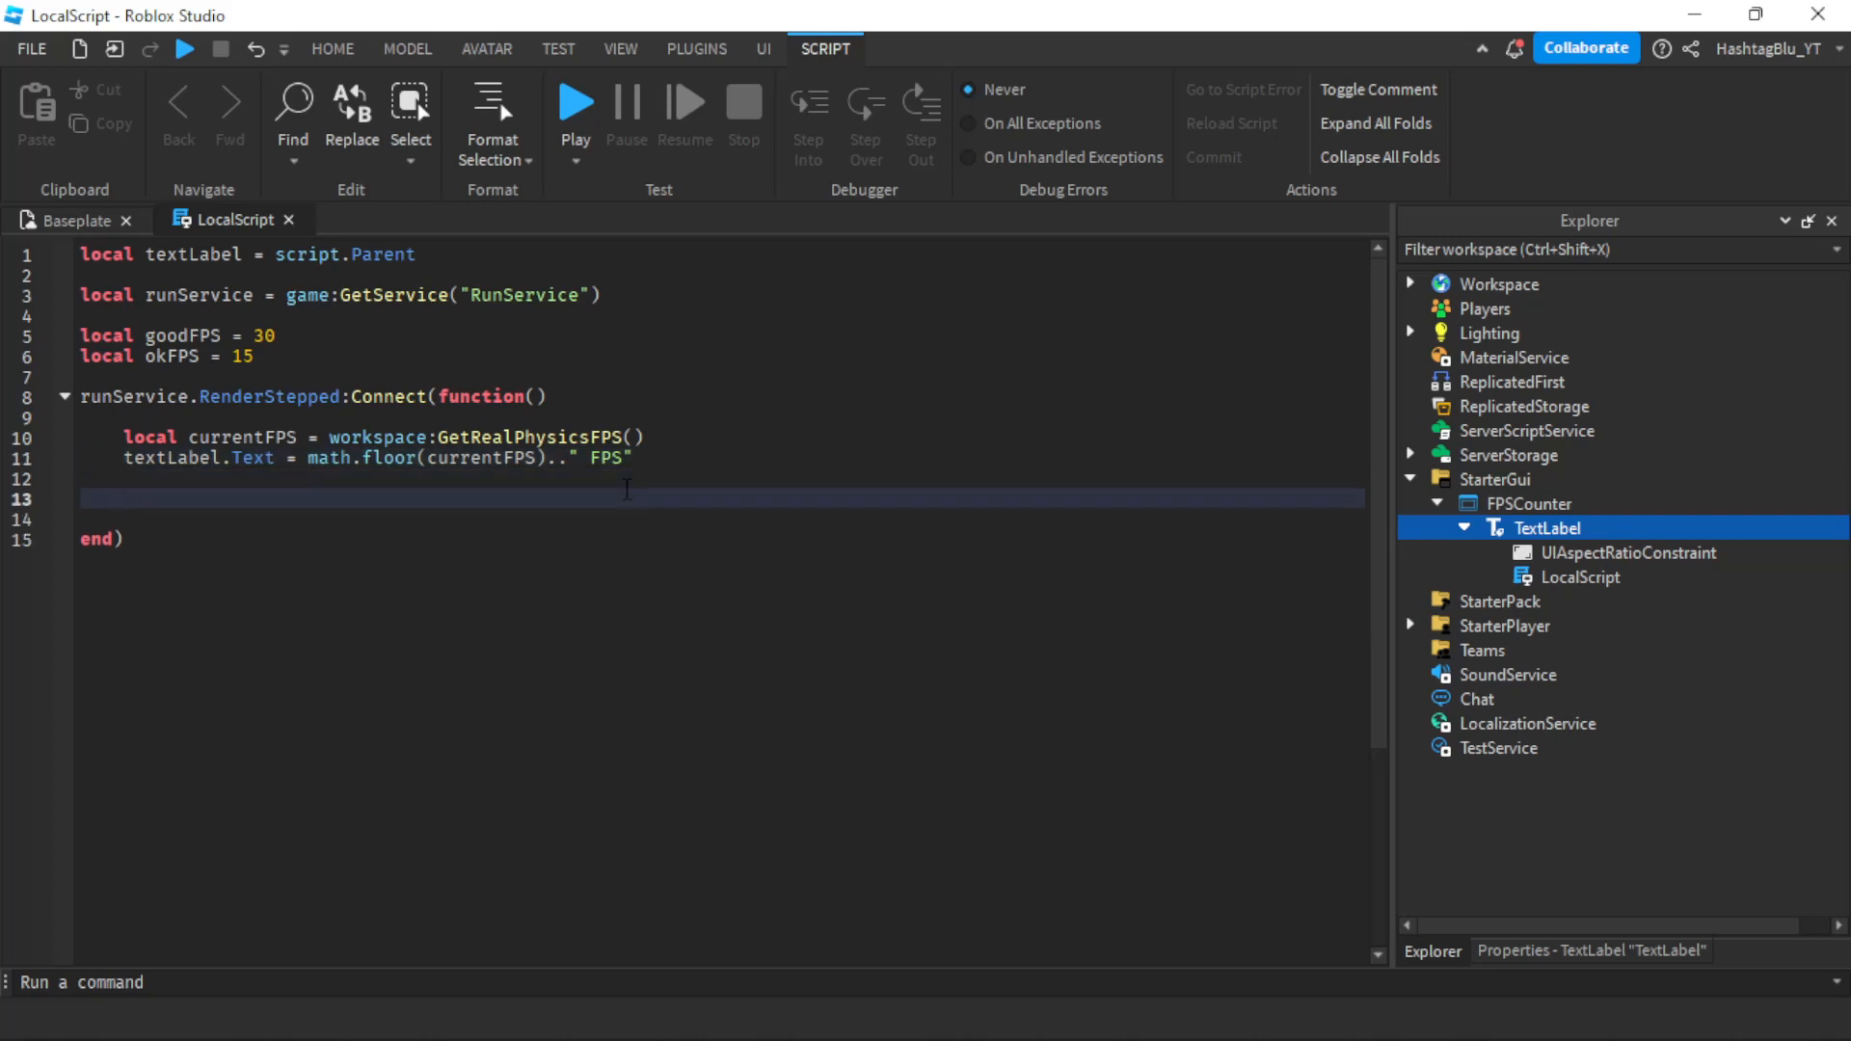
Add if currentFPS >= goodFPS then set textLabel.TextColor3 to green Color3.new(0,1,0)
type("if currentFPS")
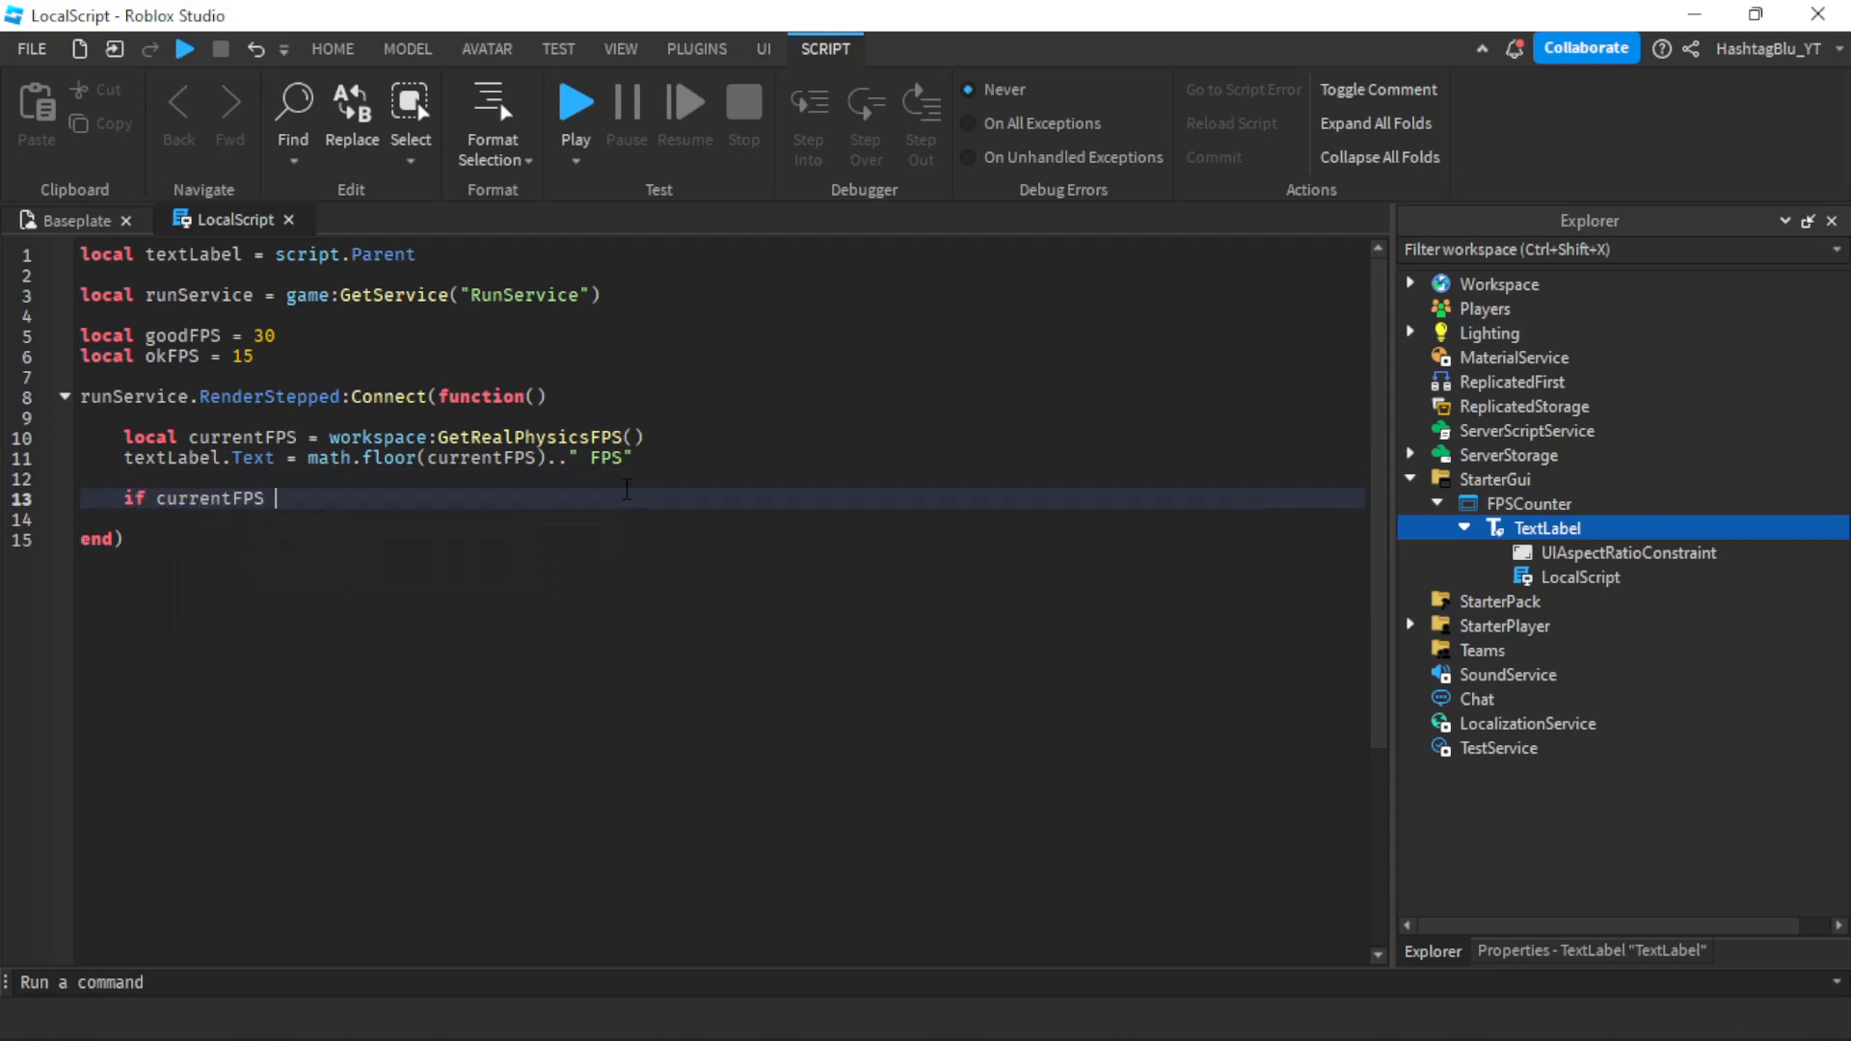
type(">= goodFPS then")
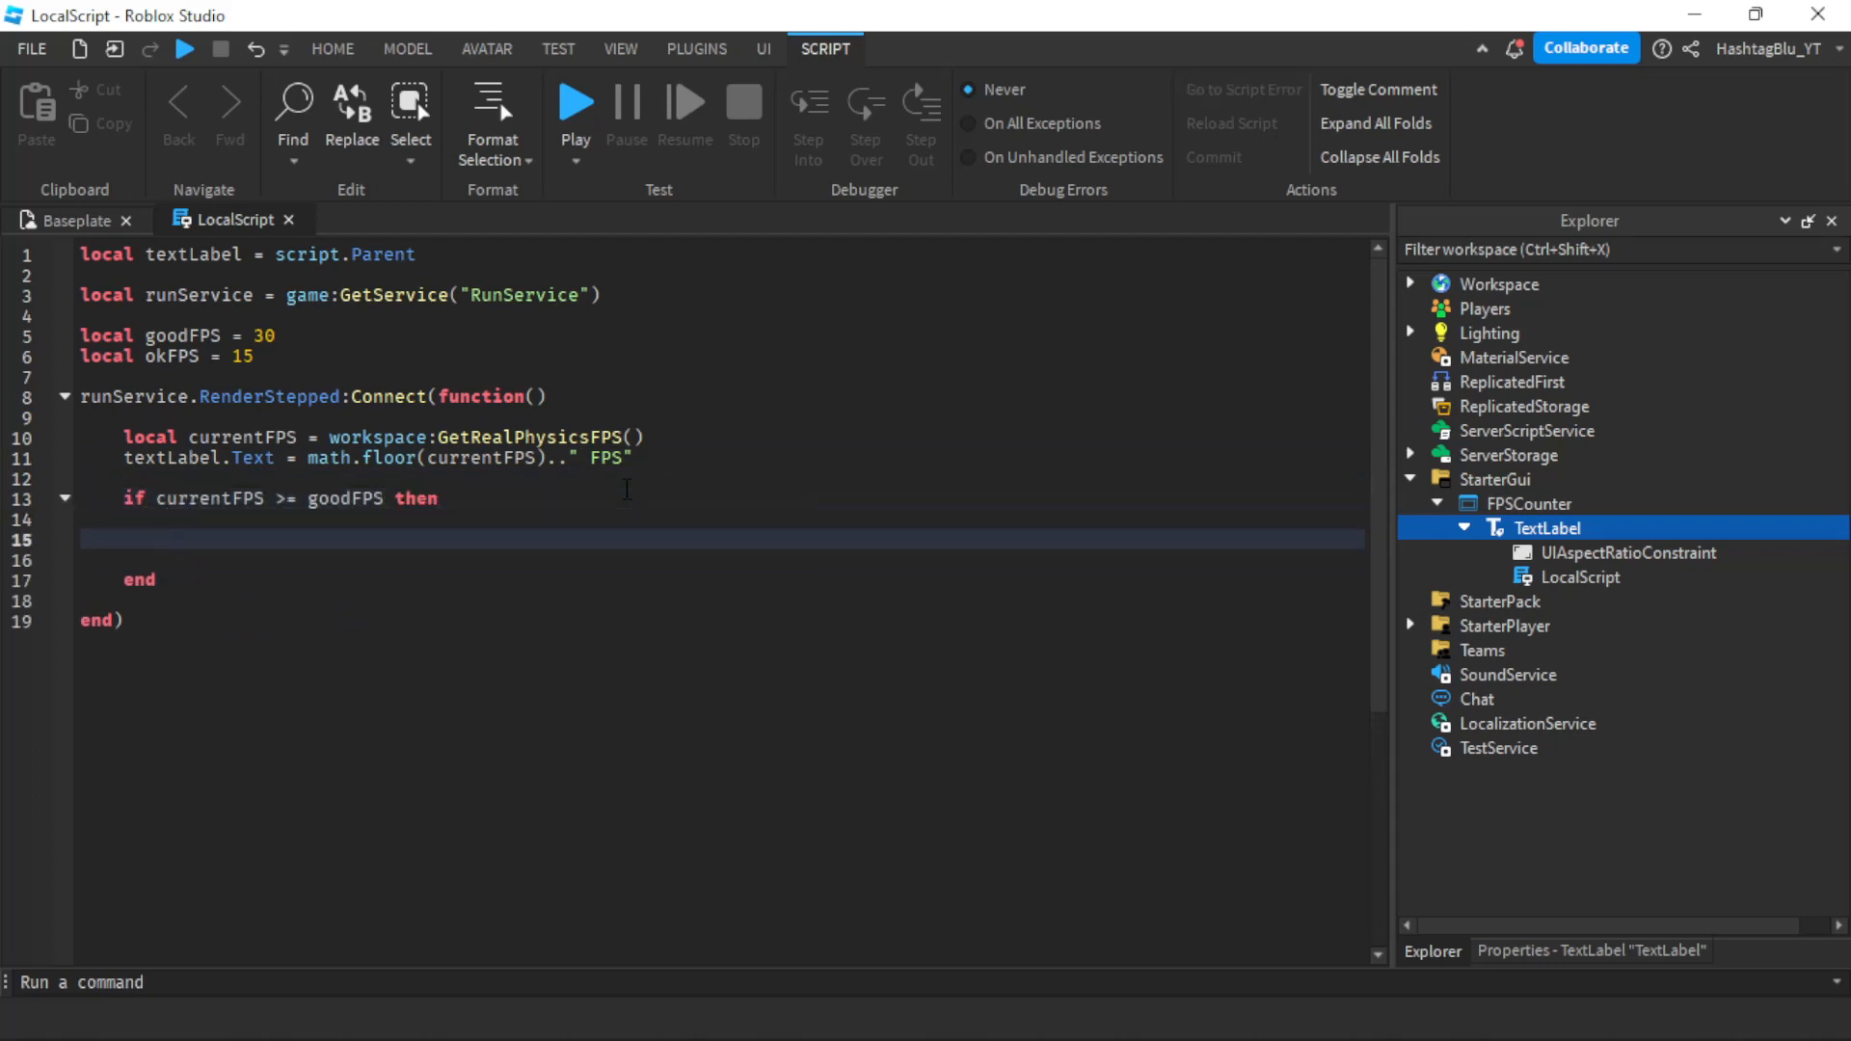
type("textLabel.textColor3 = Color3.new(0,1,0")
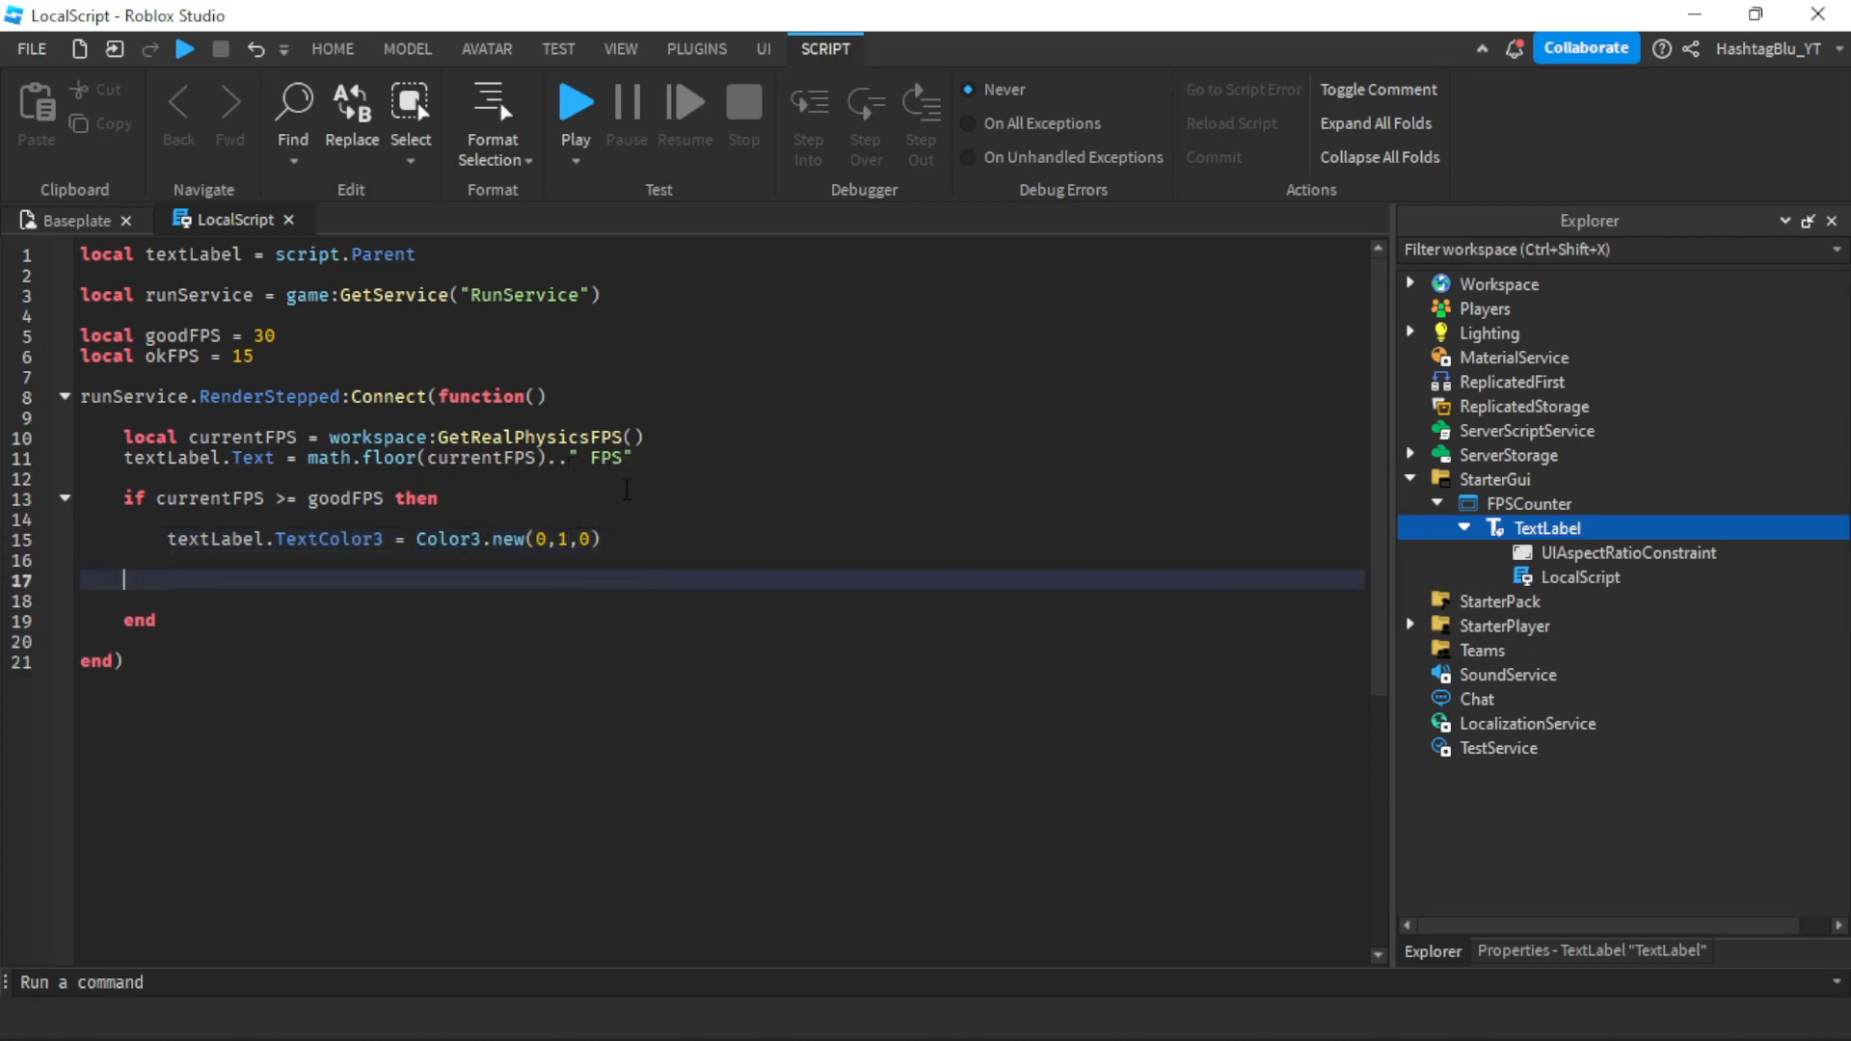
Add elseif currentFPS >= okFPS setting TextColor3 to orange Color3.new(1, 0.333333, 0)
type("elseif cuq")
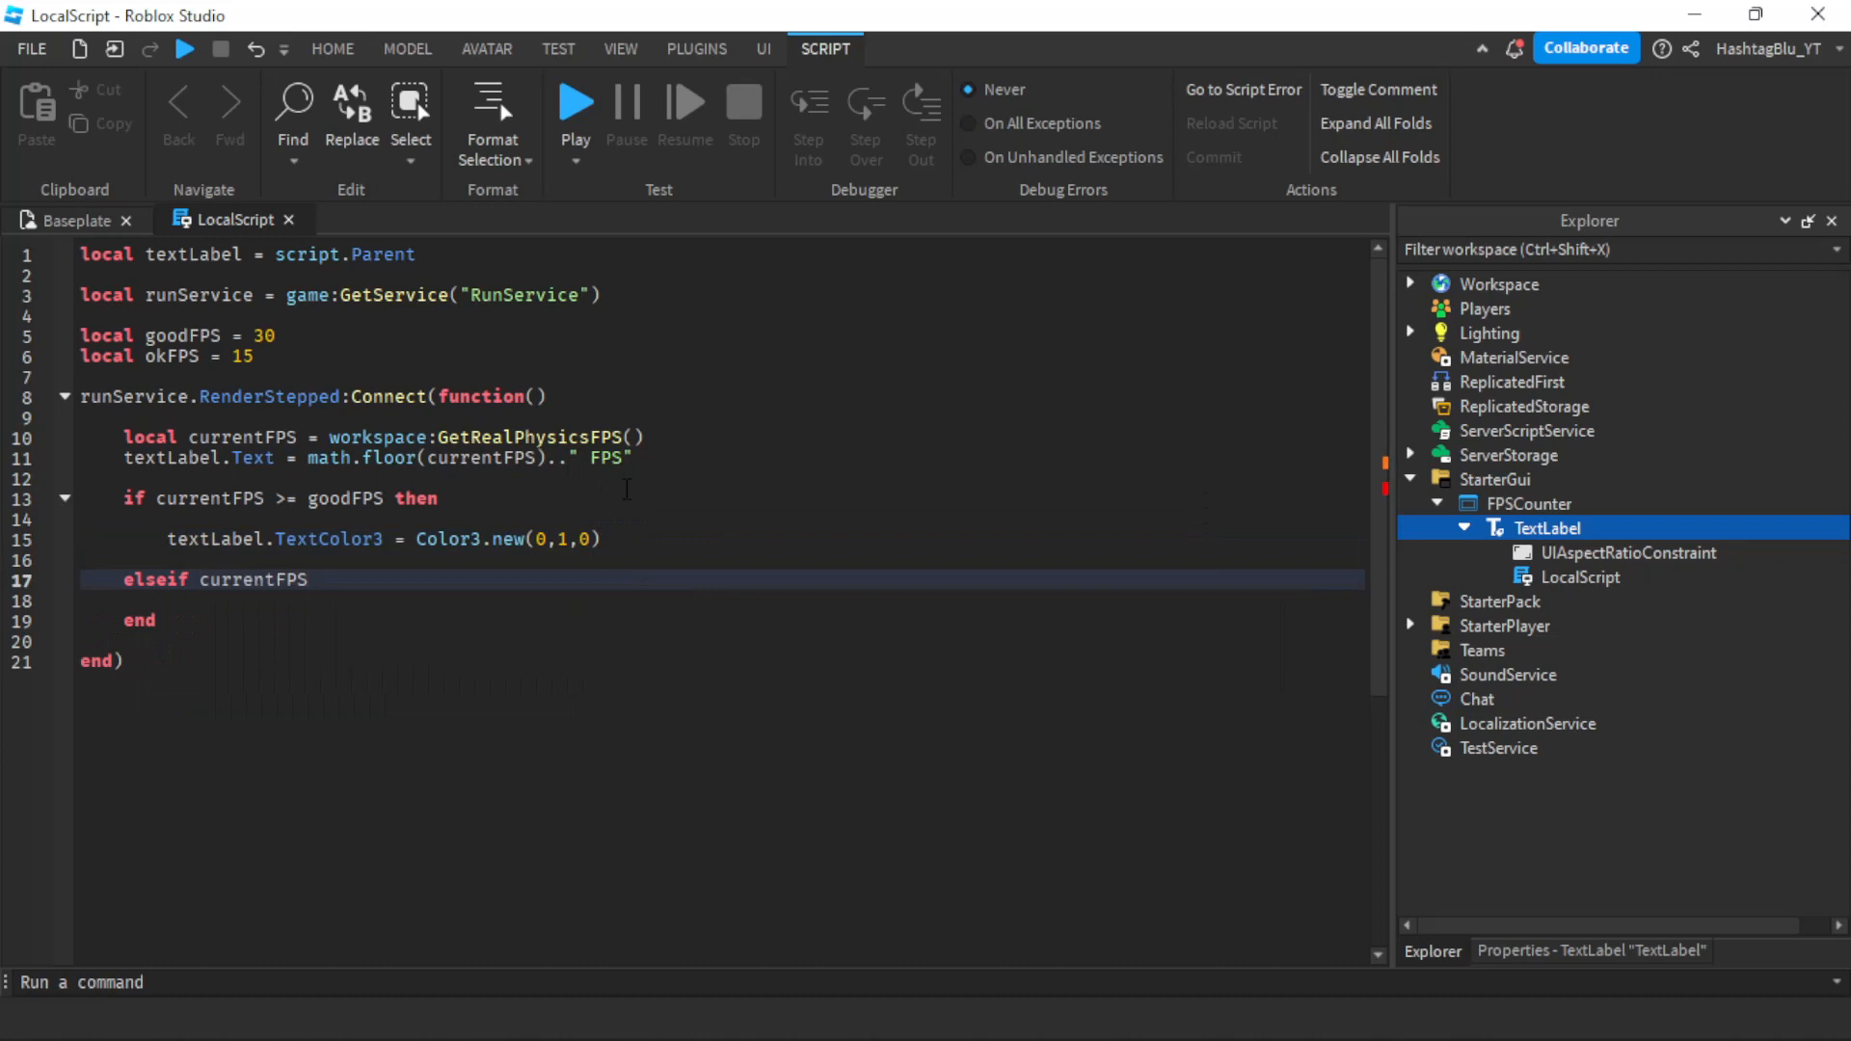
type(">= p")
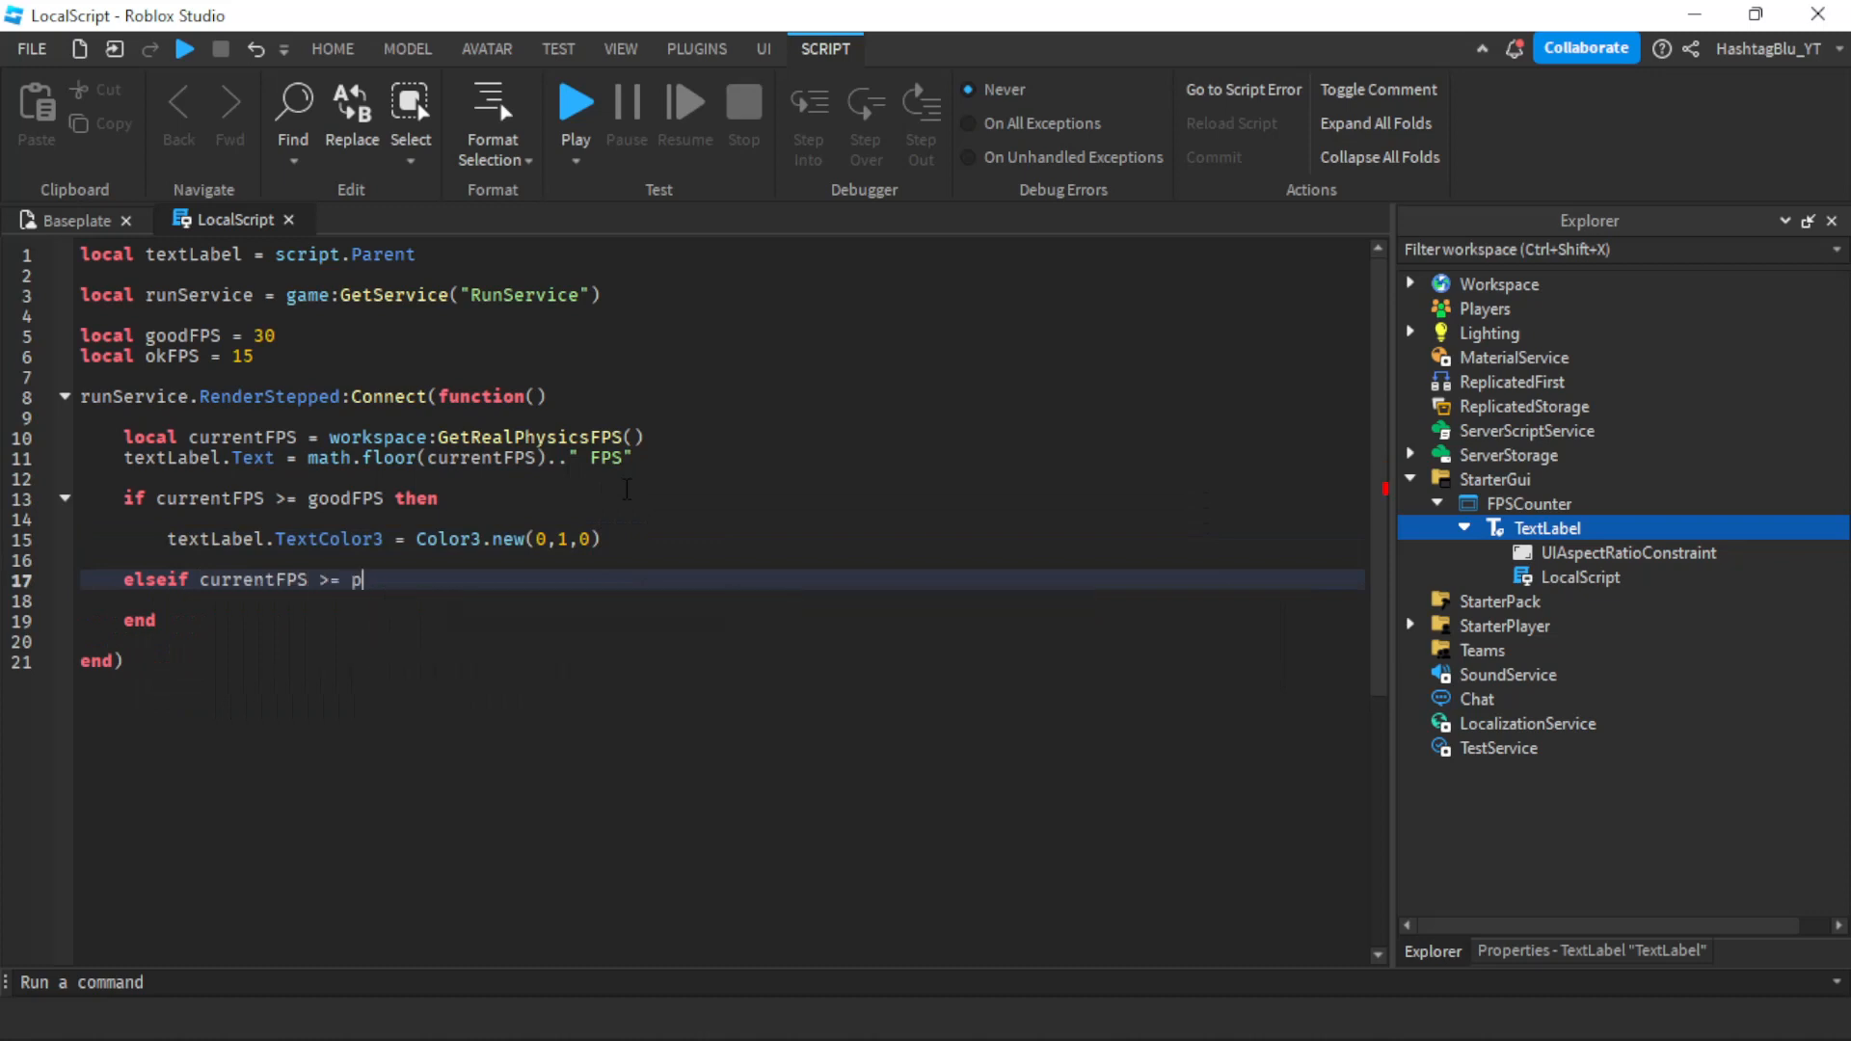
type("okFPS then")
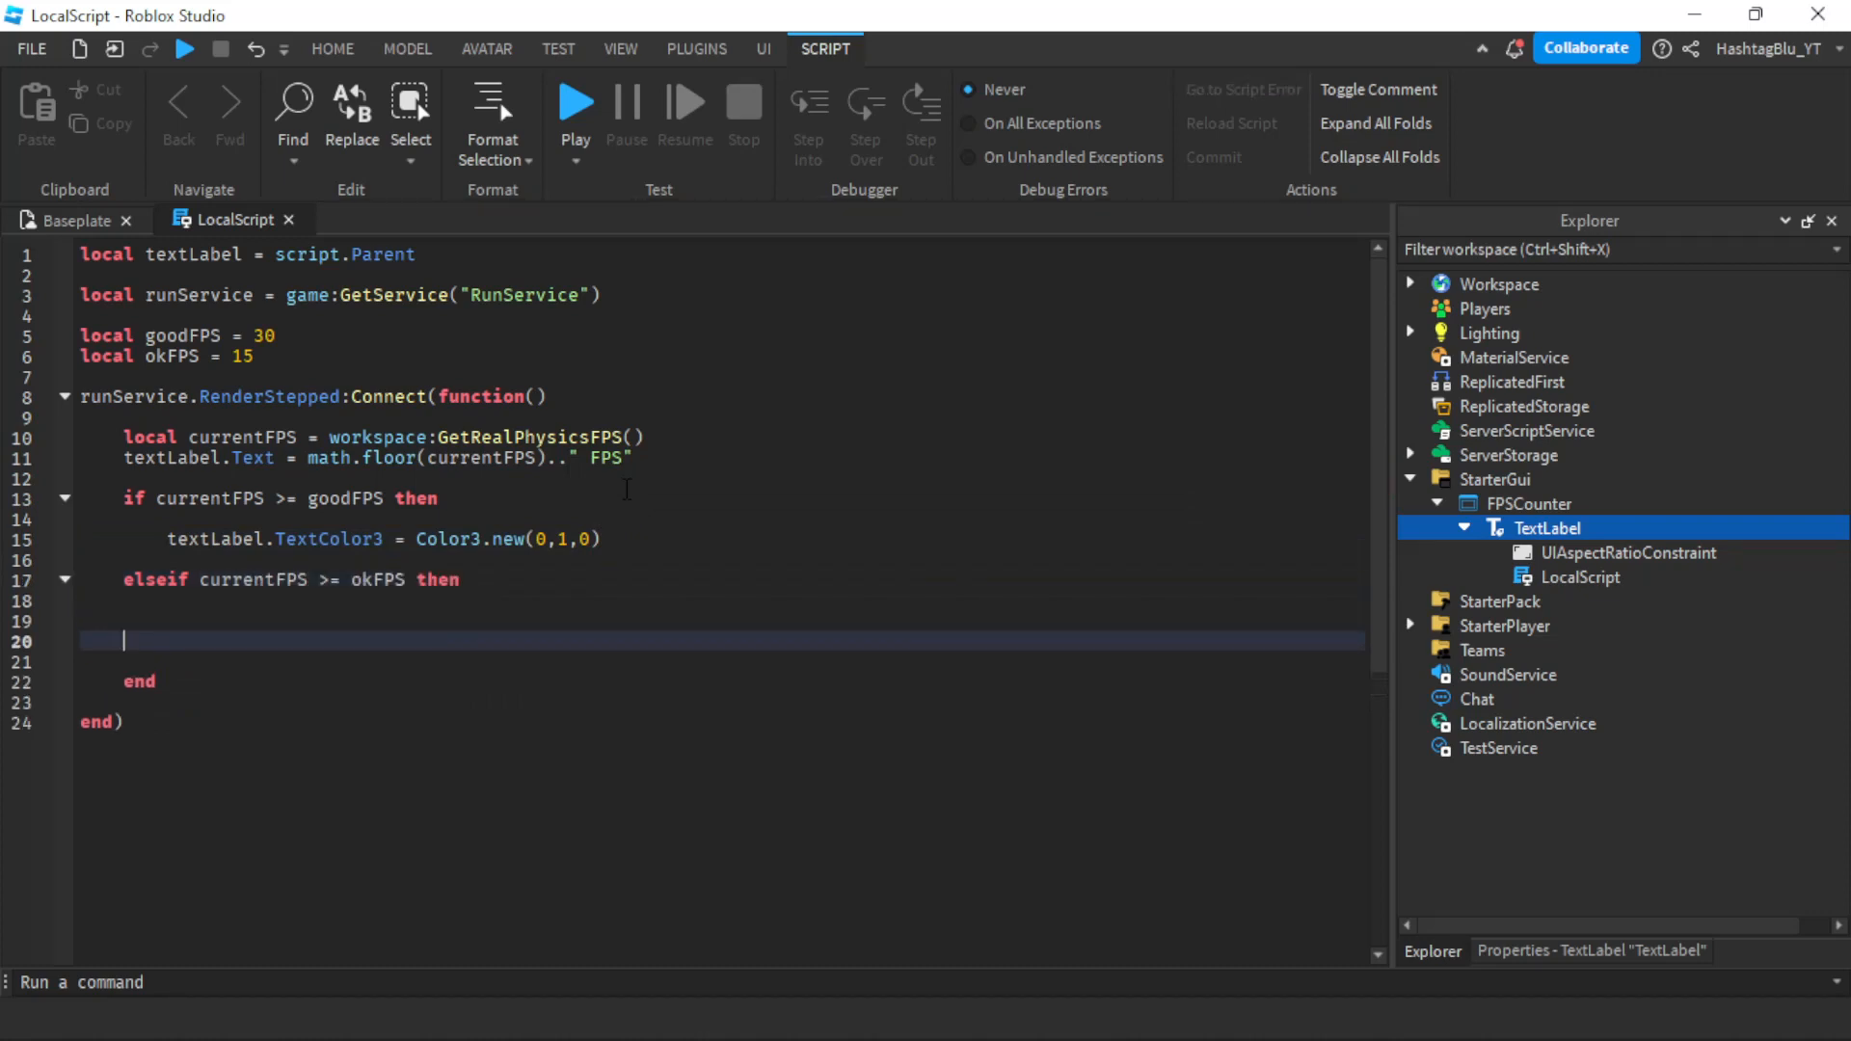
type("textLabel.")
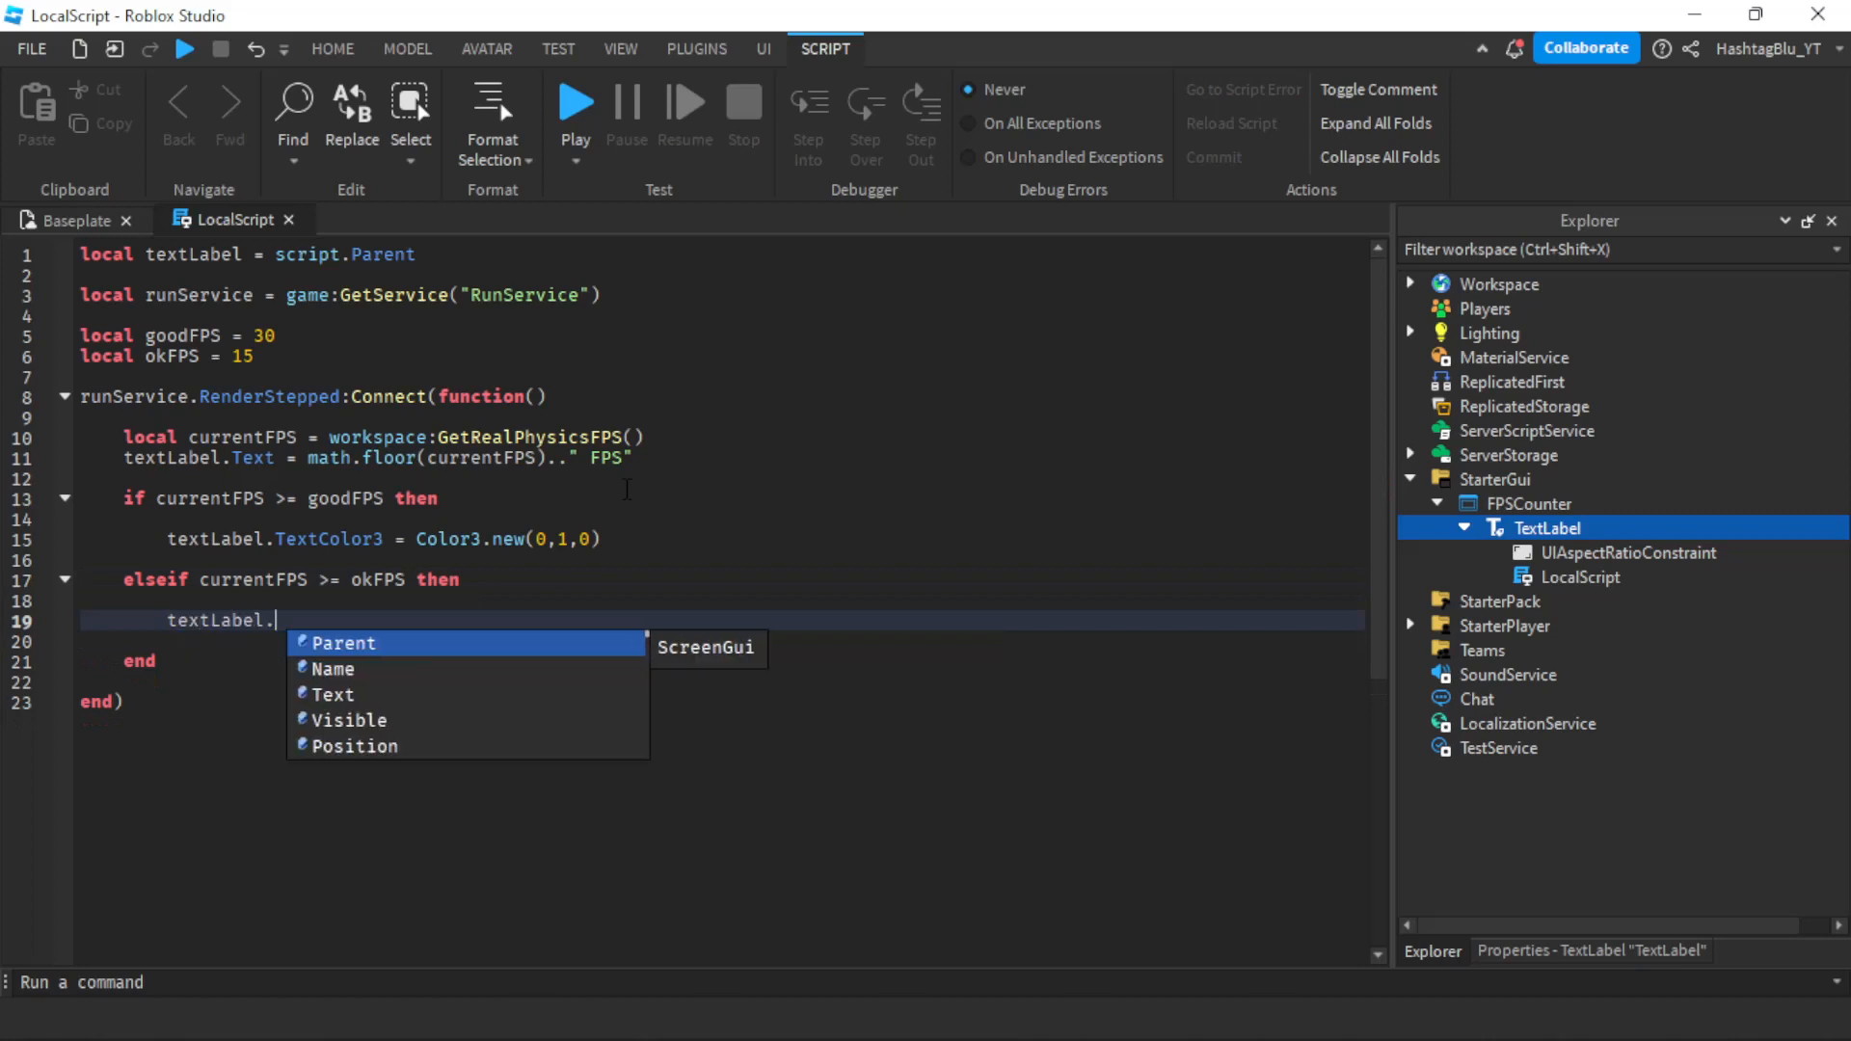
type("TextColor3 = Color3")
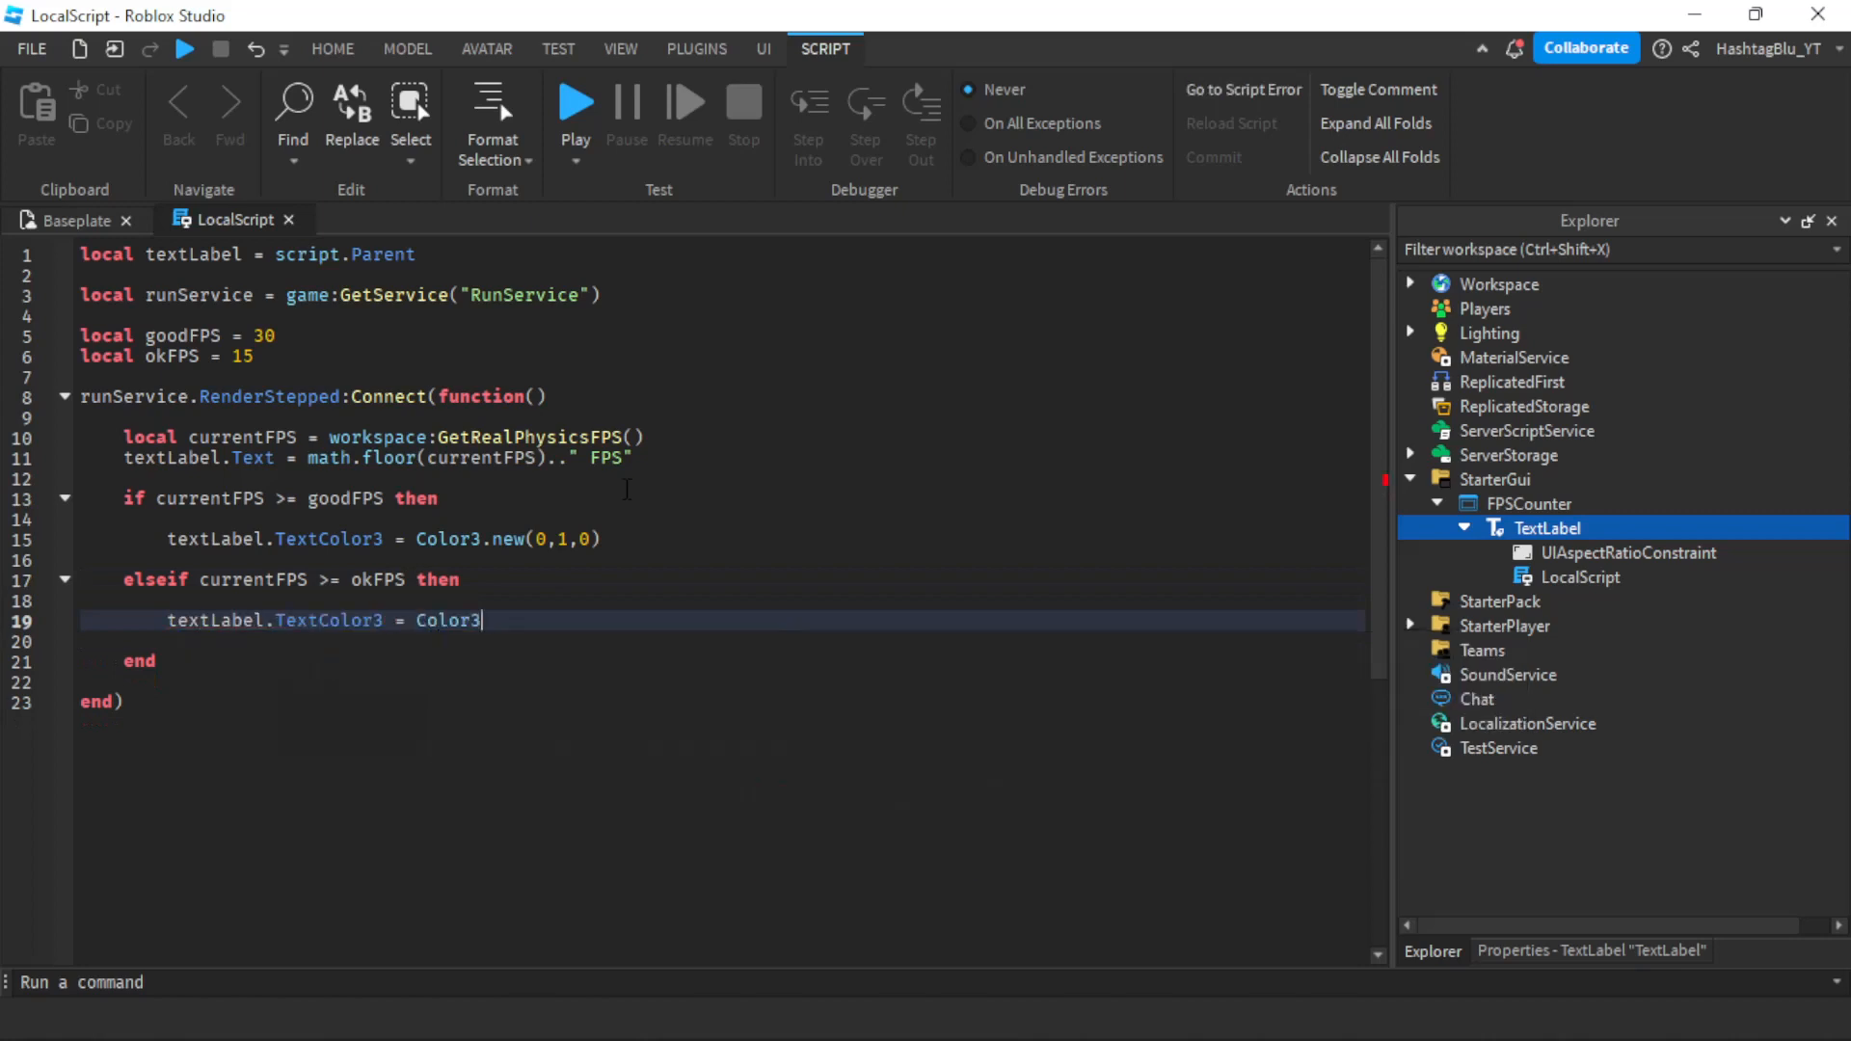
type(".new(")
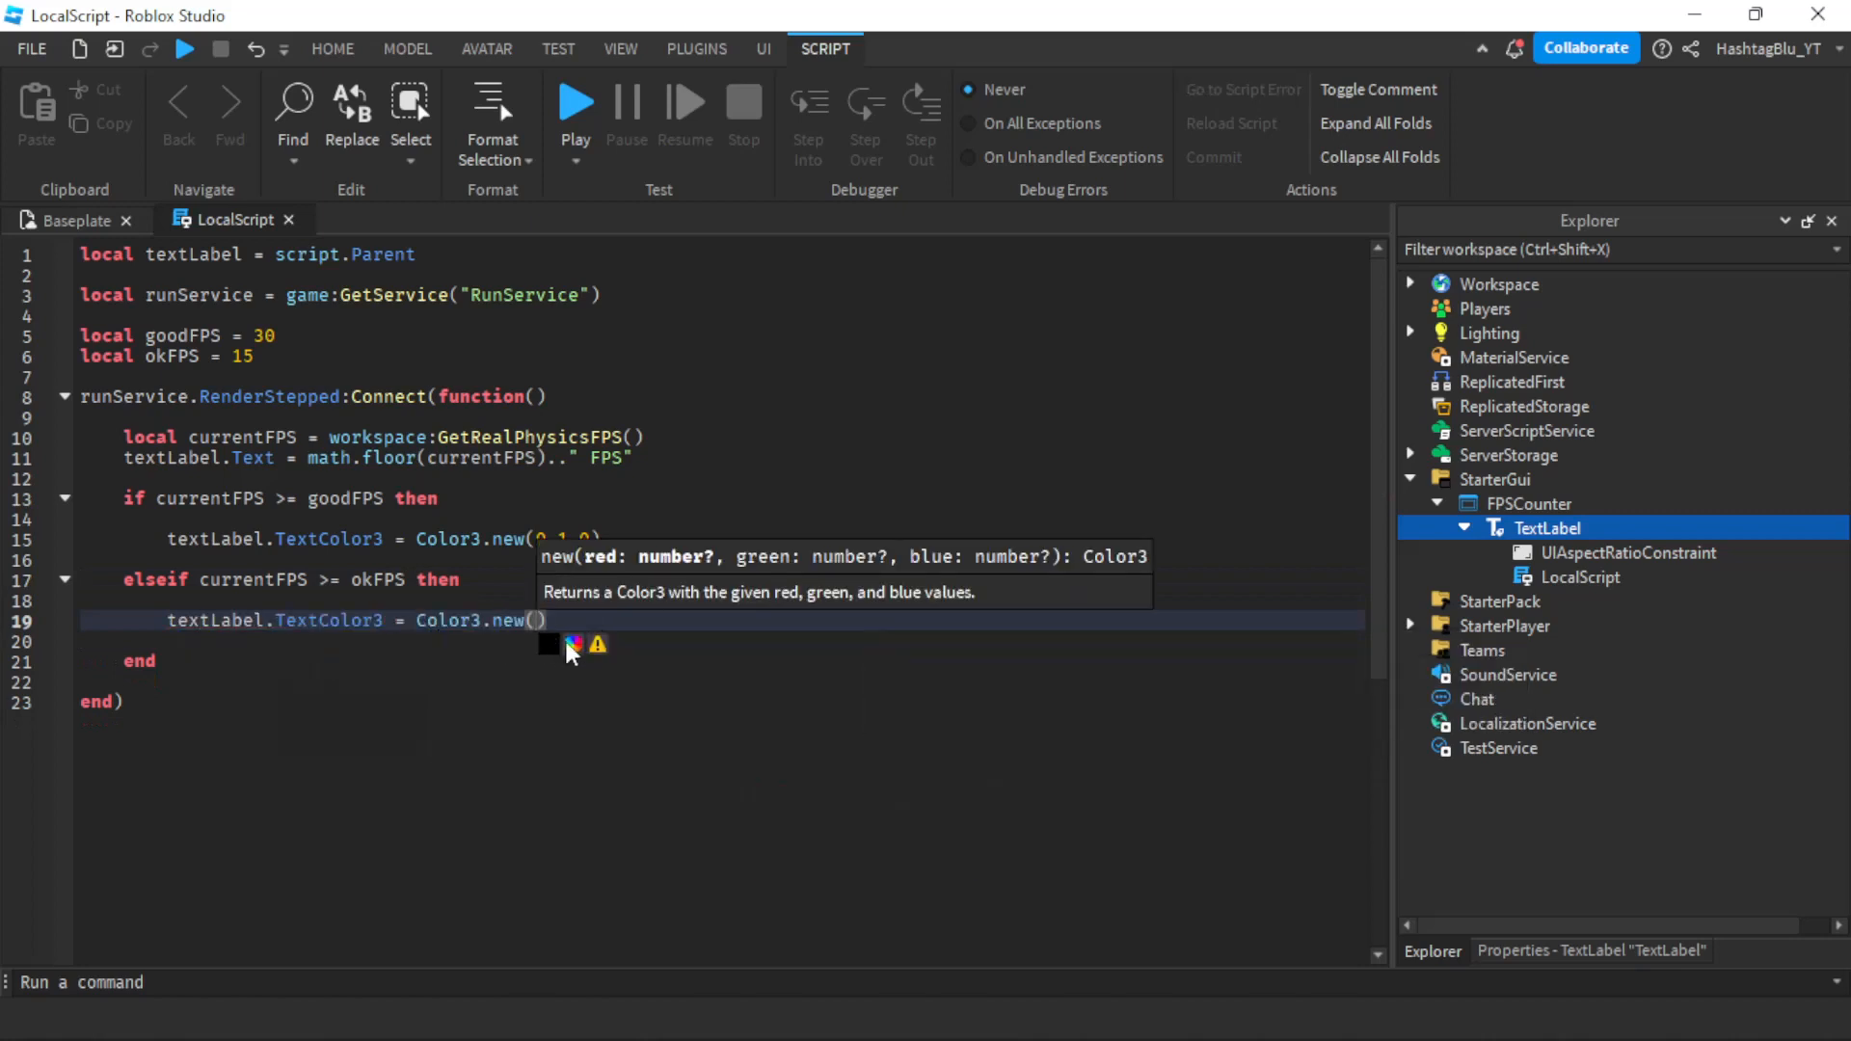
left_click(547, 644)
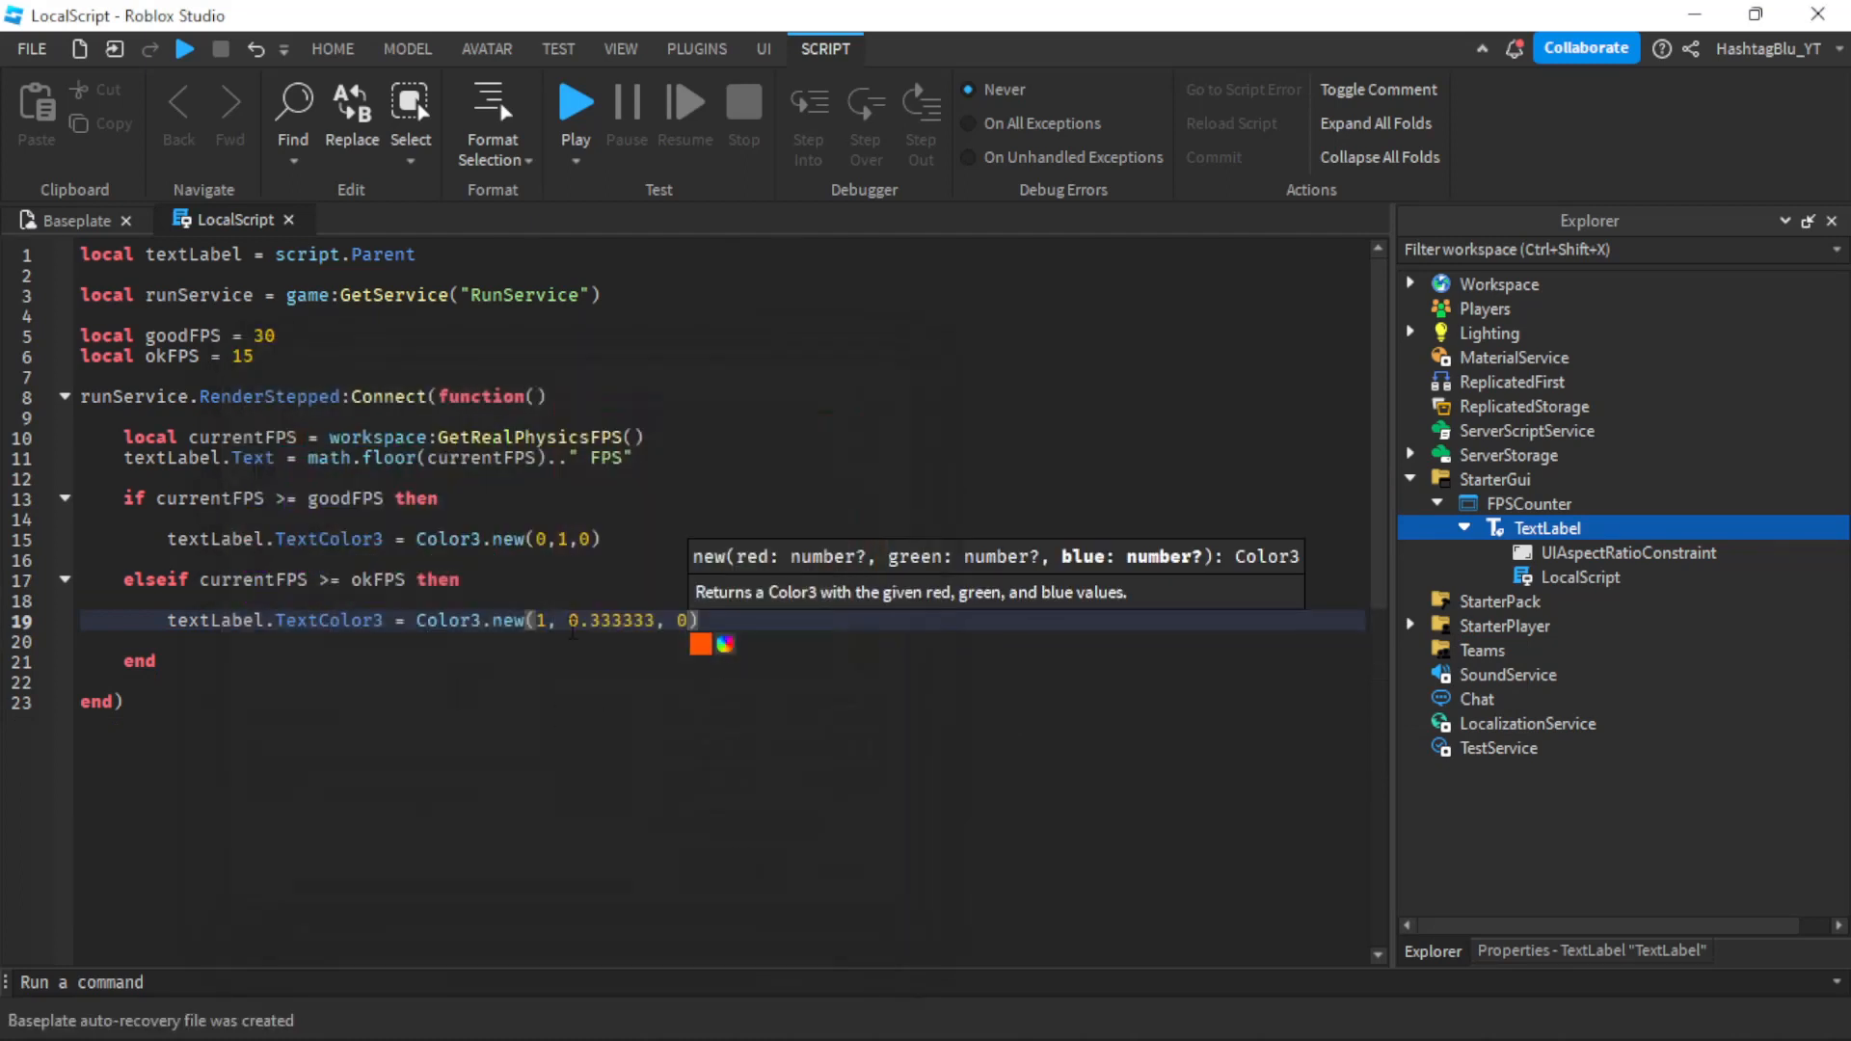
Add an else branch setting textLabel.TextColor3 to red Color3.new(1,0,0)
key("Enter")
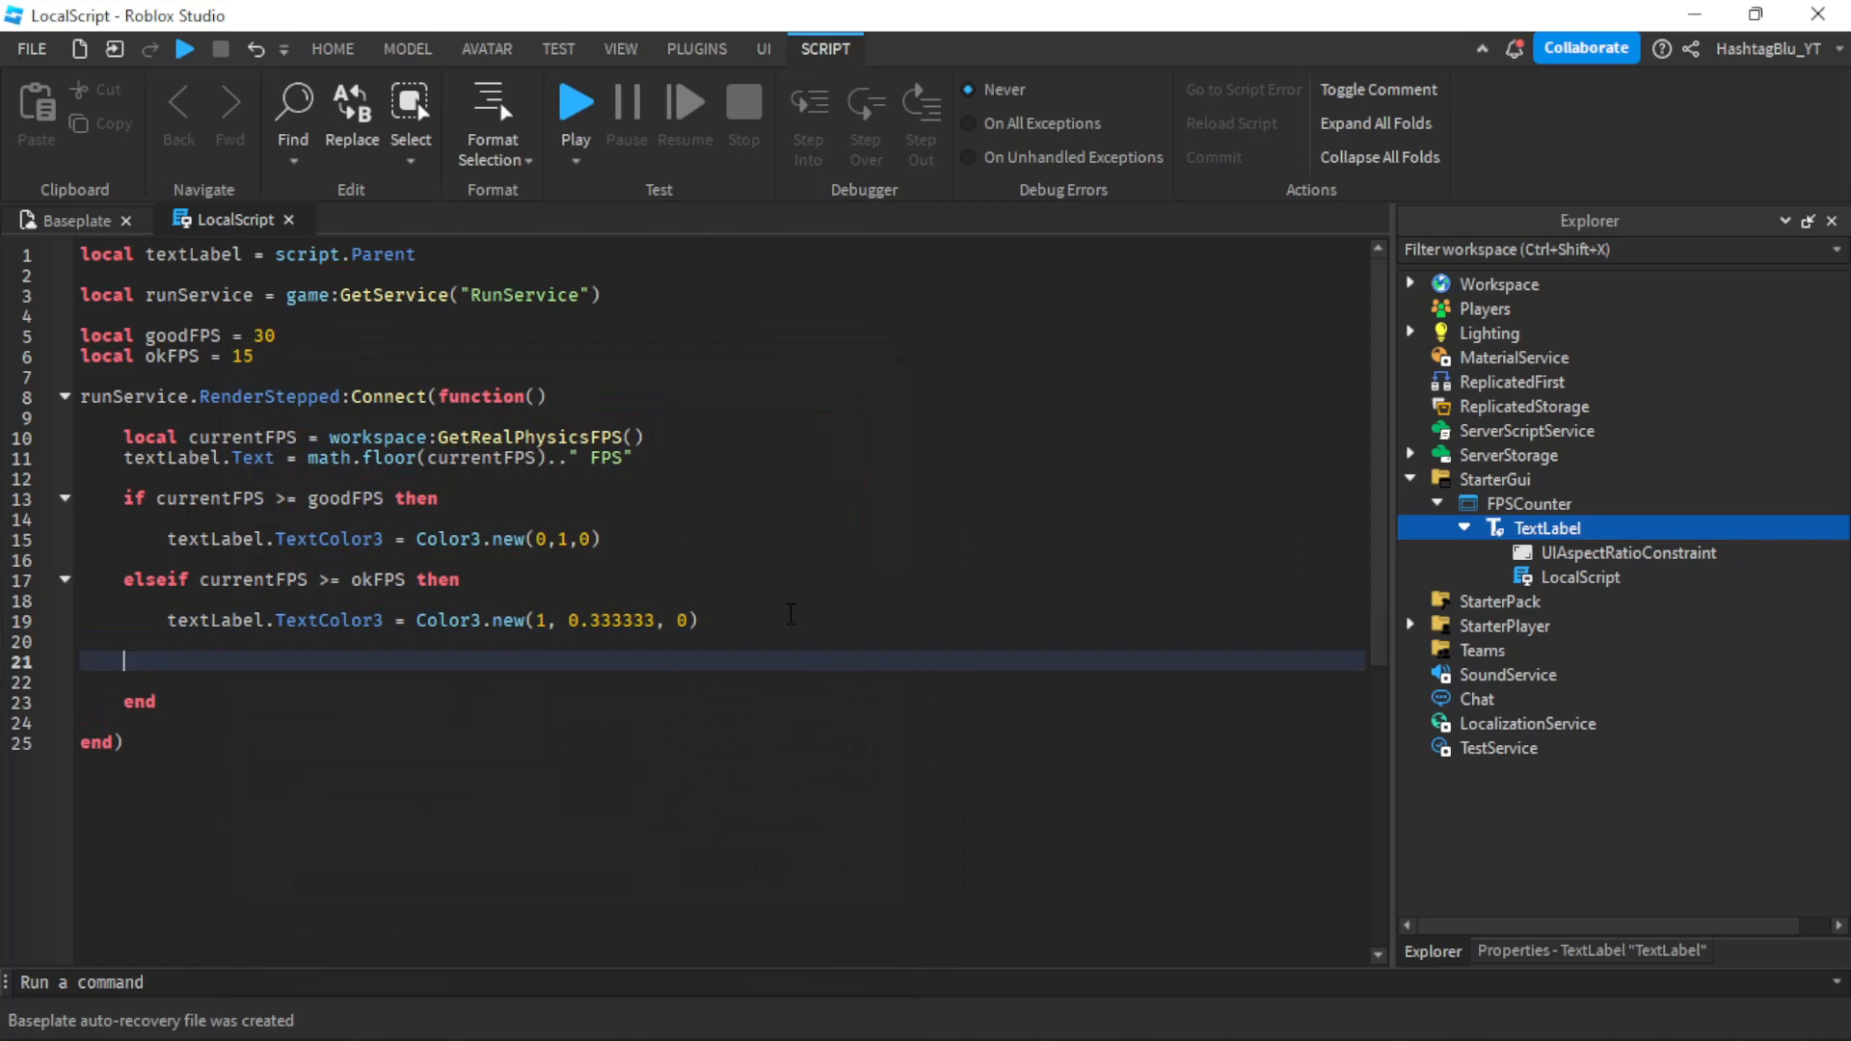
type("else")
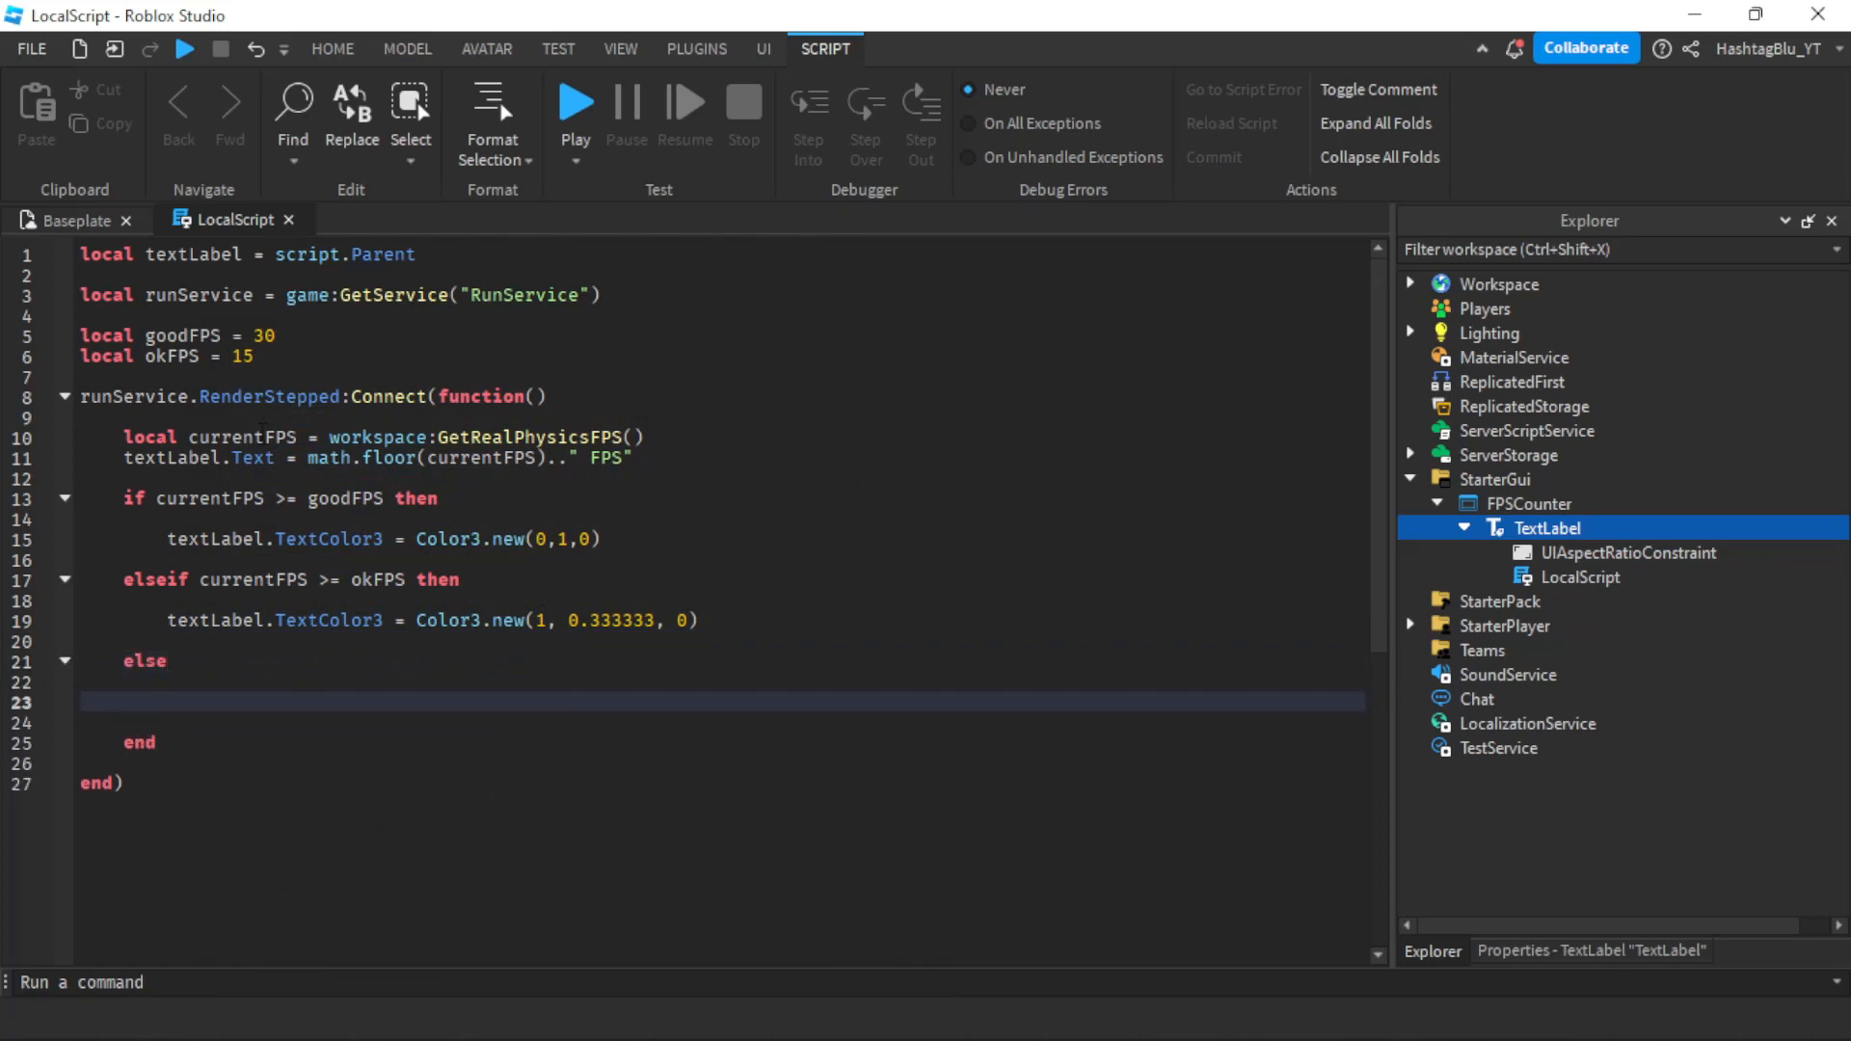
type("t")
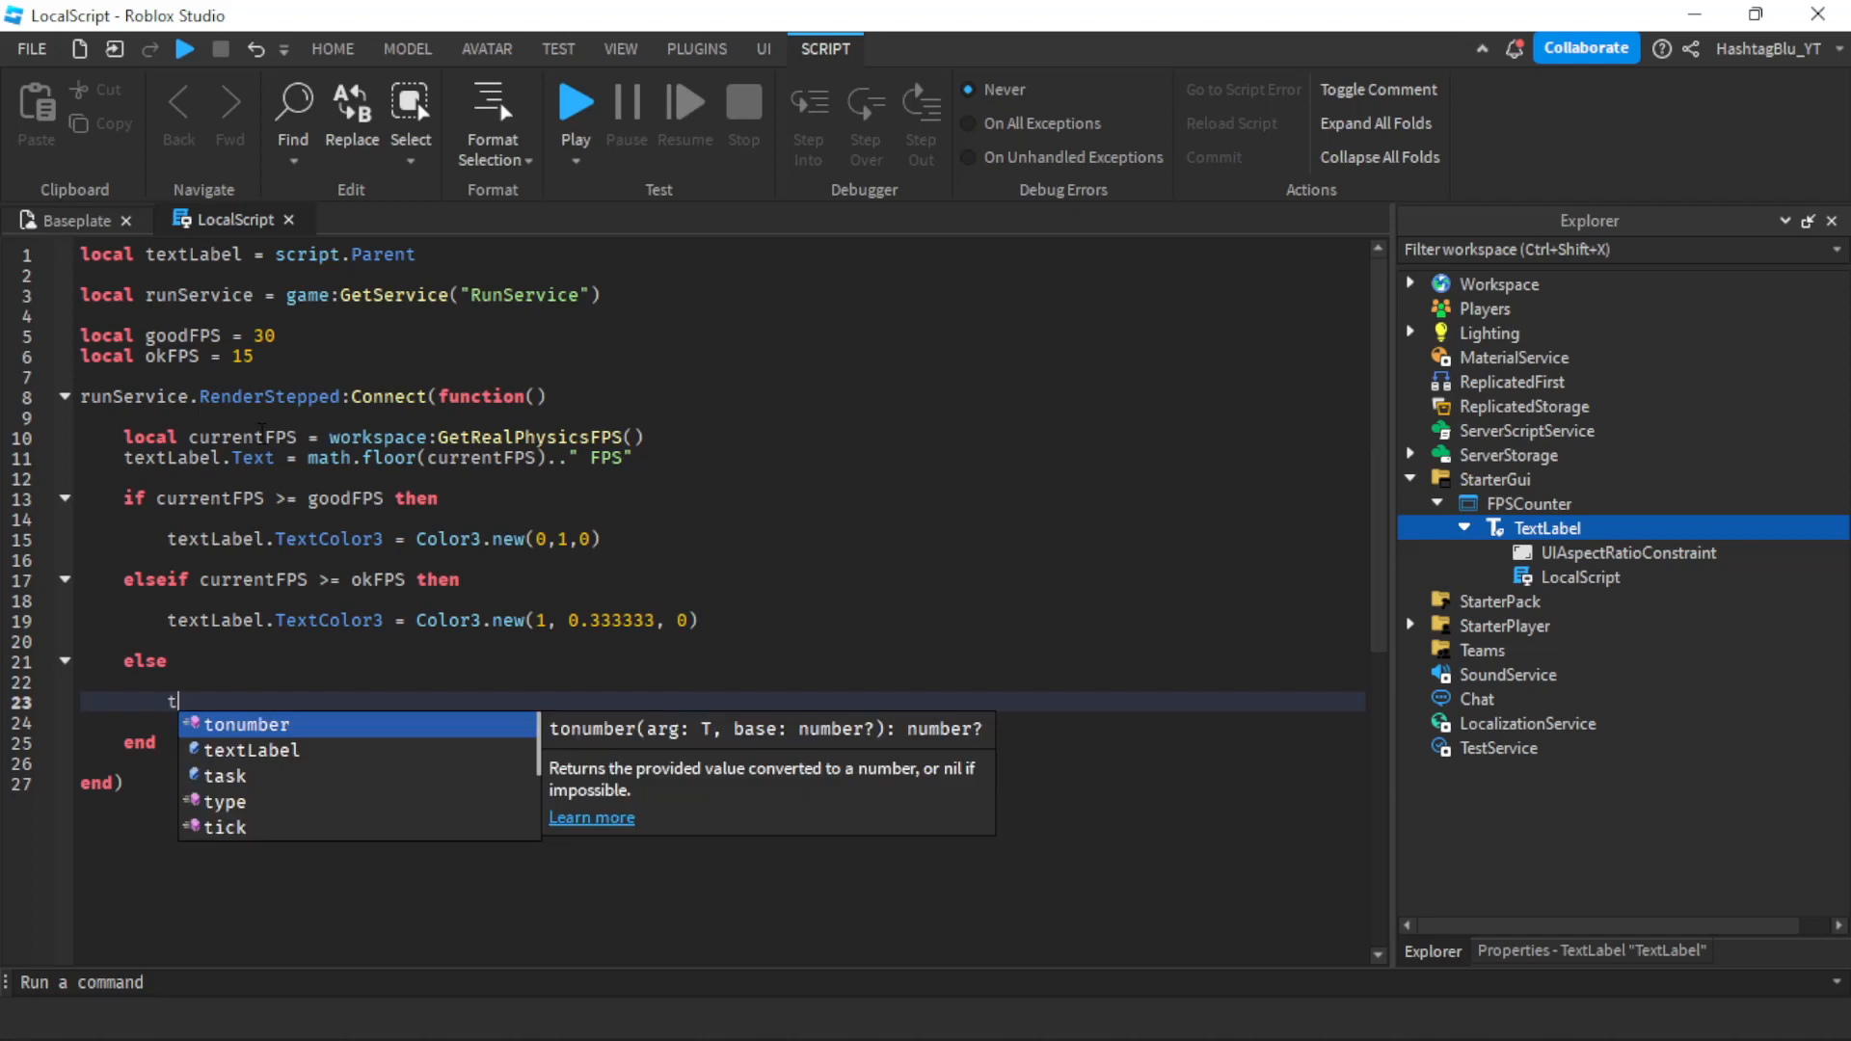
type("extLabel.textColor3 = Color3.new(1,0,0")
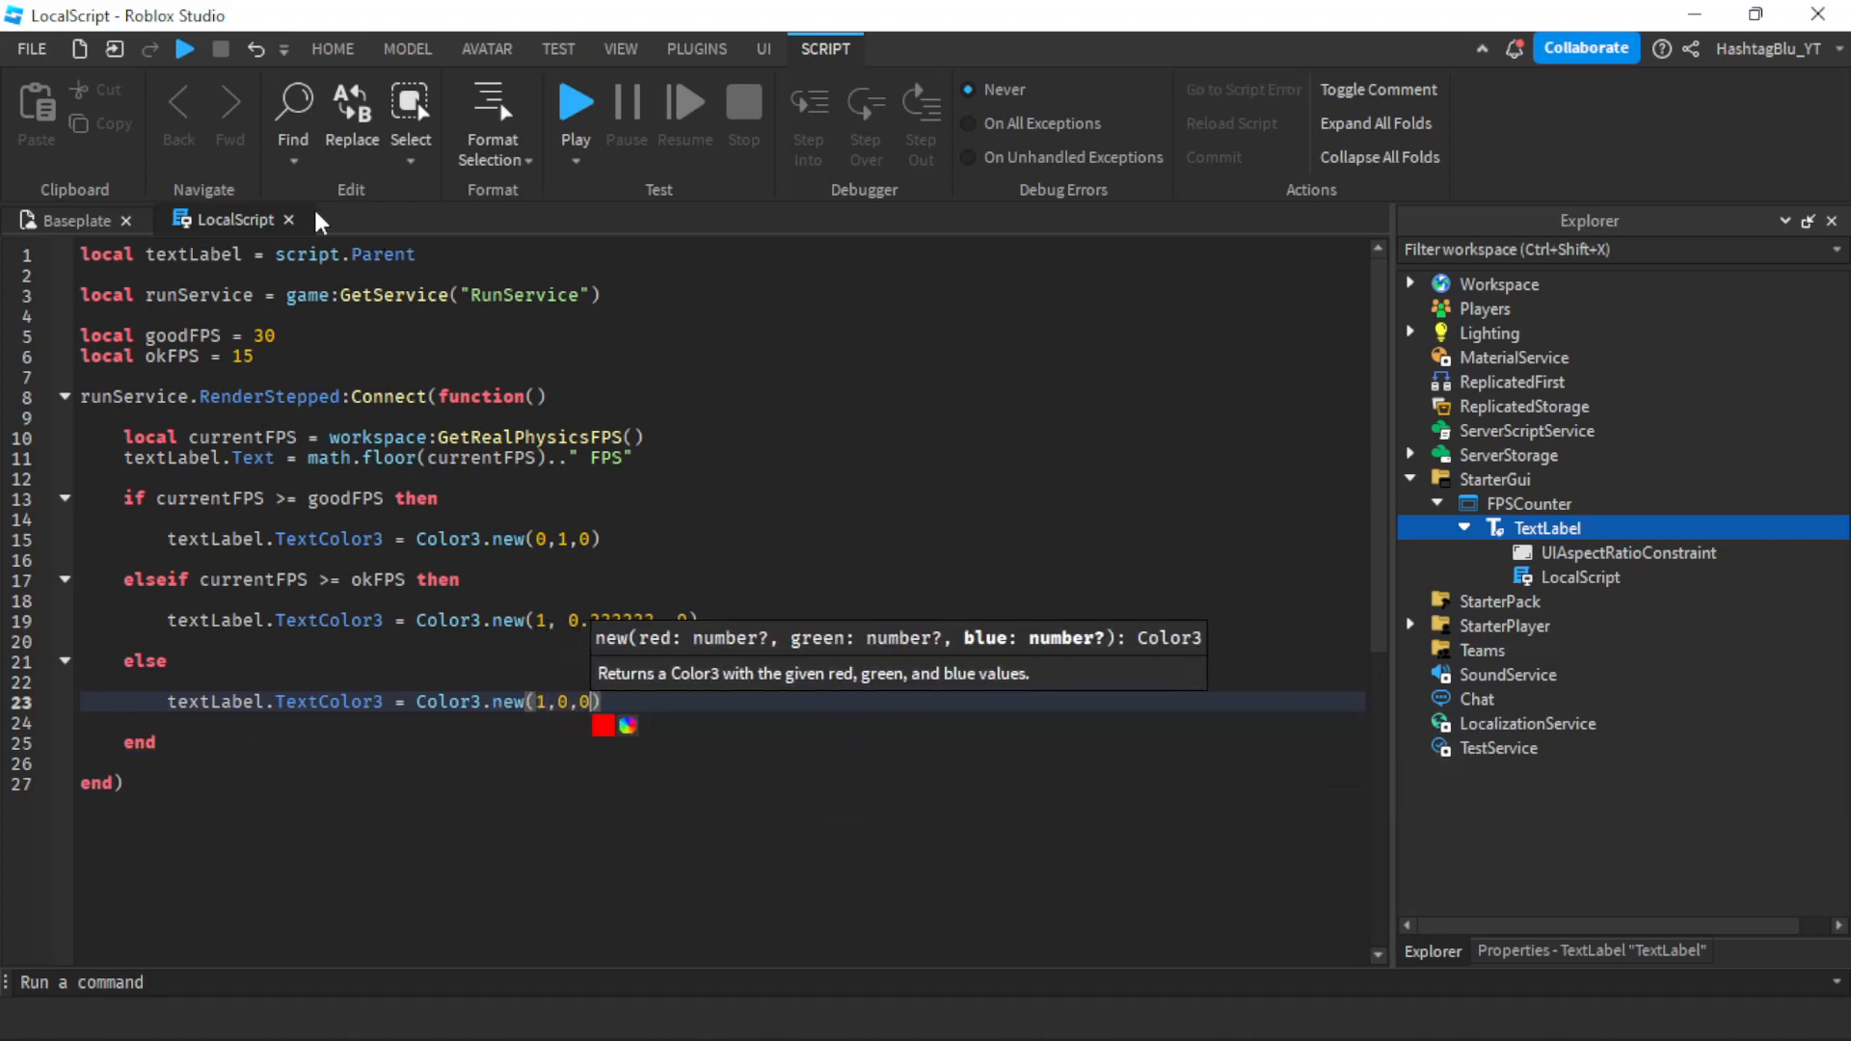
Return to the Baseplate view and start a playtest showing the green 55 FPS counter
left_click(73, 219)
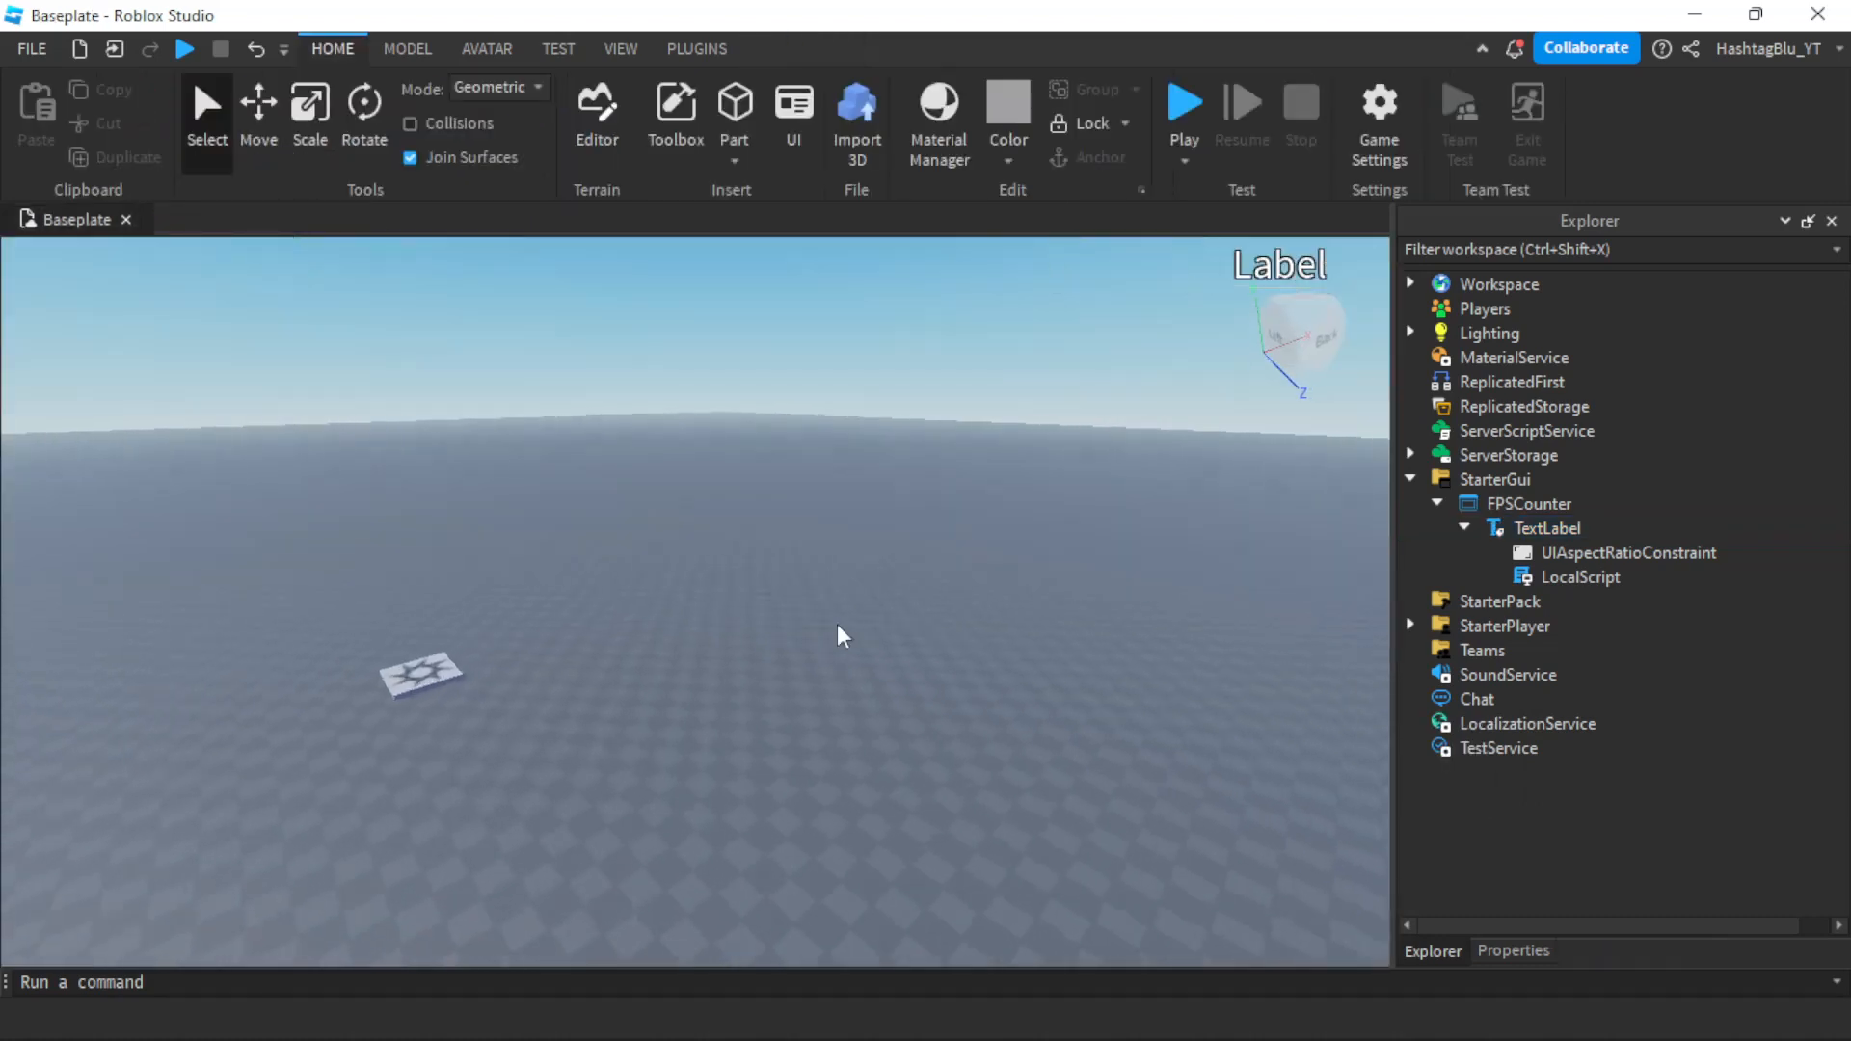
left_click(1182, 106)
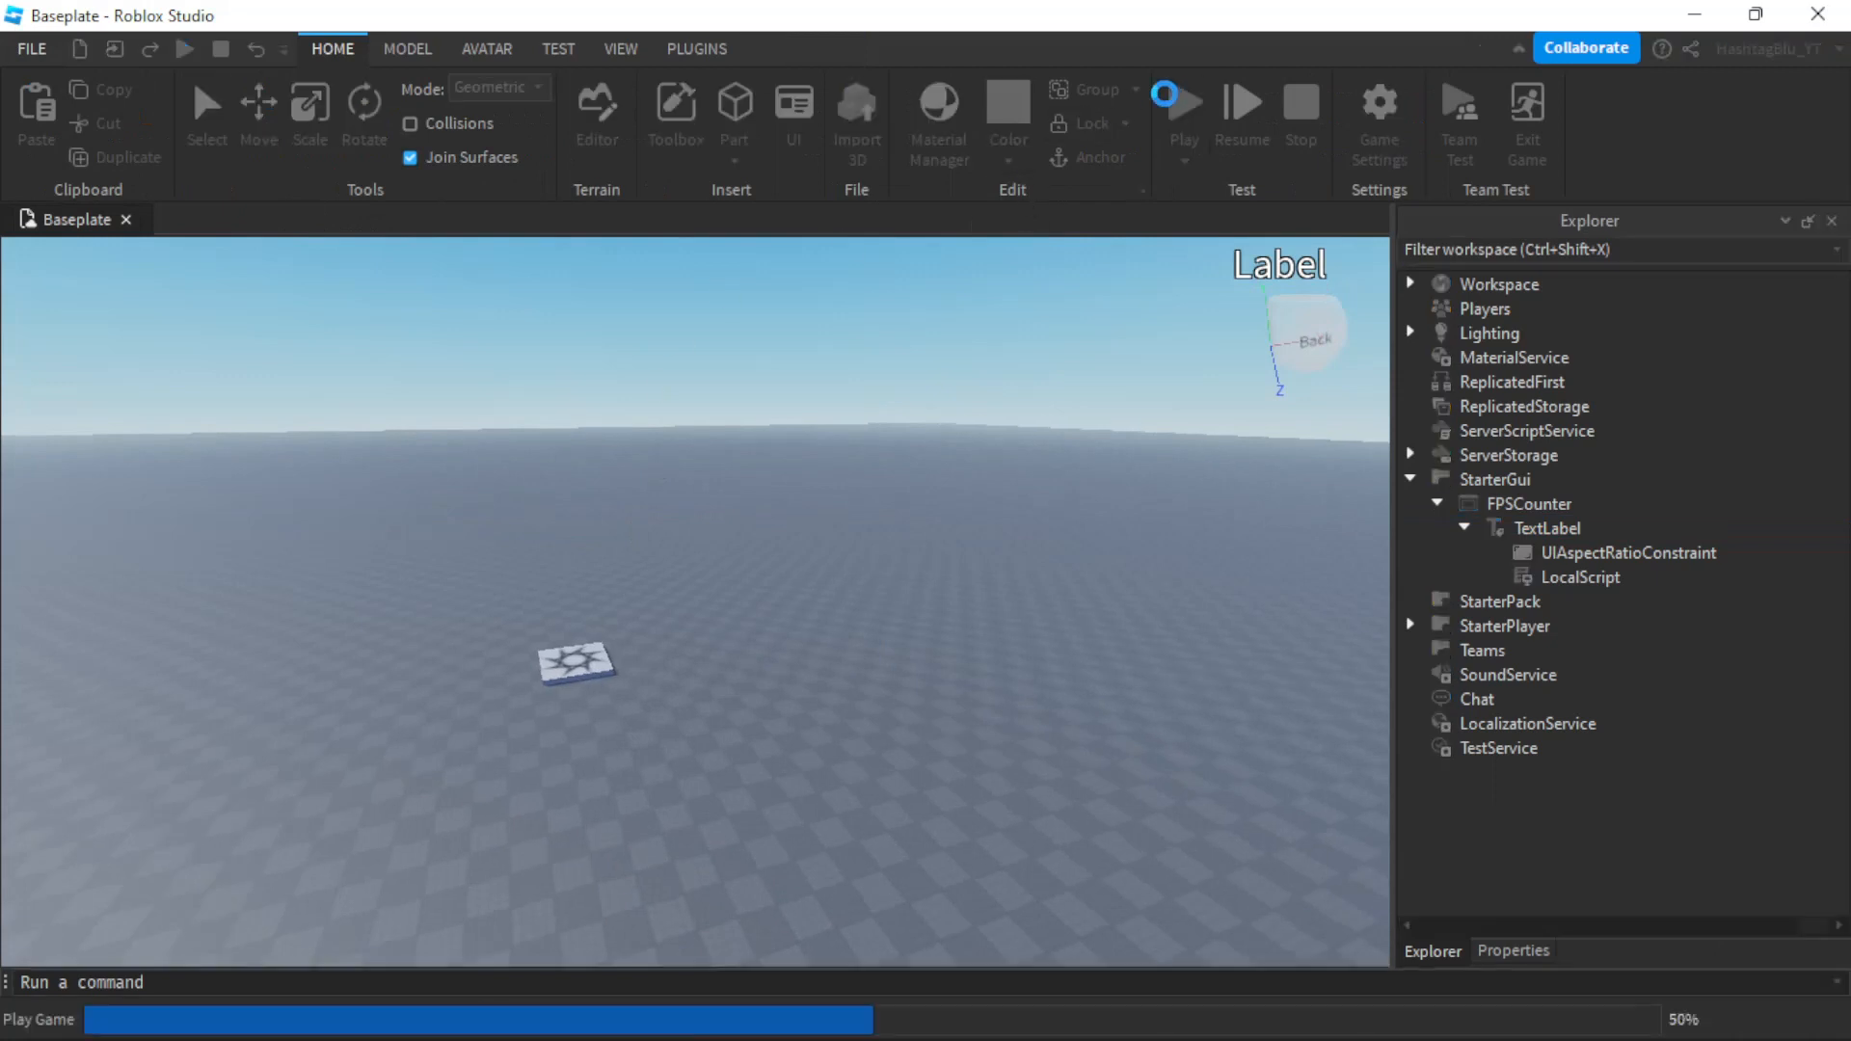
left_click(1162, 93)
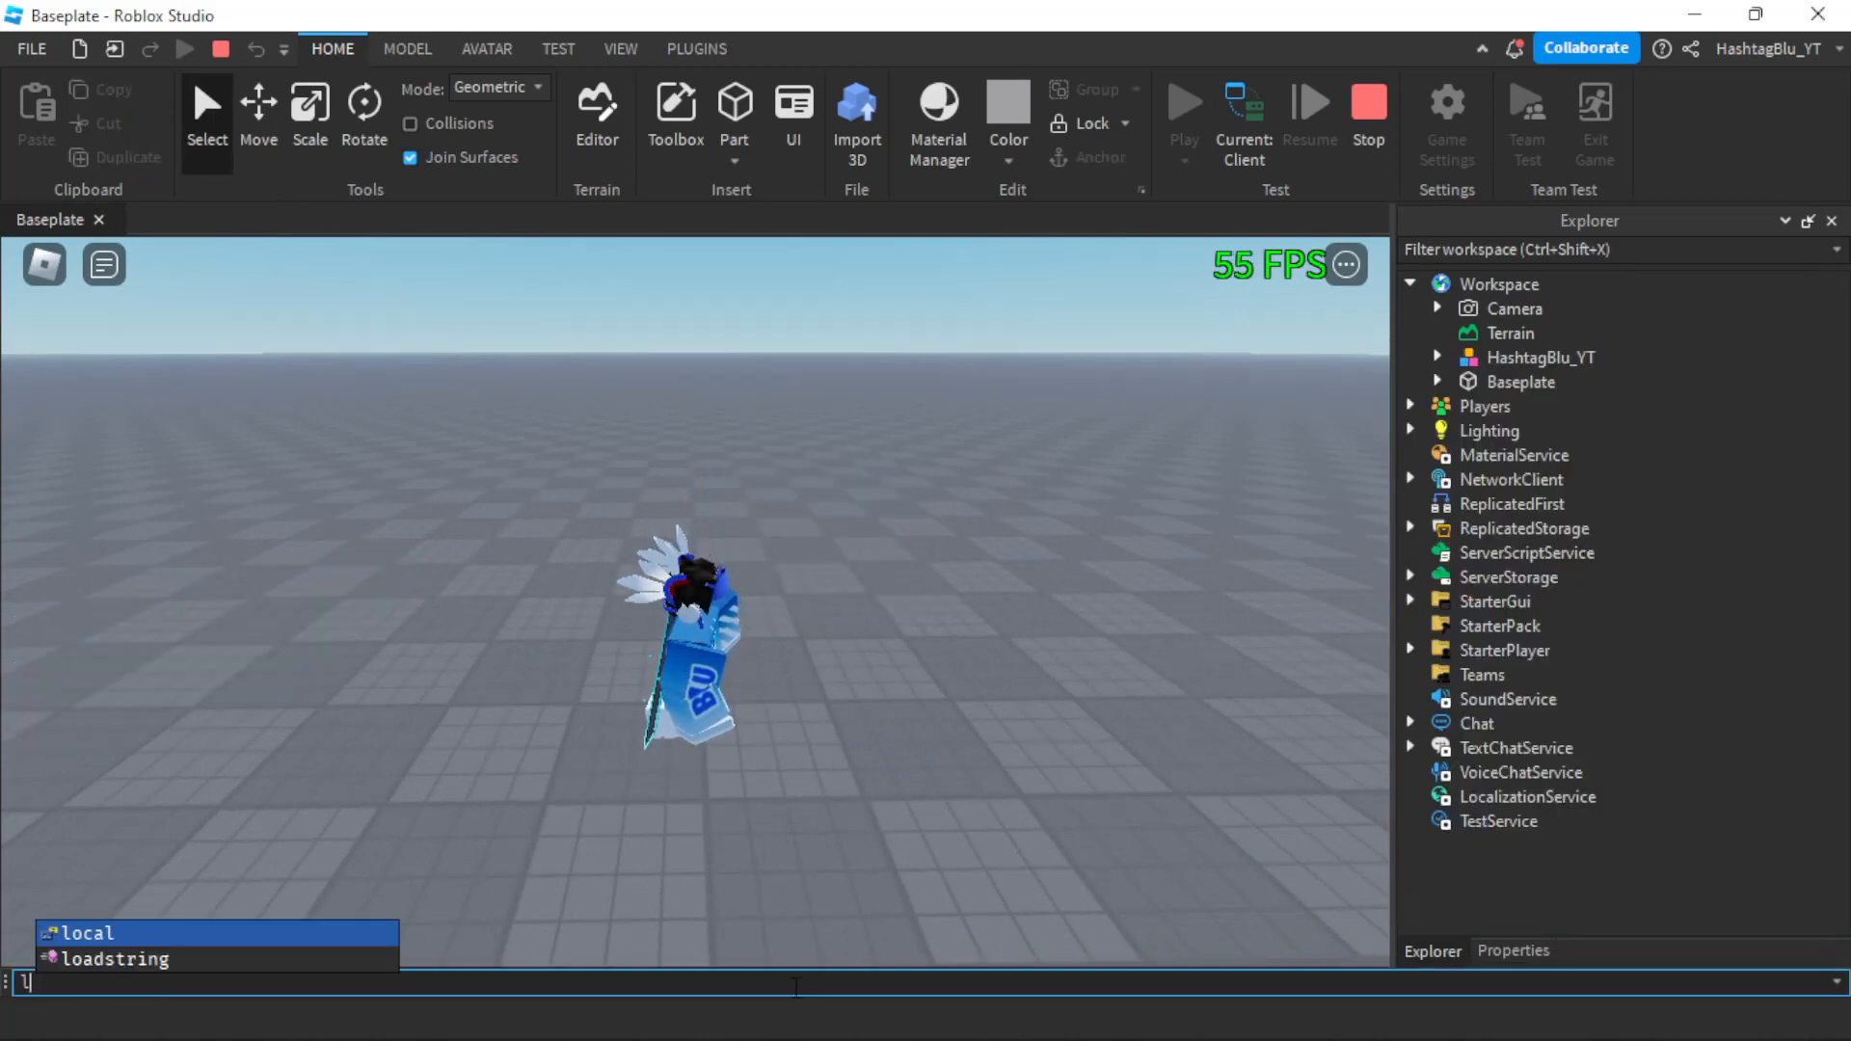
Run a while wait(0.1) loop spawning Parts in workspace so the counter drops to 35 FPS
type("local part =")
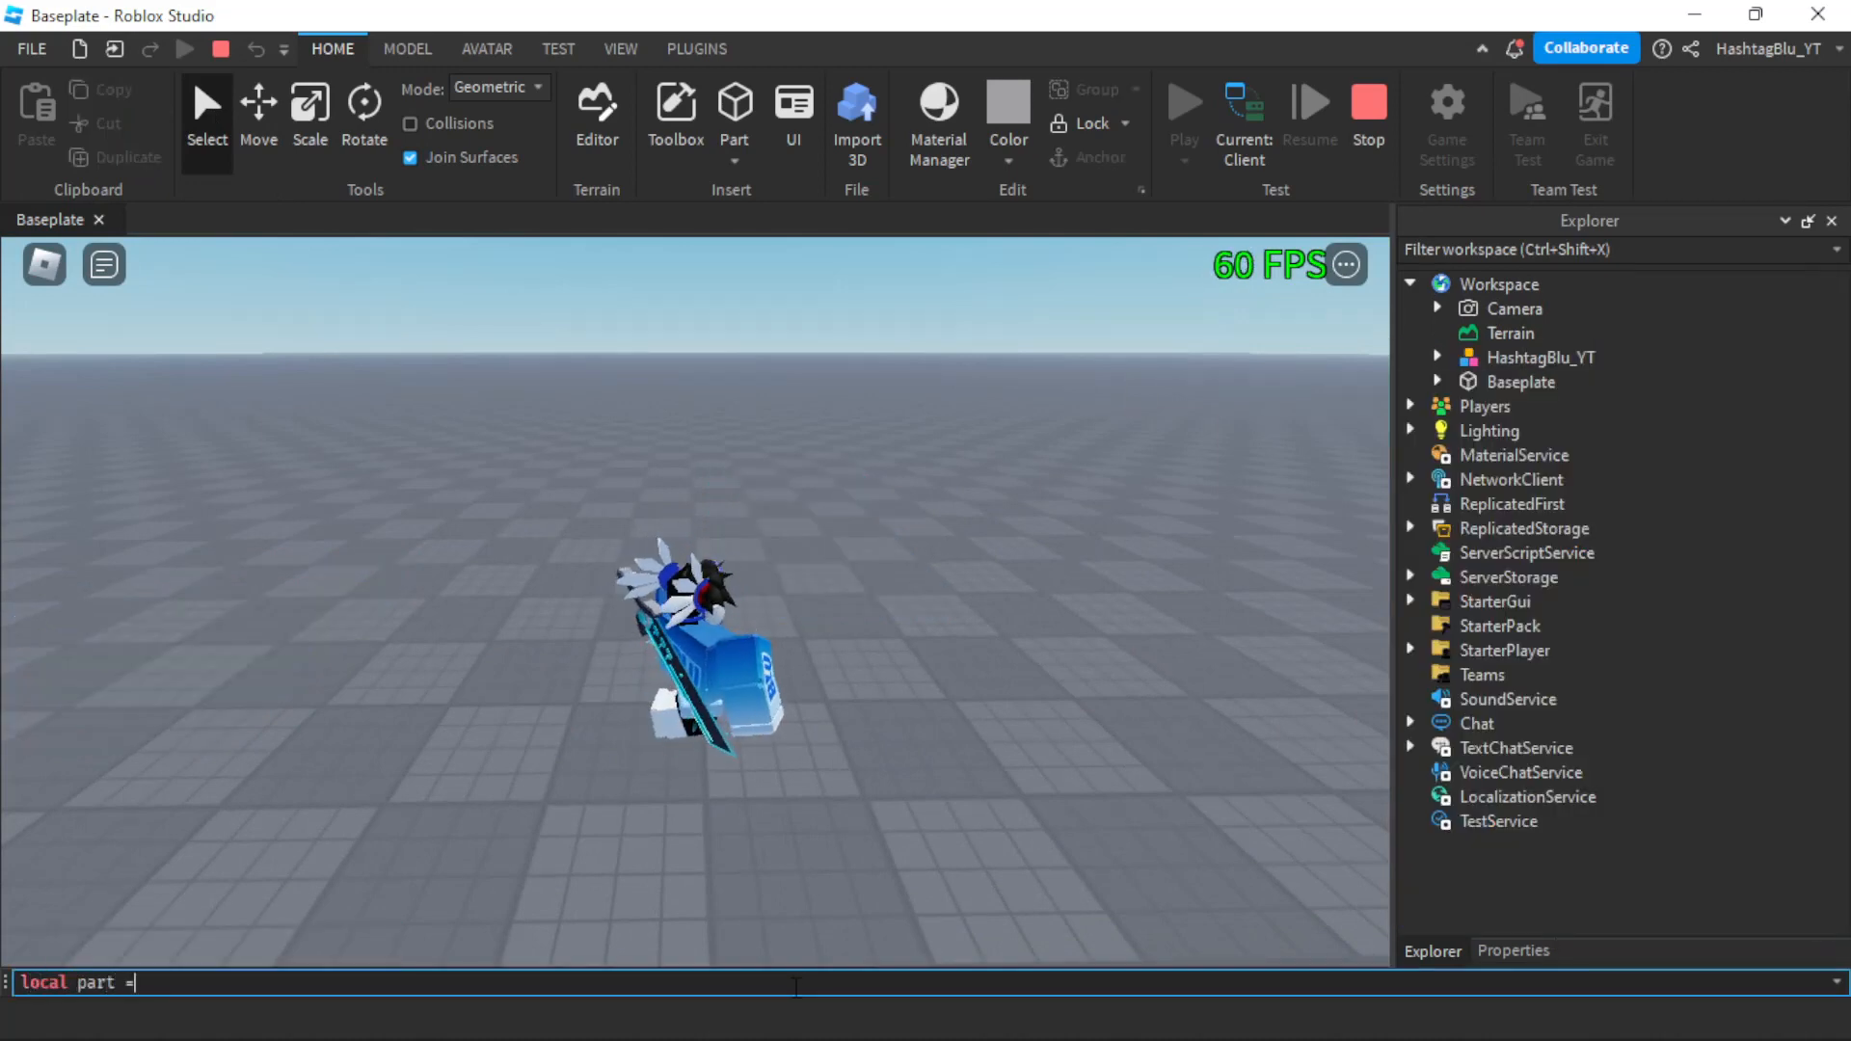
type("Instance.new()")
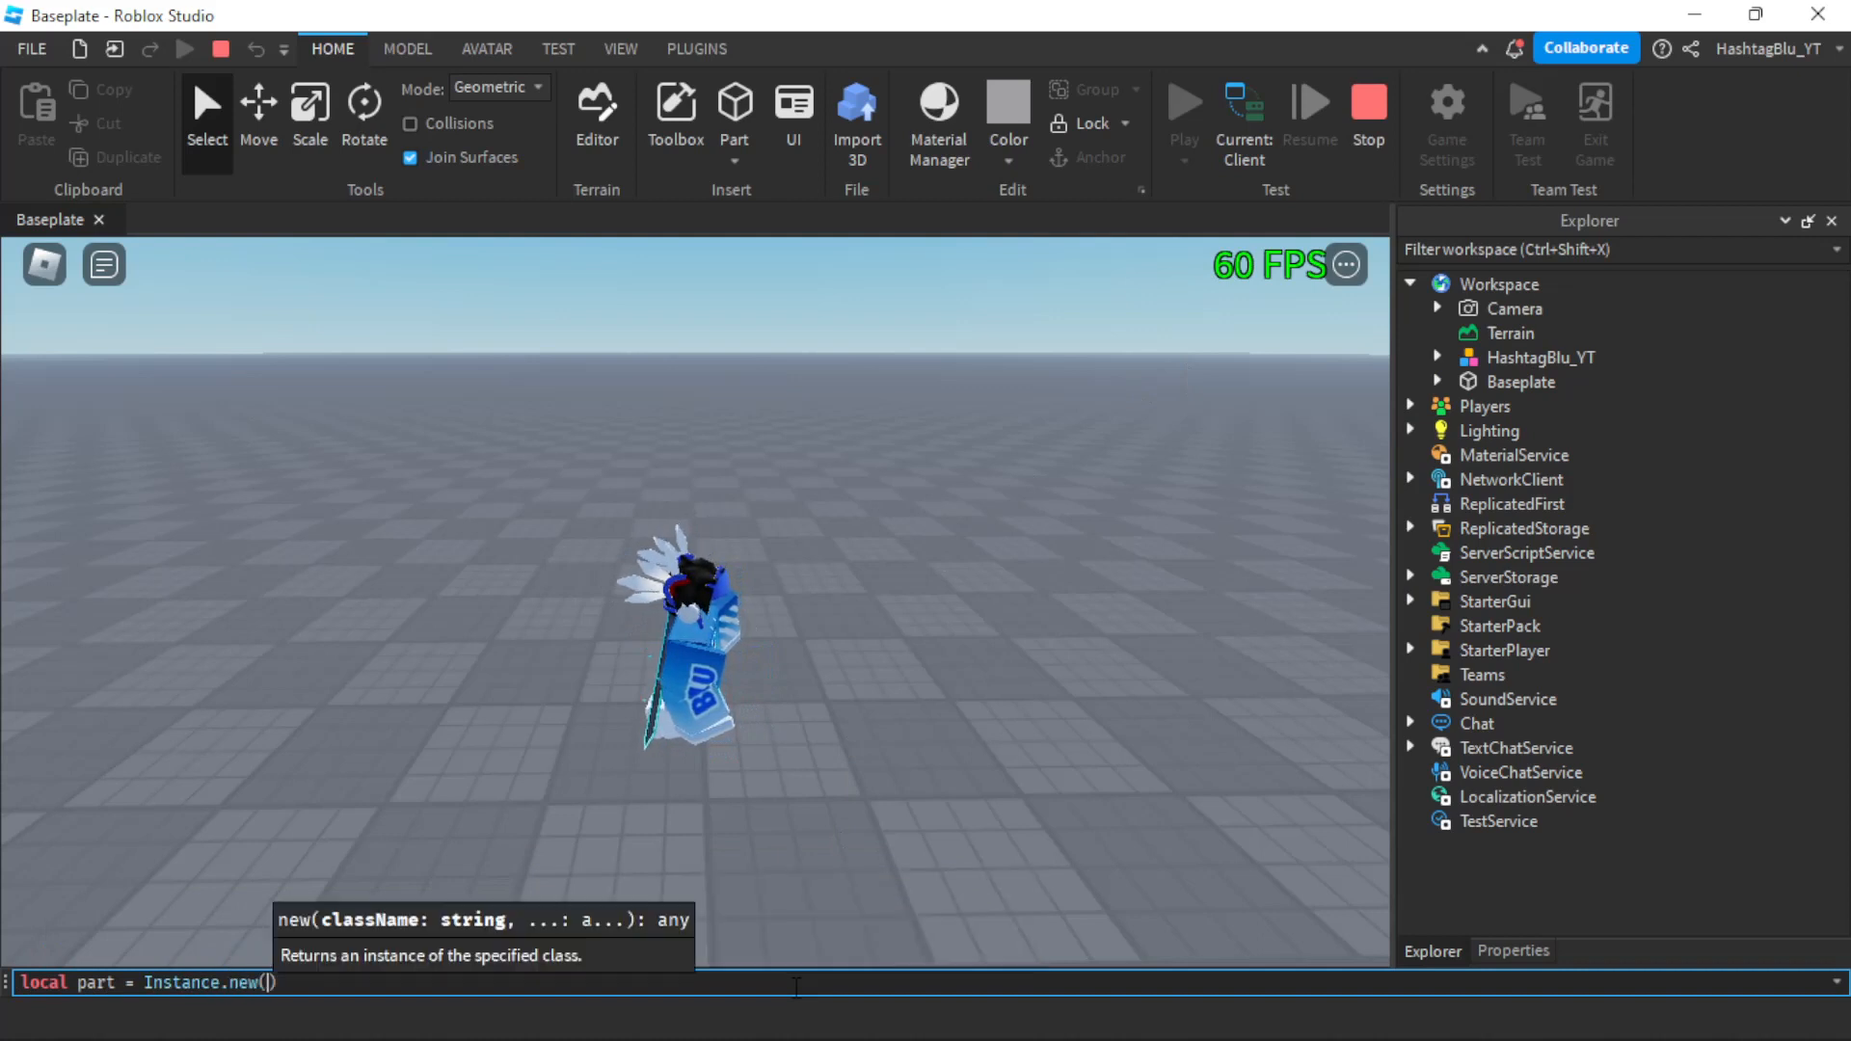
type("\"Part\", workspace")
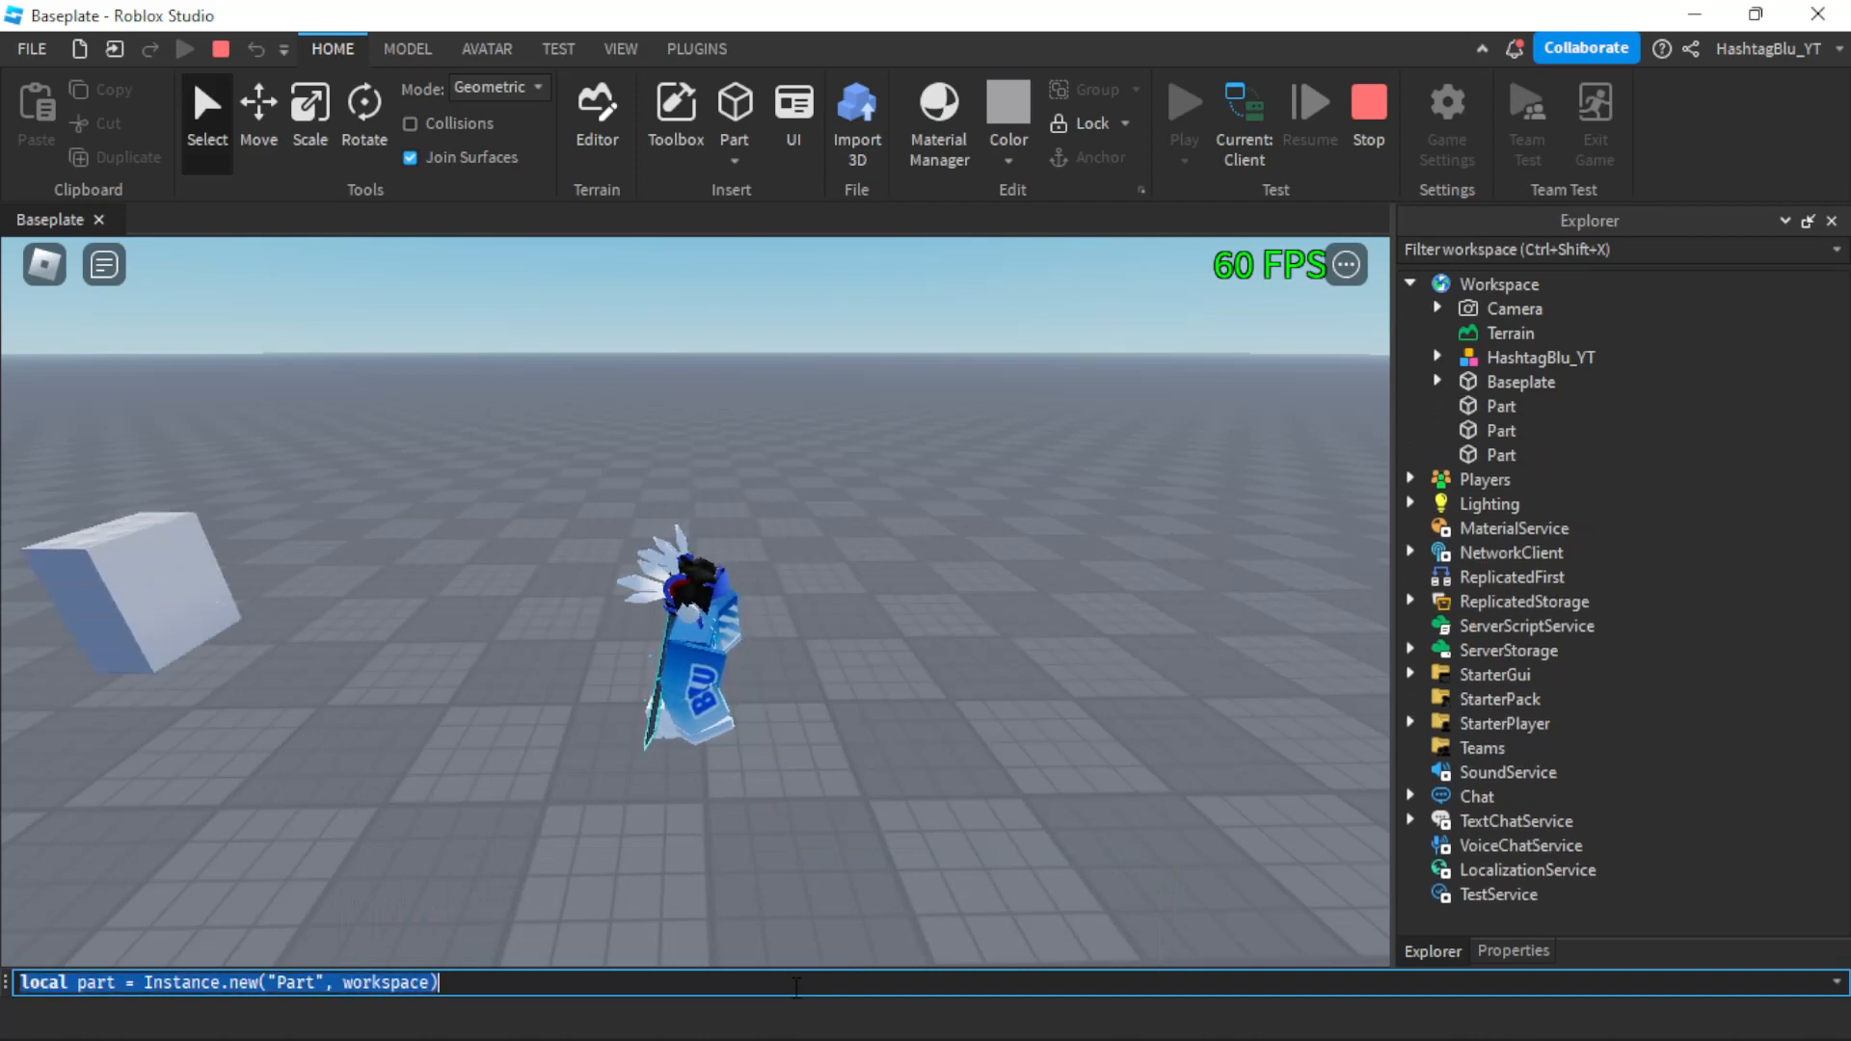
type("while wait(0.1) do local part = Instance.new(\"Part\", workspace) end")
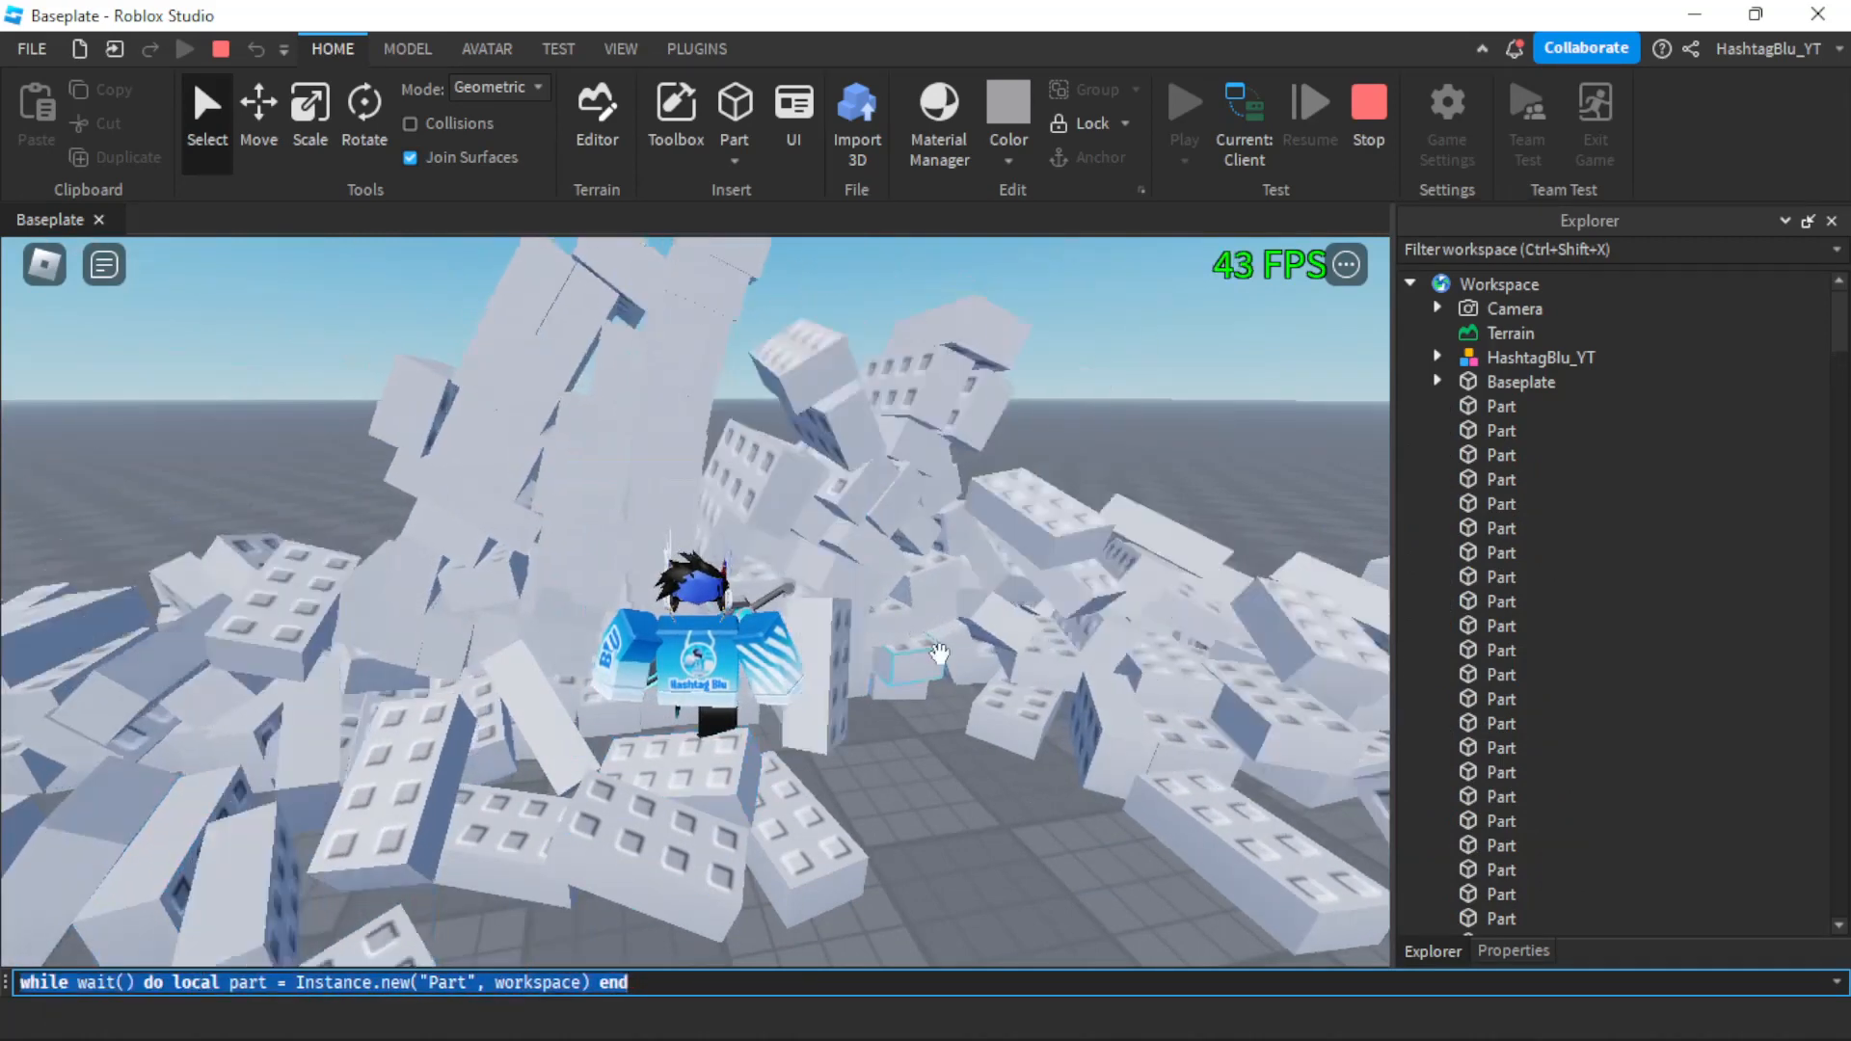
left_click(1500, 924)
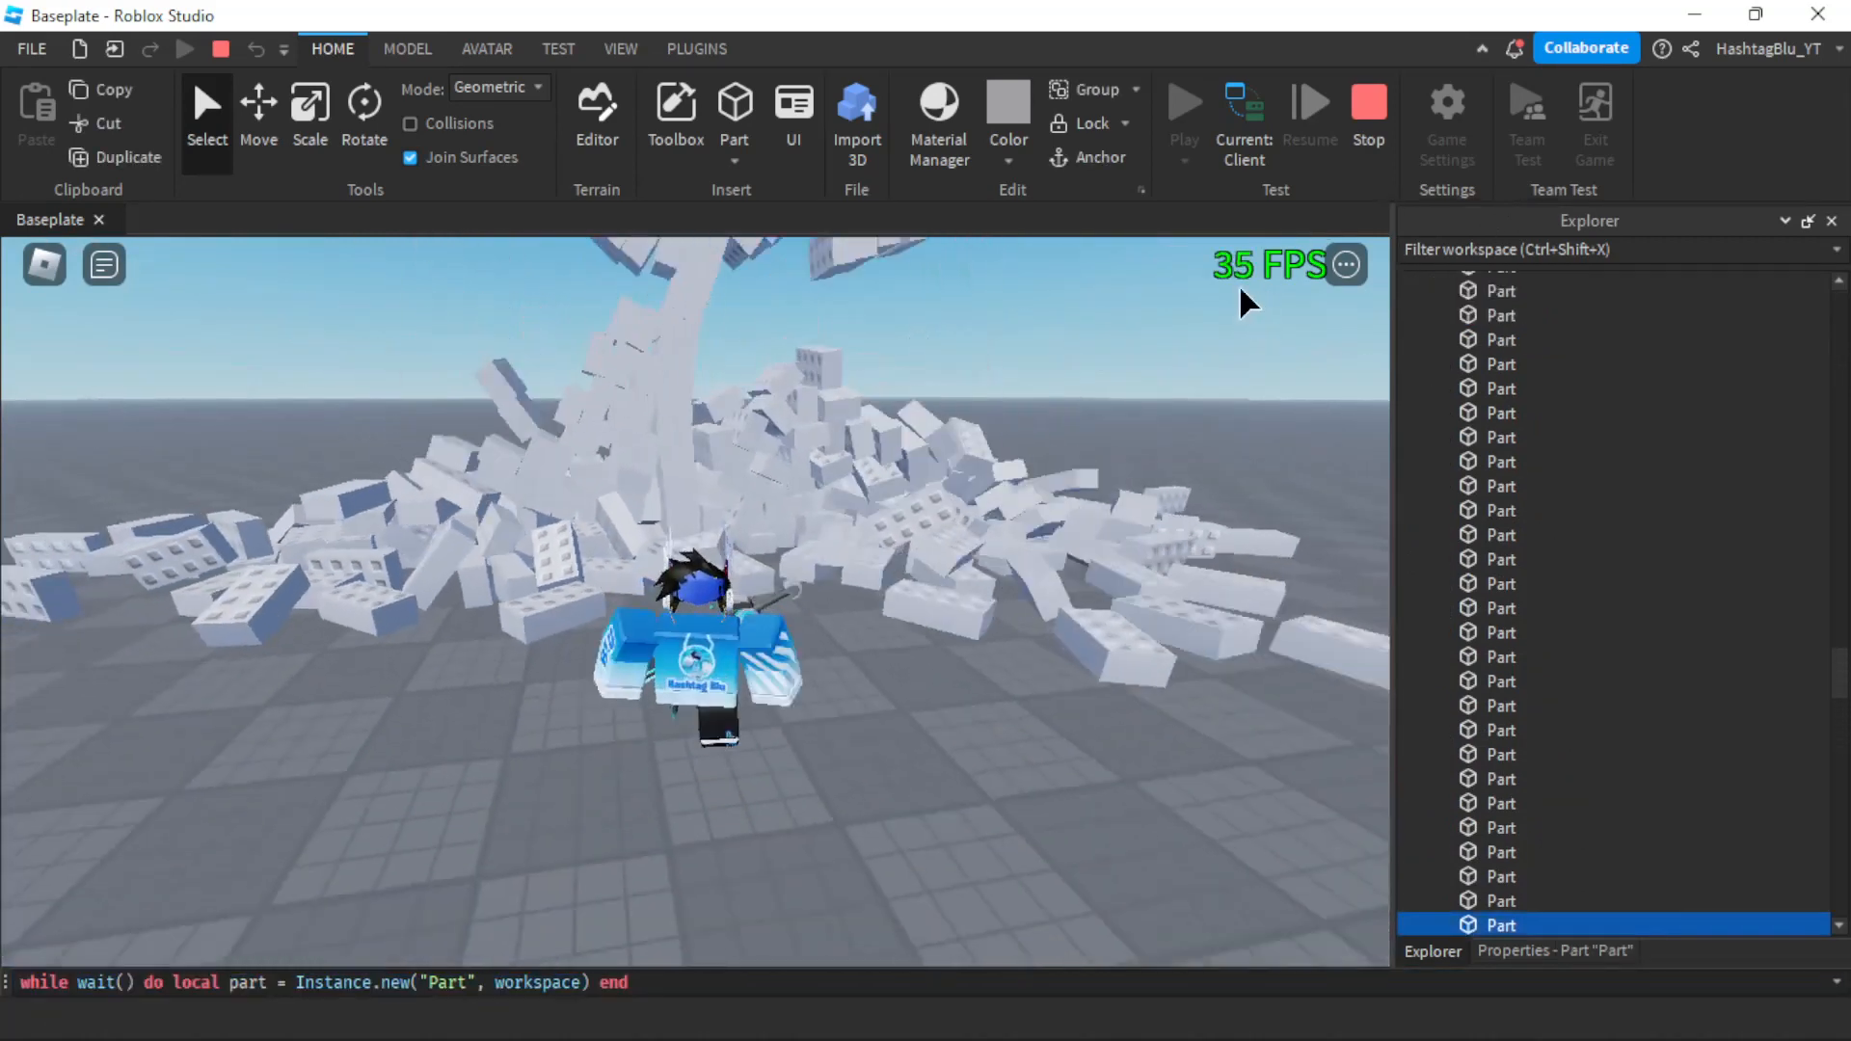